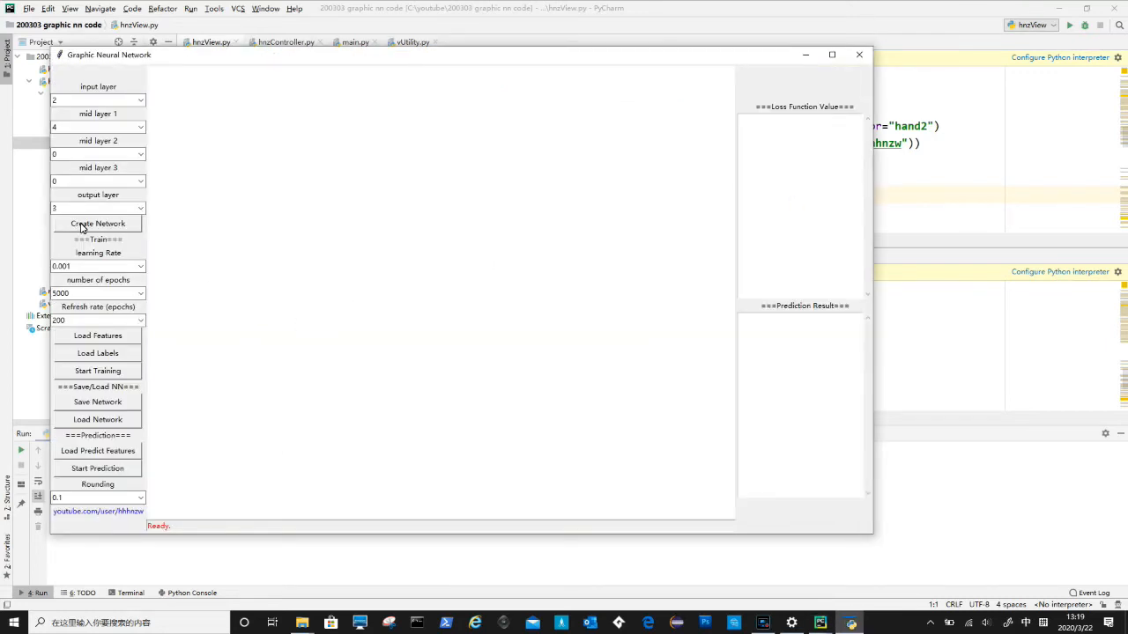
# Draw the network twice from Create Network to show the second drawing overlaps the first
pyautogui.click(98, 222)
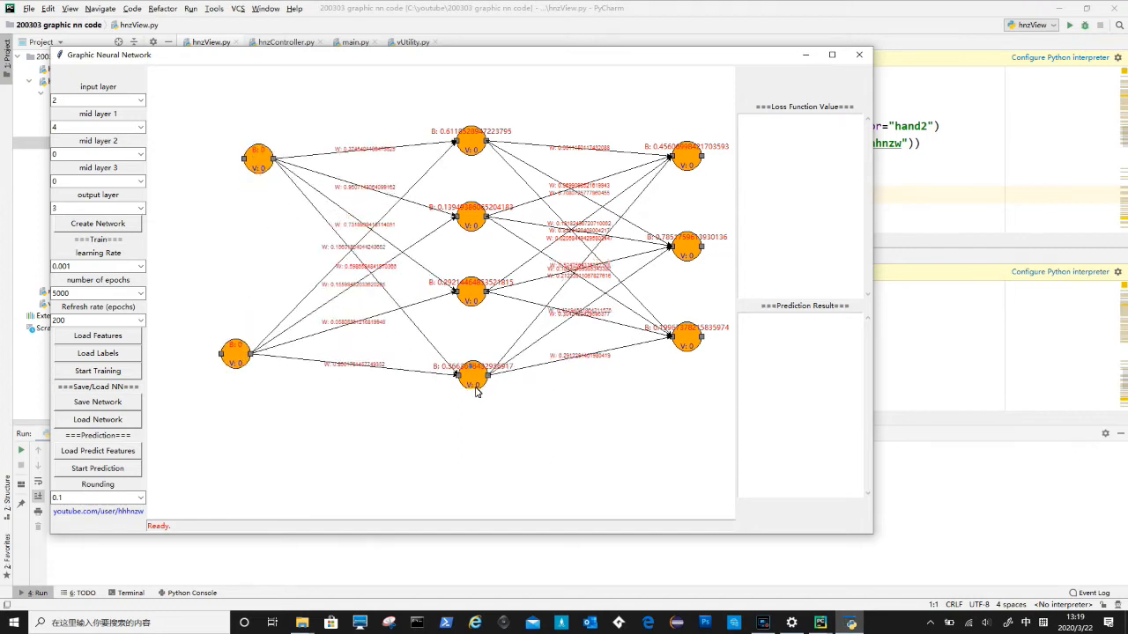
pyautogui.click(98, 222)
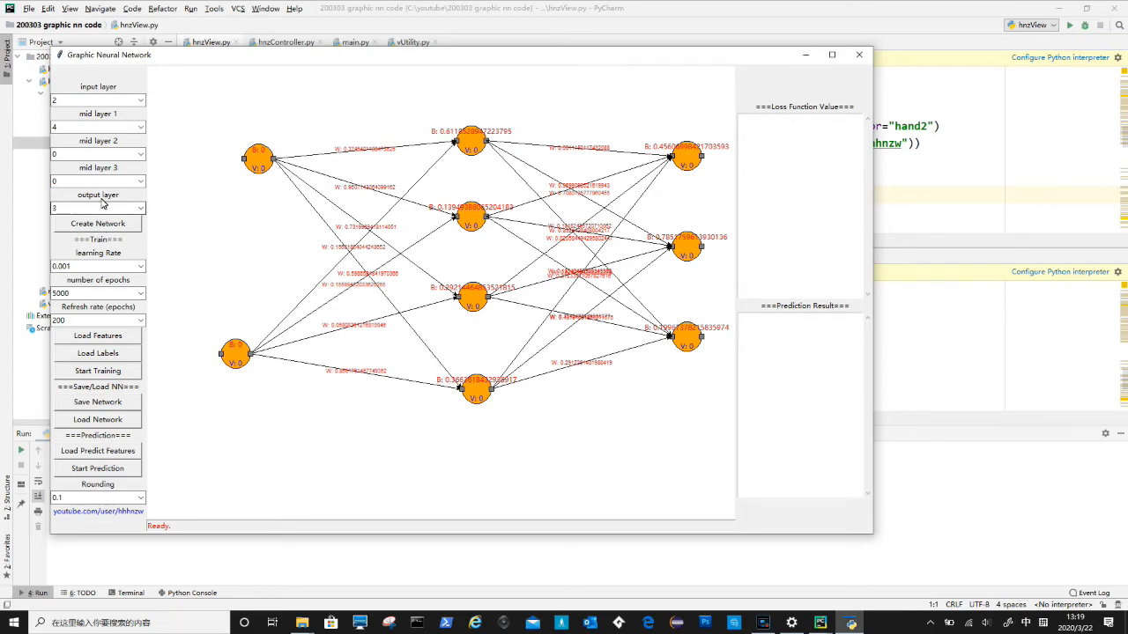
pyautogui.click(139, 179)
pyautogui.write('i')
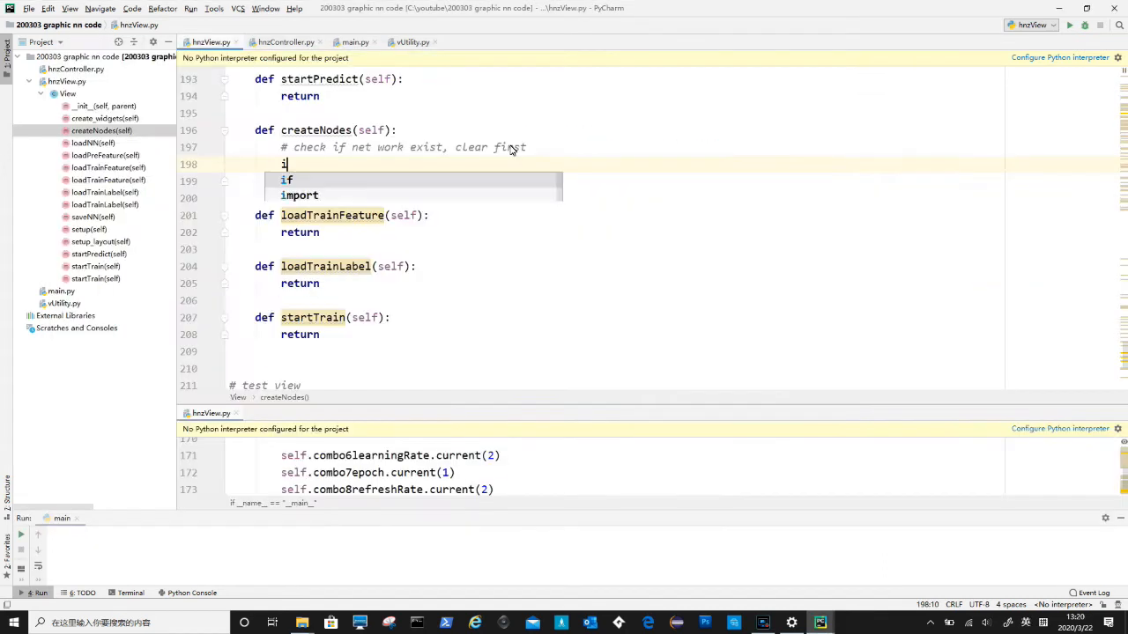
# Add 'if self.flagNetworkCreated: self.clear()' at the start of createNodes
pyautogui.write('f')
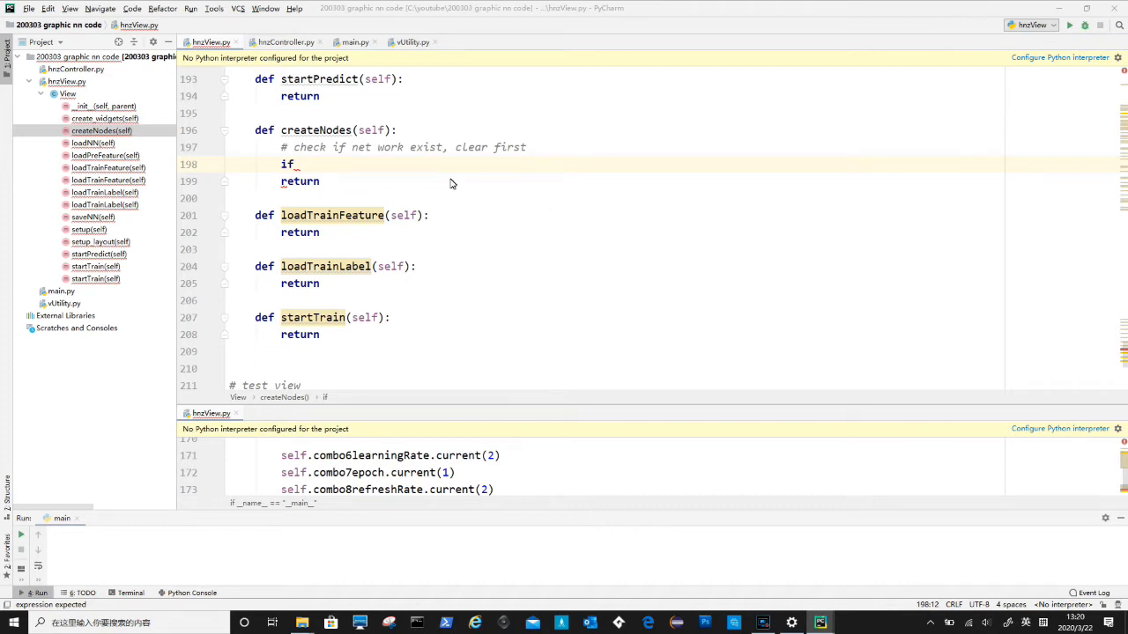
pyautogui.write('self.flagNetworkCreated:')
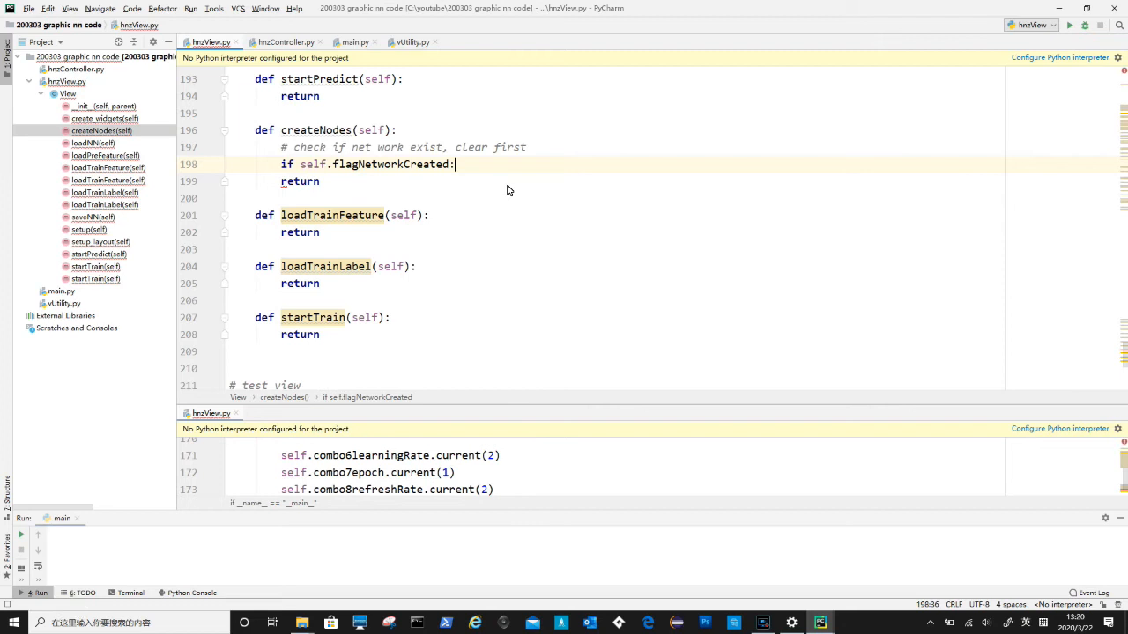
pyautogui.write('#')
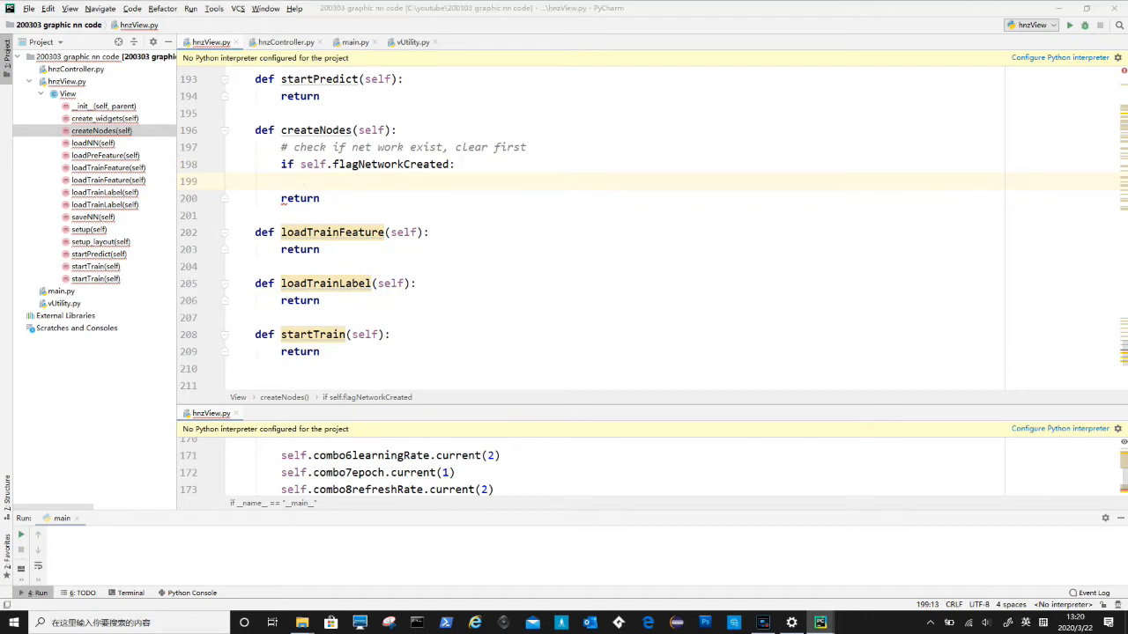
pyautogui.write('self.clear()')
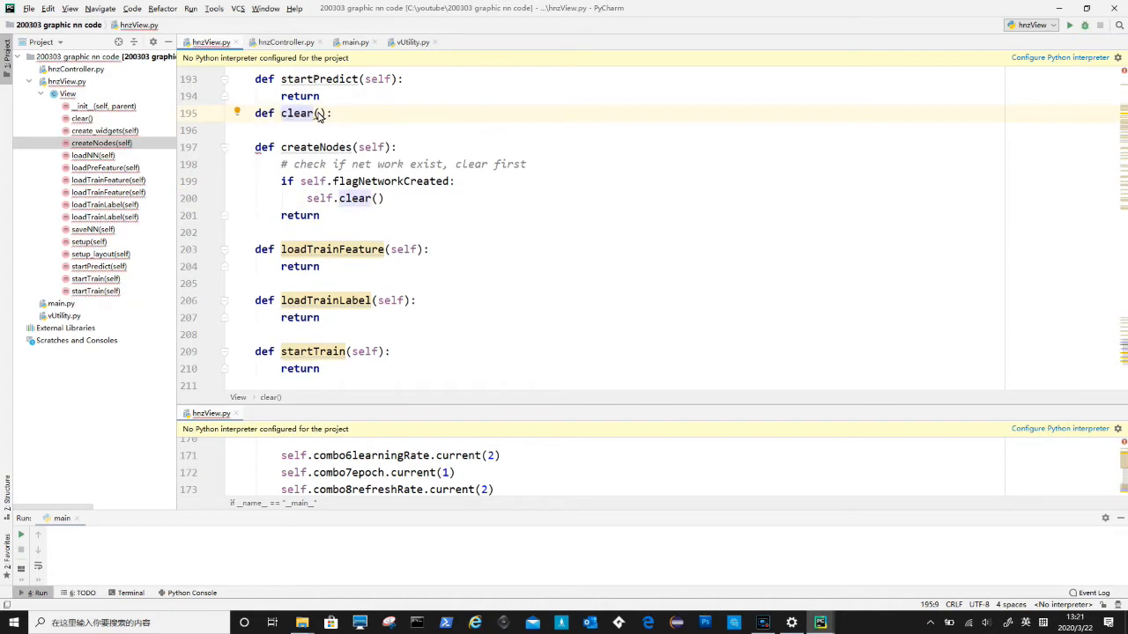
# Define an empty clear(self) method that just returns, with a #TODO comment
pyautogui.write('self')
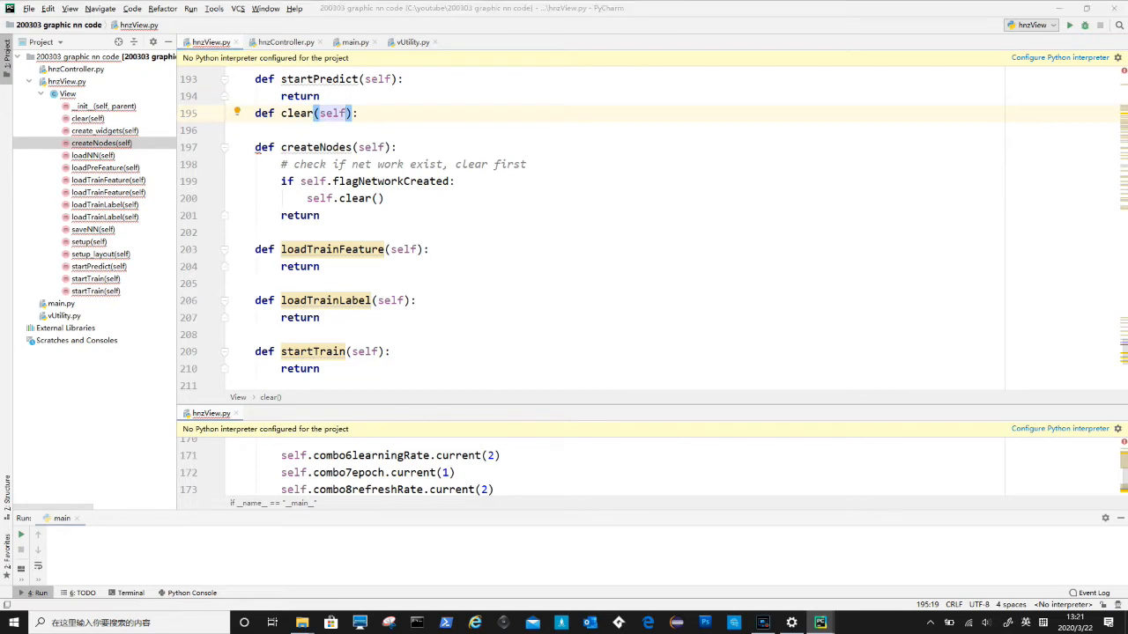
pyautogui.write('return')
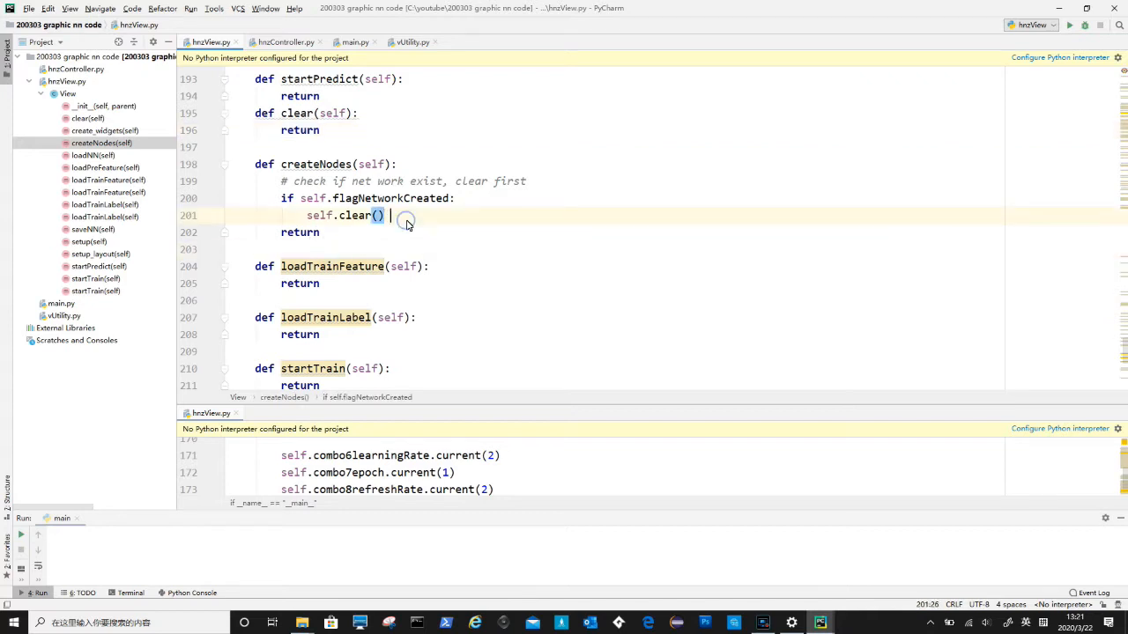
pyautogui.write('#TODO complete clear method')
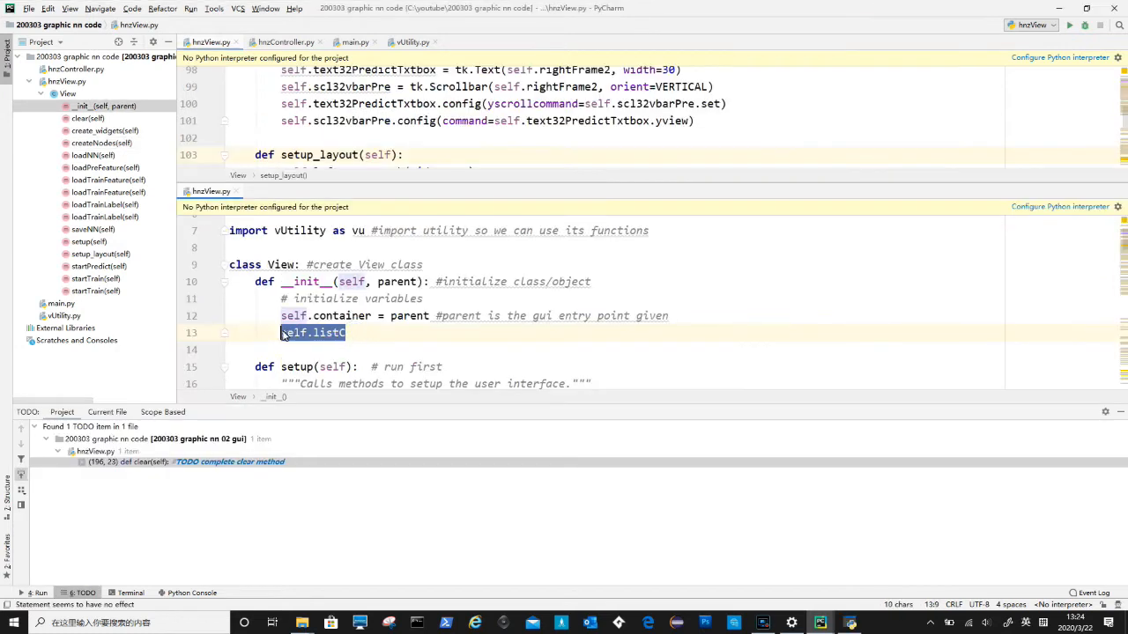
# Initialise self.listComboBox = [] in __init__ to collect the layer combo boxes
pyautogui.write('omboBox = []')
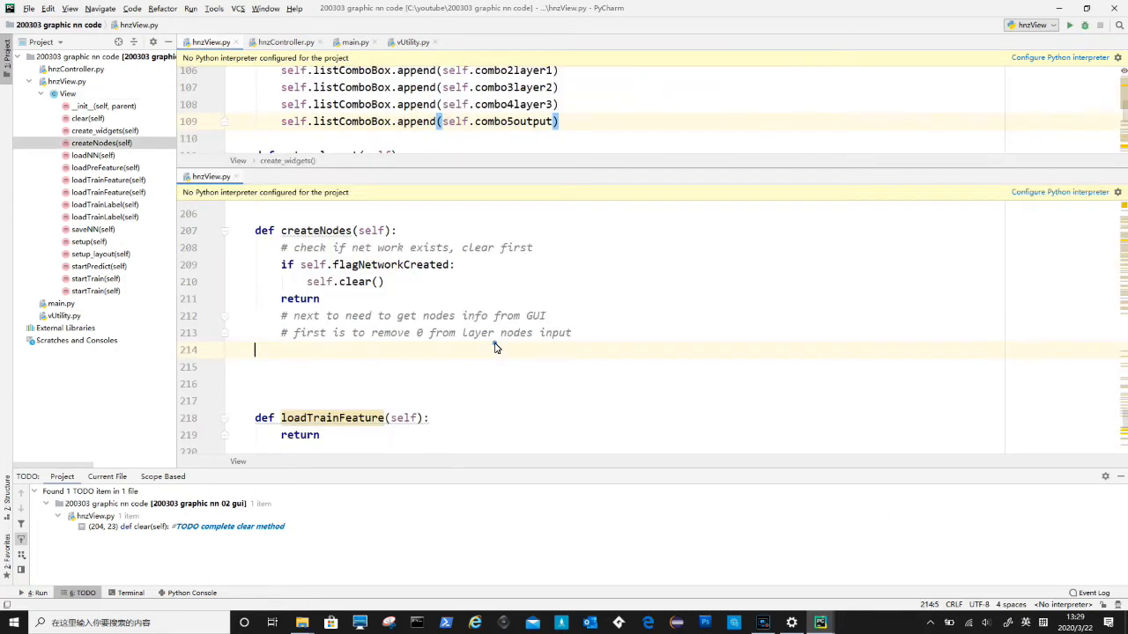
# Loop over listComboBox building listComboGet of non-'0' values, with a layer counter j
pyautogui.write('for cb in self.listComboBox:')
pyautogui.click(615, 384)
pyautogui.write("if cb.get() != '0':")
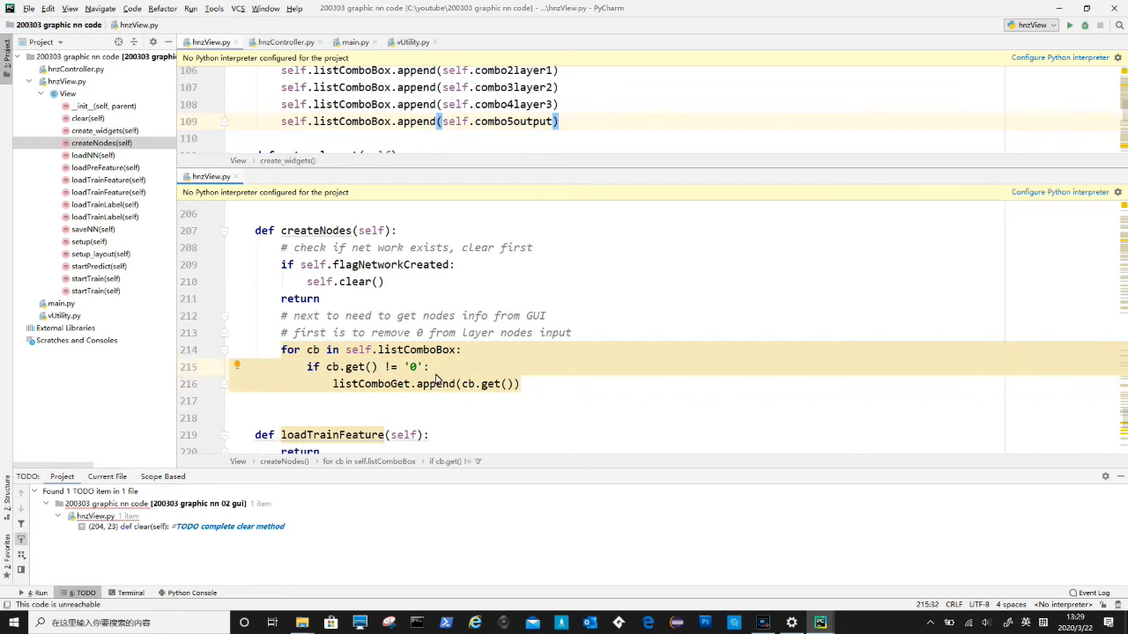
pyautogui.moveTo(427, 384)
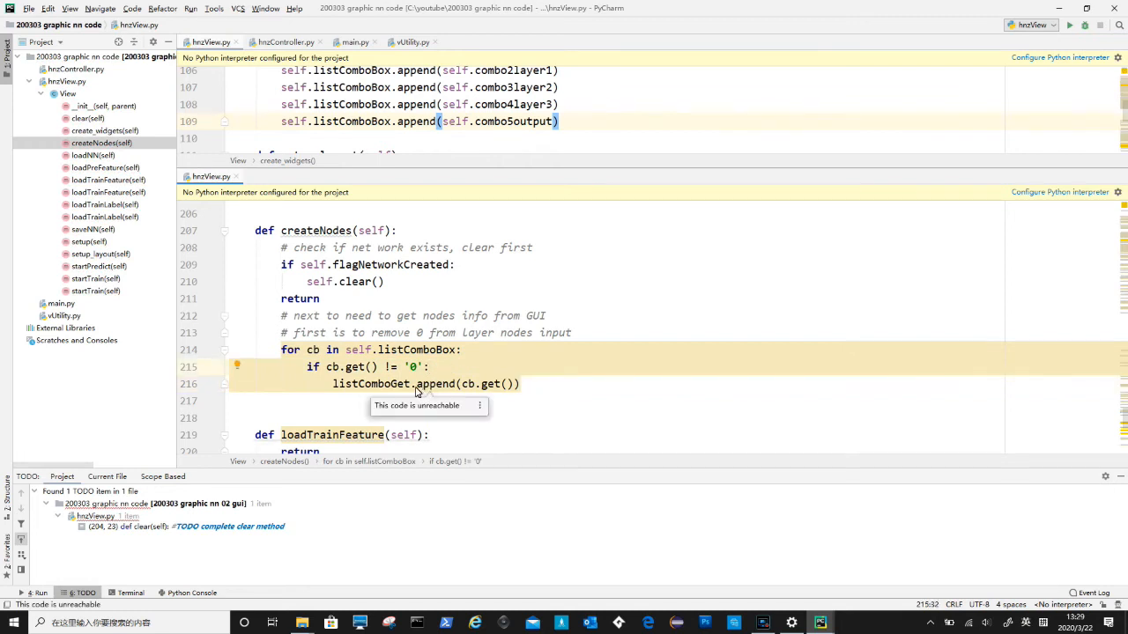
pyautogui.click(537, 384)
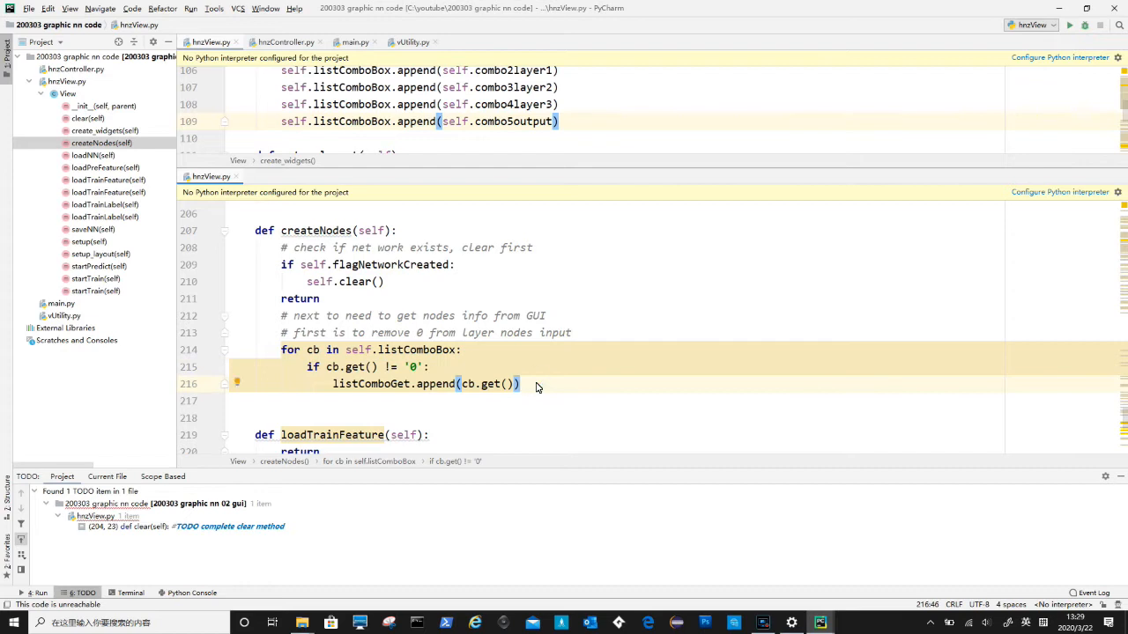
pyautogui.write('#')
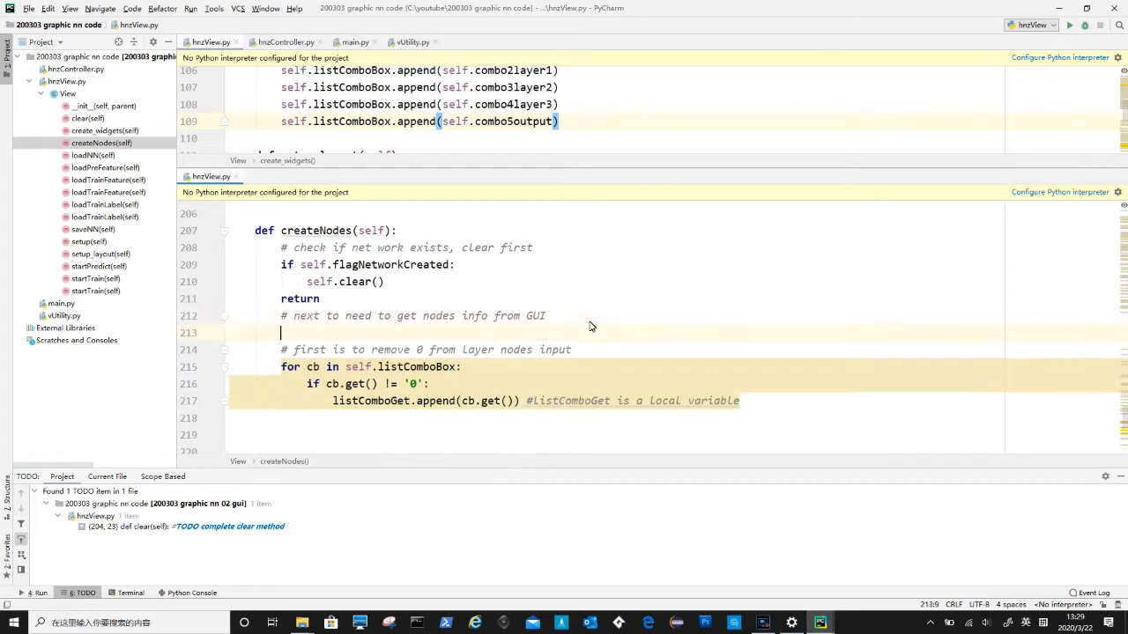
pyautogui.write('listComboGet = [] #local variable within method')
pyautogui.click(615, 451)
pyautogui.write('for i in listComboGet: #go through combo boxes values, where 0s have been removed')
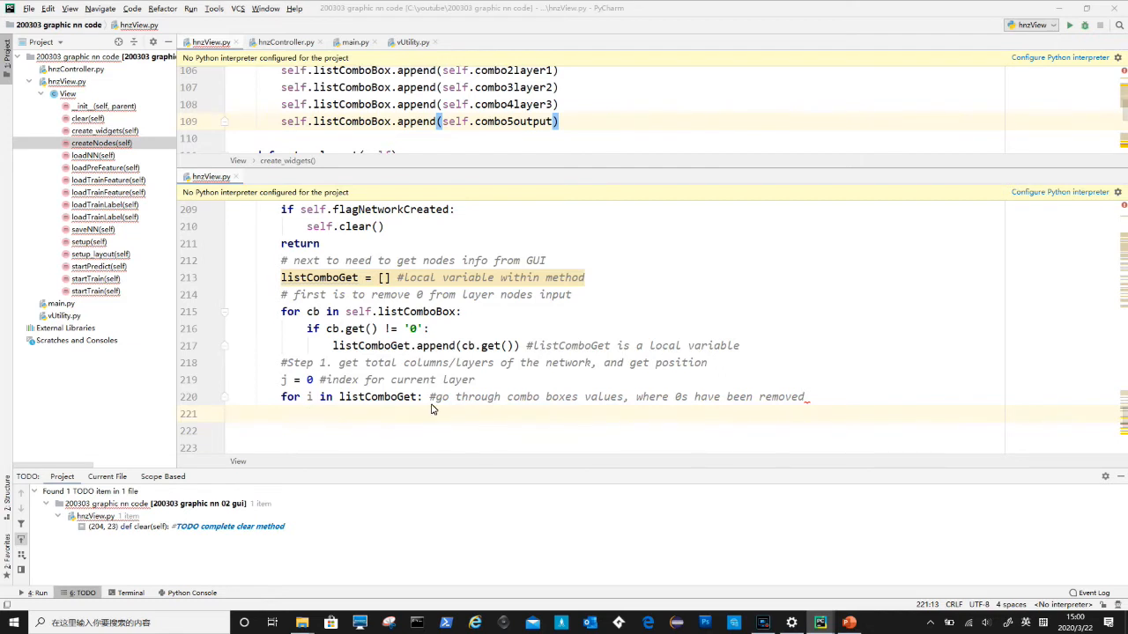
pyautogui.write('j = j + 1')
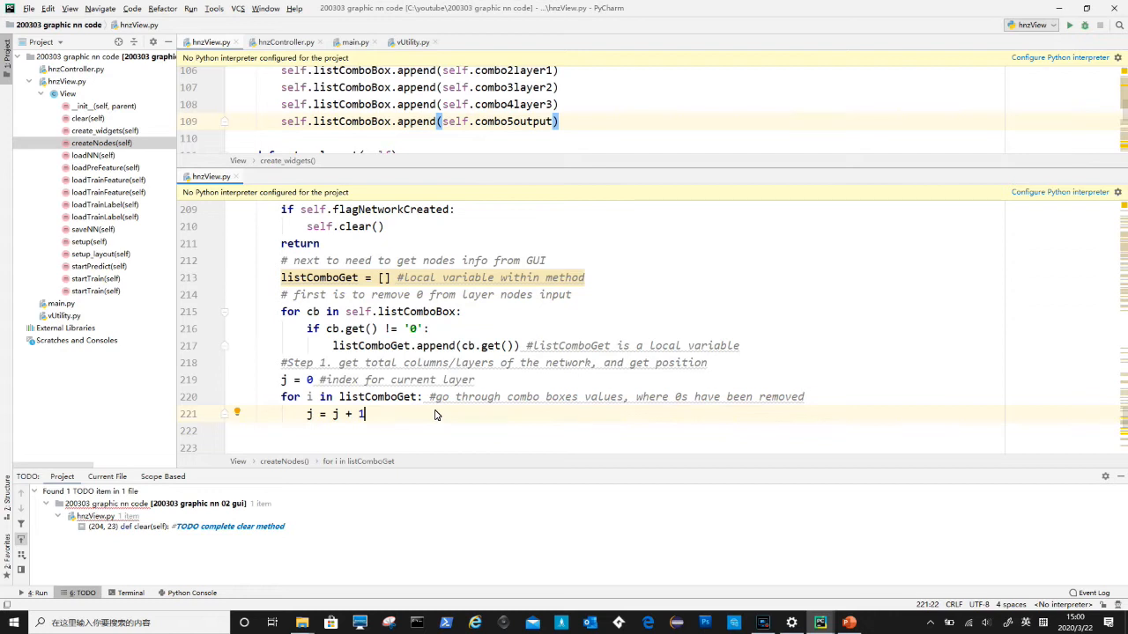
# Compute listNodeCoord via vu.getNodePosition(len(listComboGet), int(i), j) with layer-index comments
pyautogui.write('#')
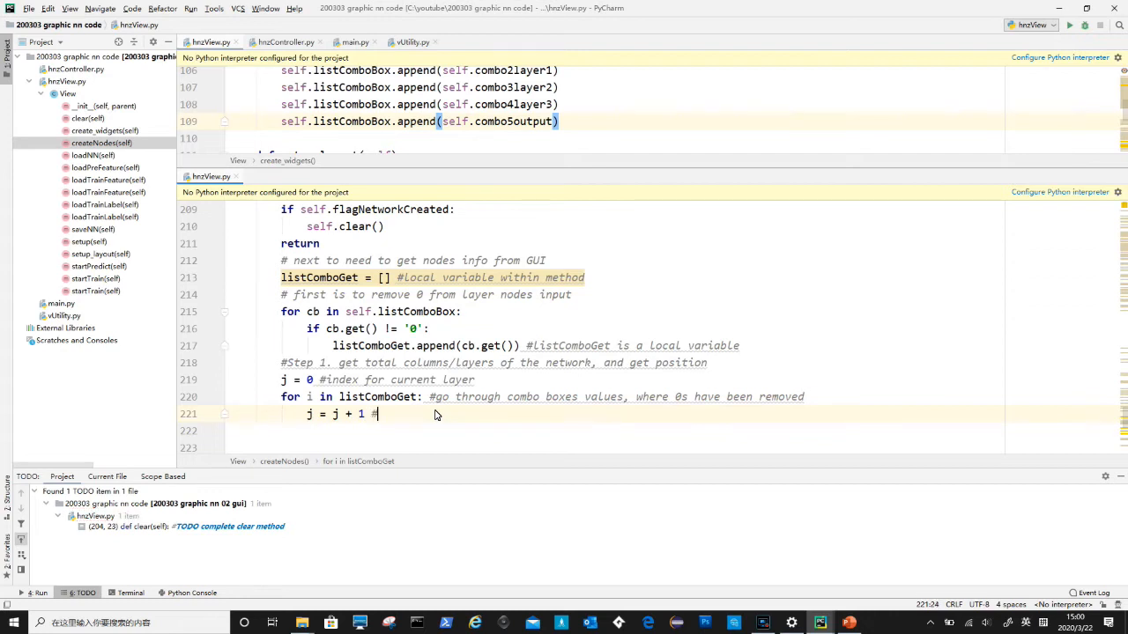
pyautogui.write('Layer inde')
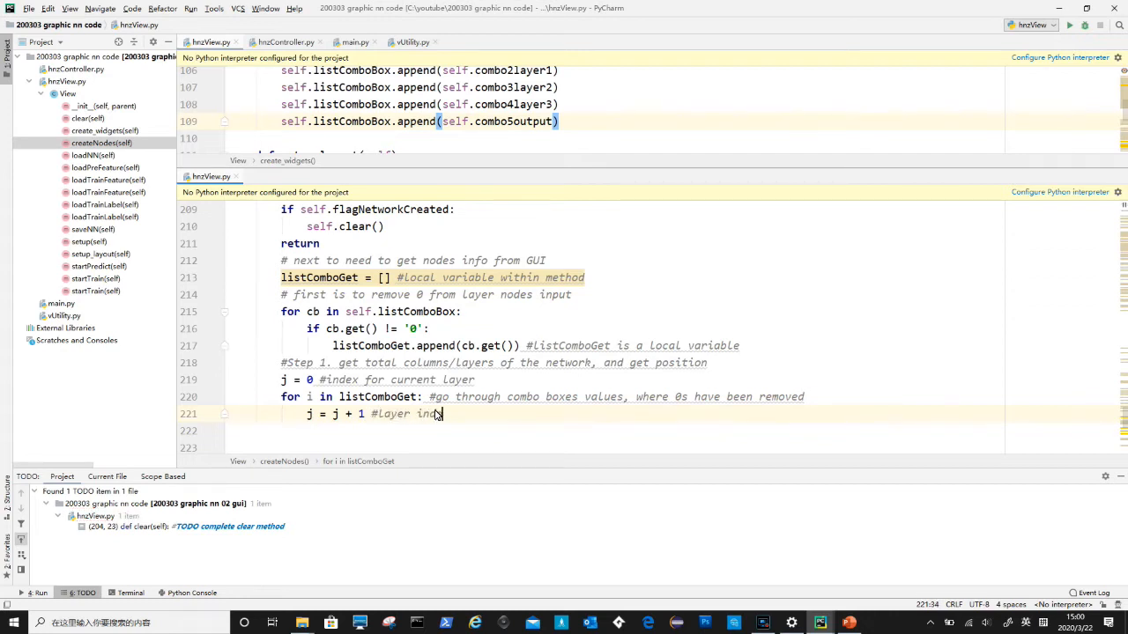
pyautogui.write('listNodeCoord = vu.getNodePosition(len(listComboGet), int(i), j)')
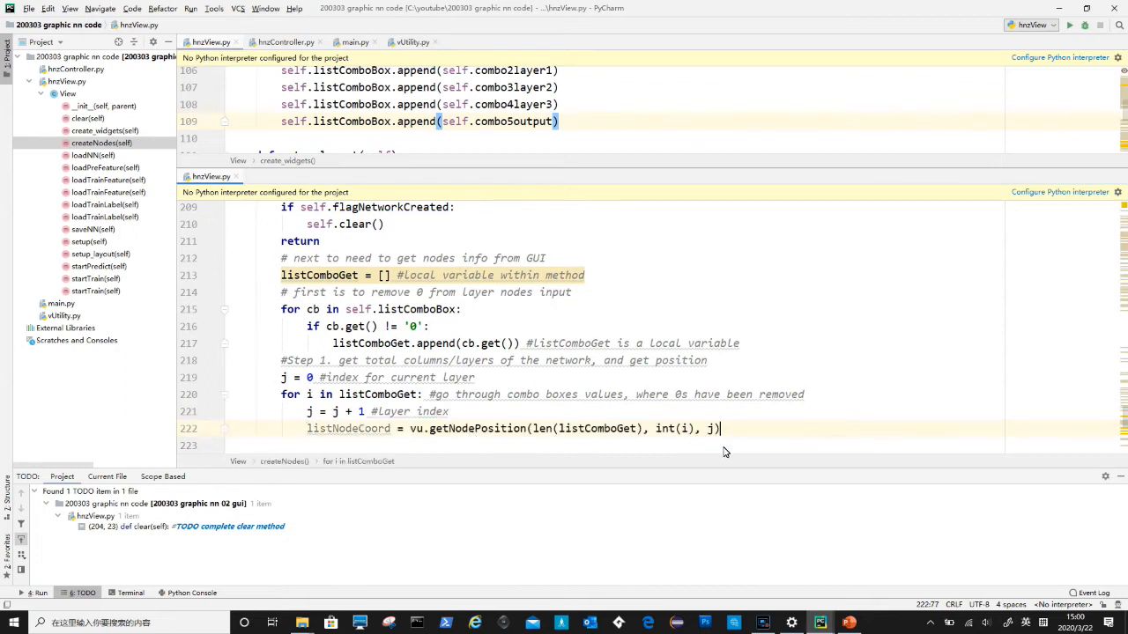
pyautogui.write('# g')
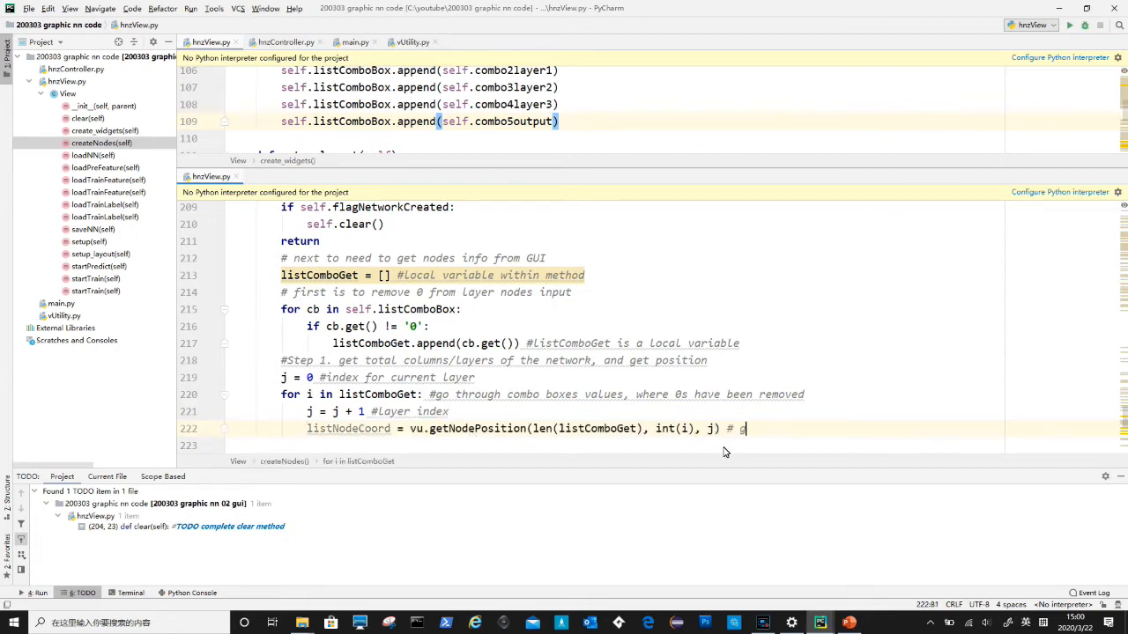
pyautogui.write('et node p')
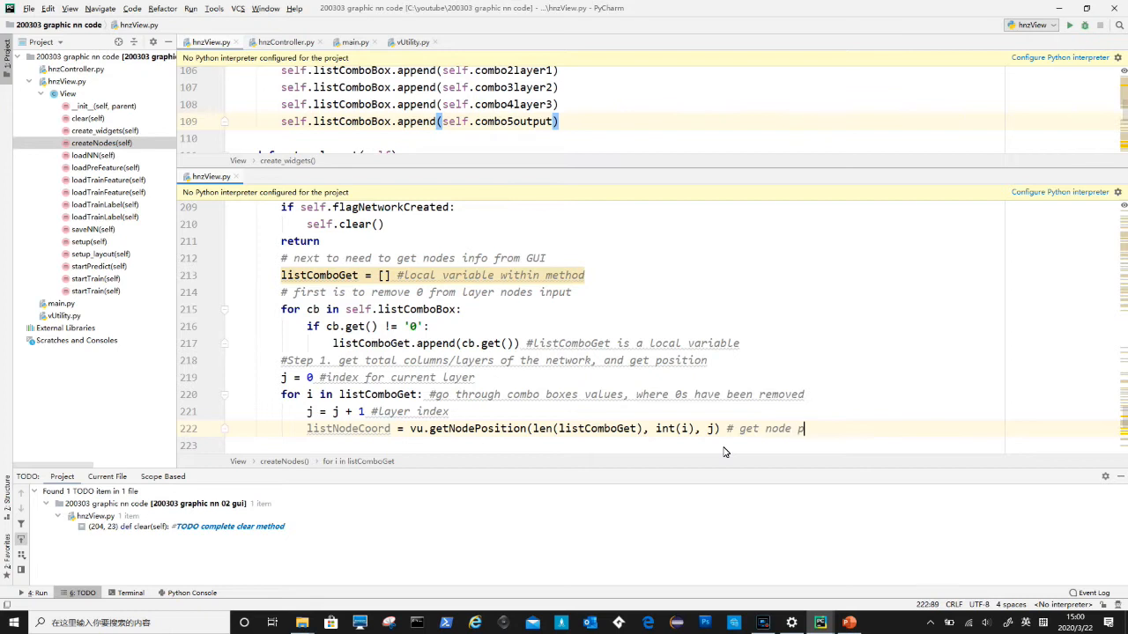
pyautogui.write('ositions,')
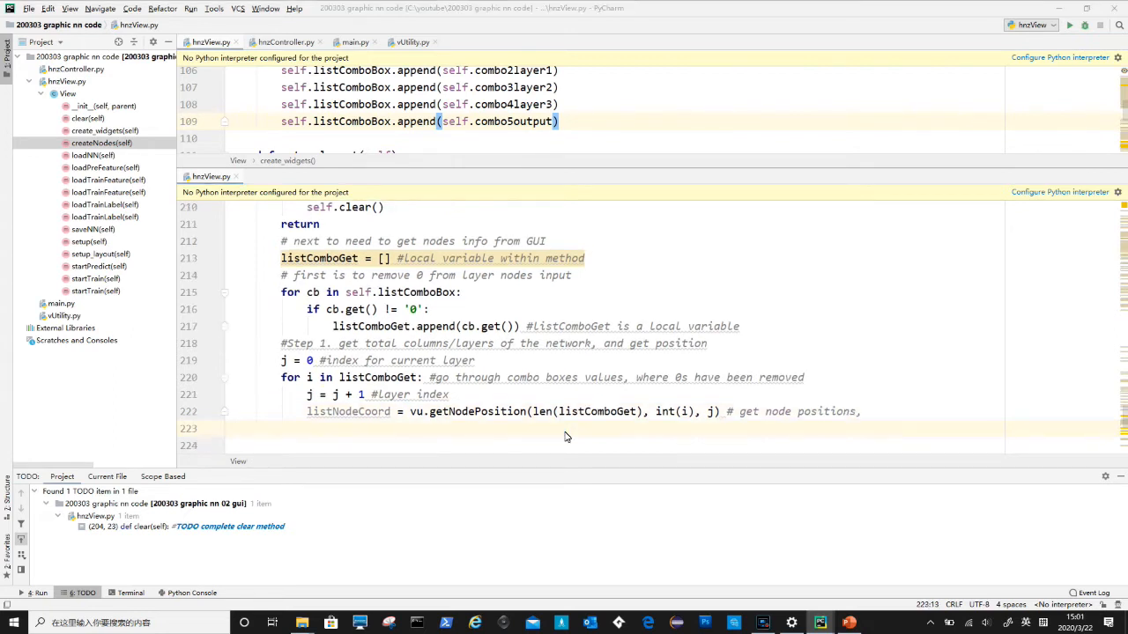
# Add listLayer = [] with a comment that it keeps the nodes in this layer
pyautogui.write('listLayer = []')
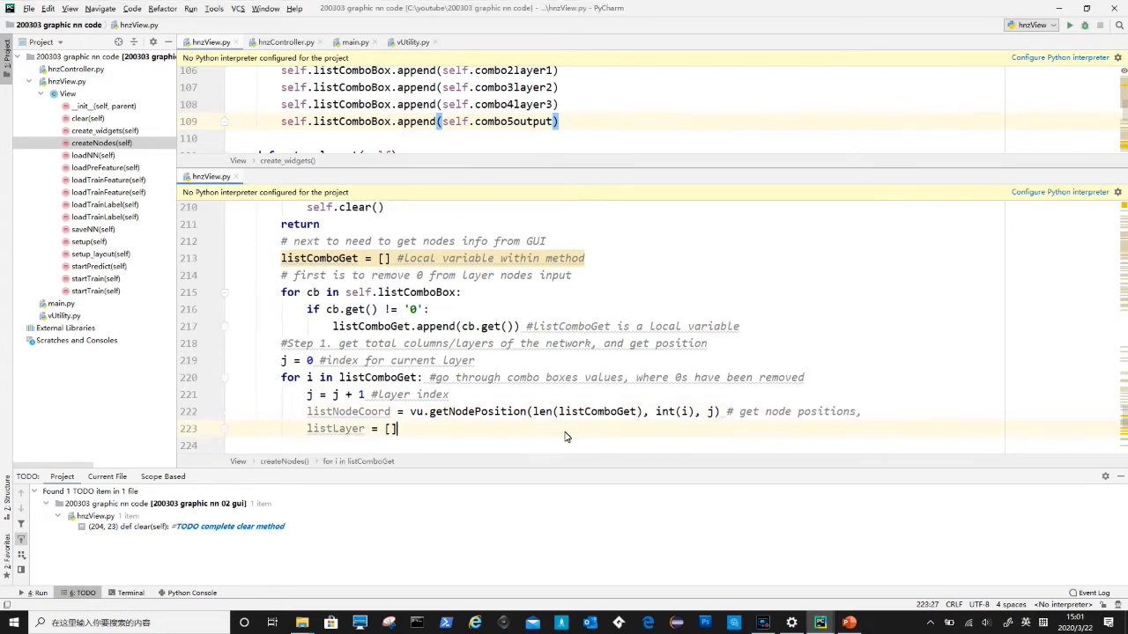
pyautogui.write('#')
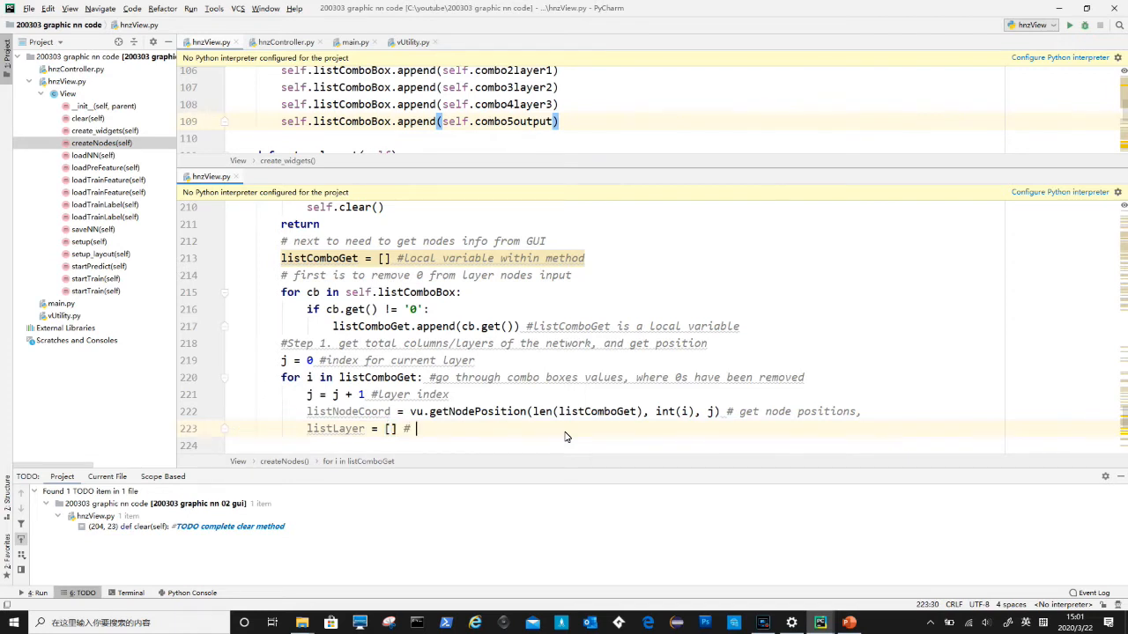
pyautogui.write('a list to')
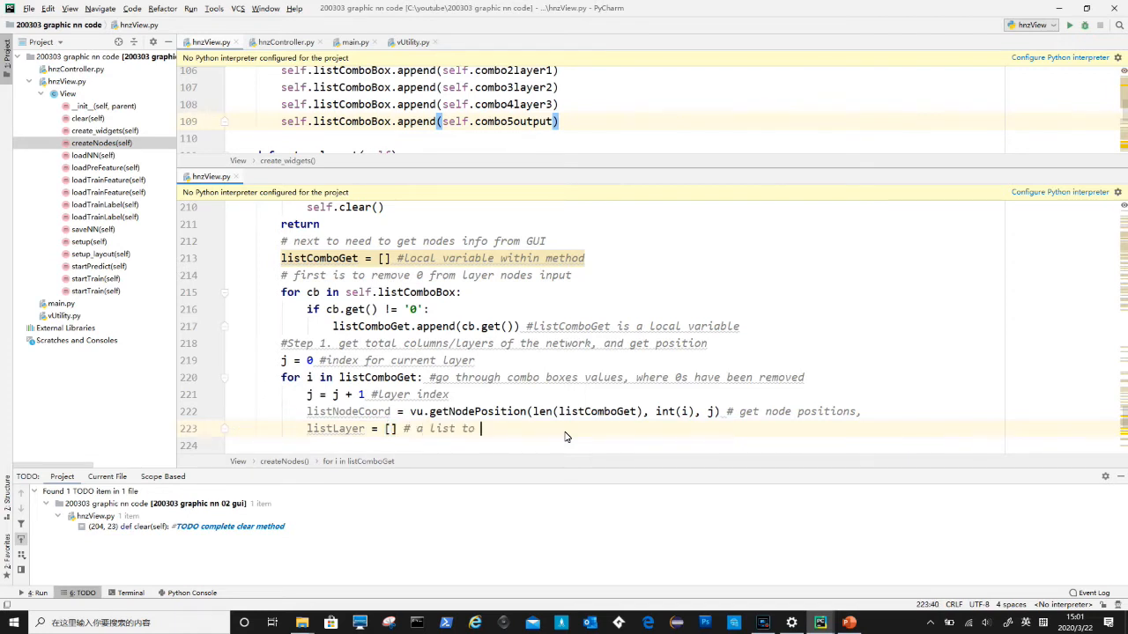
pyautogui.write('keep')
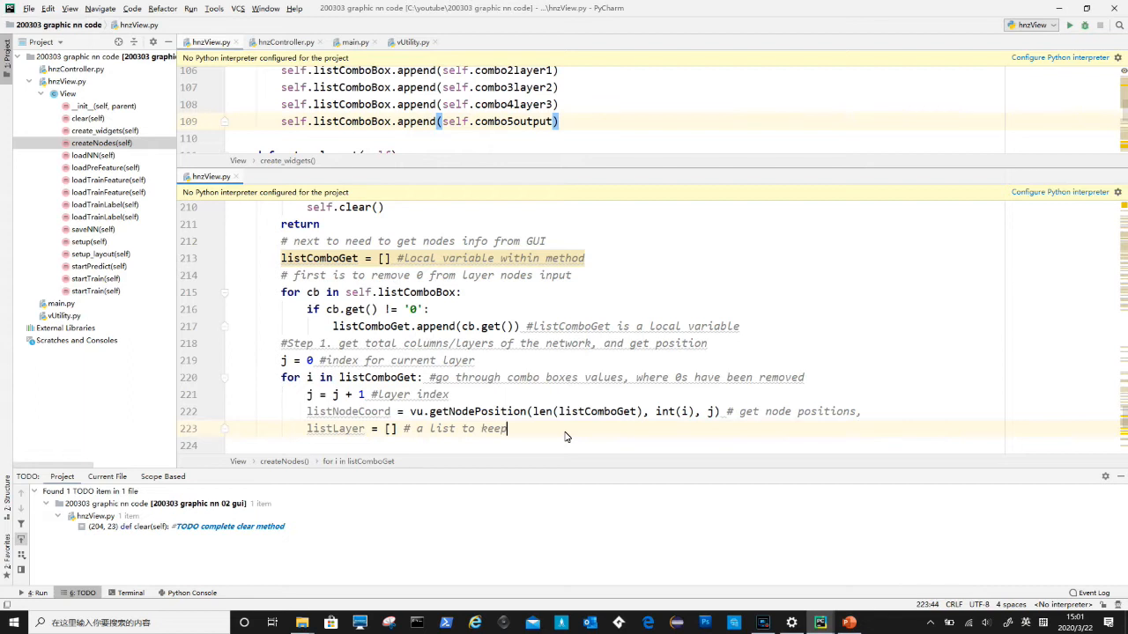
pyautogui.write('nodes in one Layer')
pyautogui.write('for c1 in listNodeCoord:')
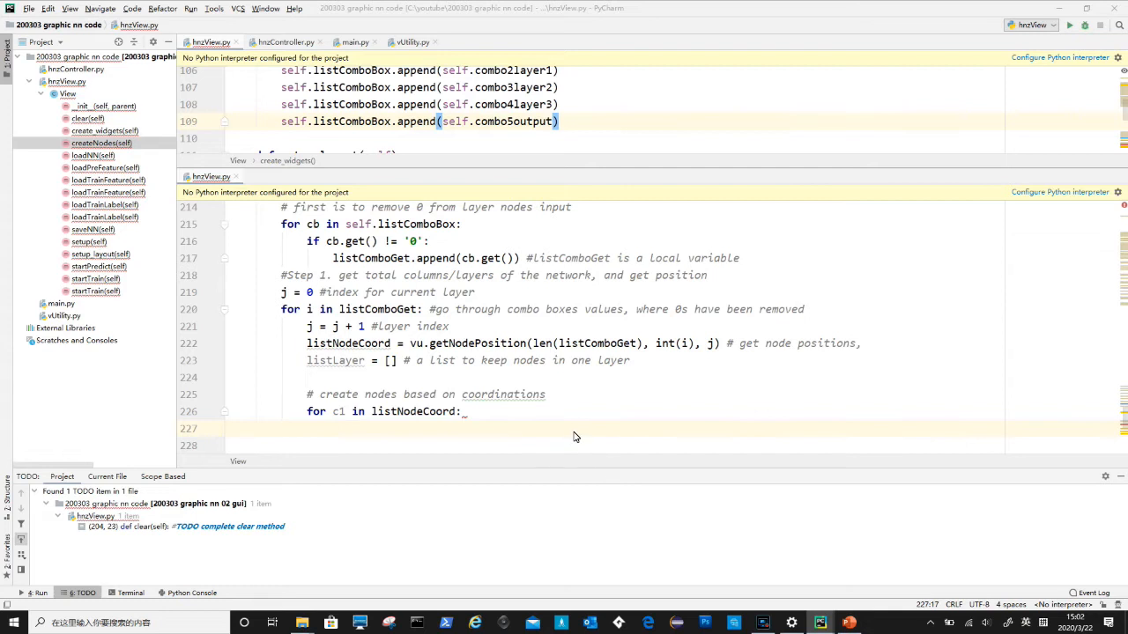
# For each coordinate create a VNode and call vNode.create(self.c, c1[0], c1[1])
pyautogui.write('vNode = VNode() # create single node, node is a seperate class')
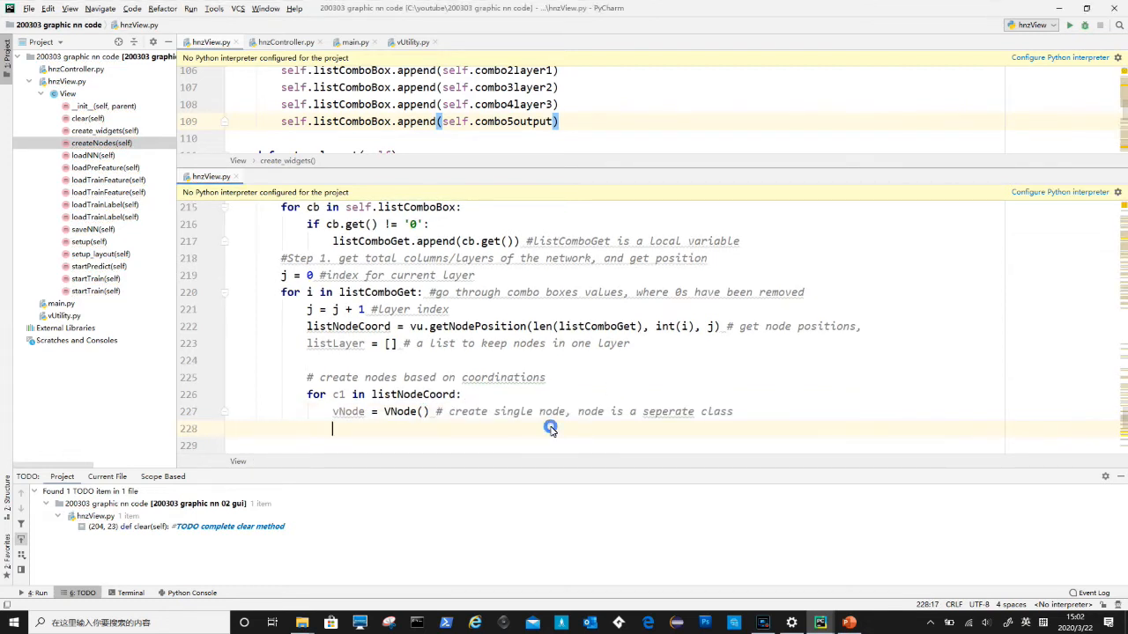
pyautogui.write('vNode.create(self.c, c1[0], c1[1])')
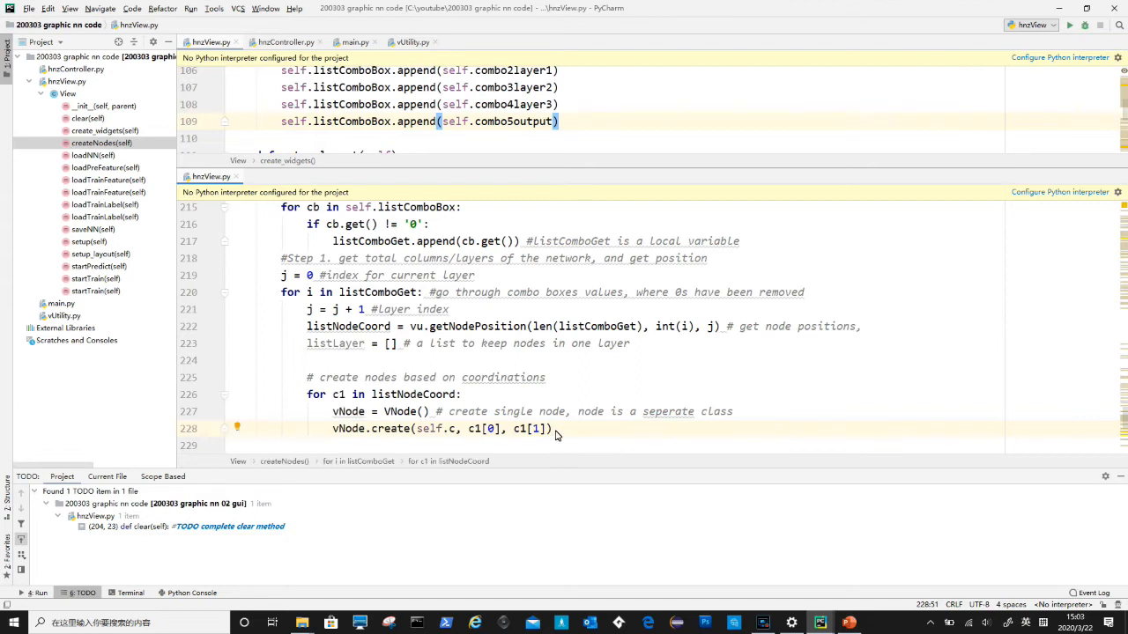
pyautogui.write('# create node in position')
pyautogui.click(615, 444)
pyautogui.write('if j == 1:')
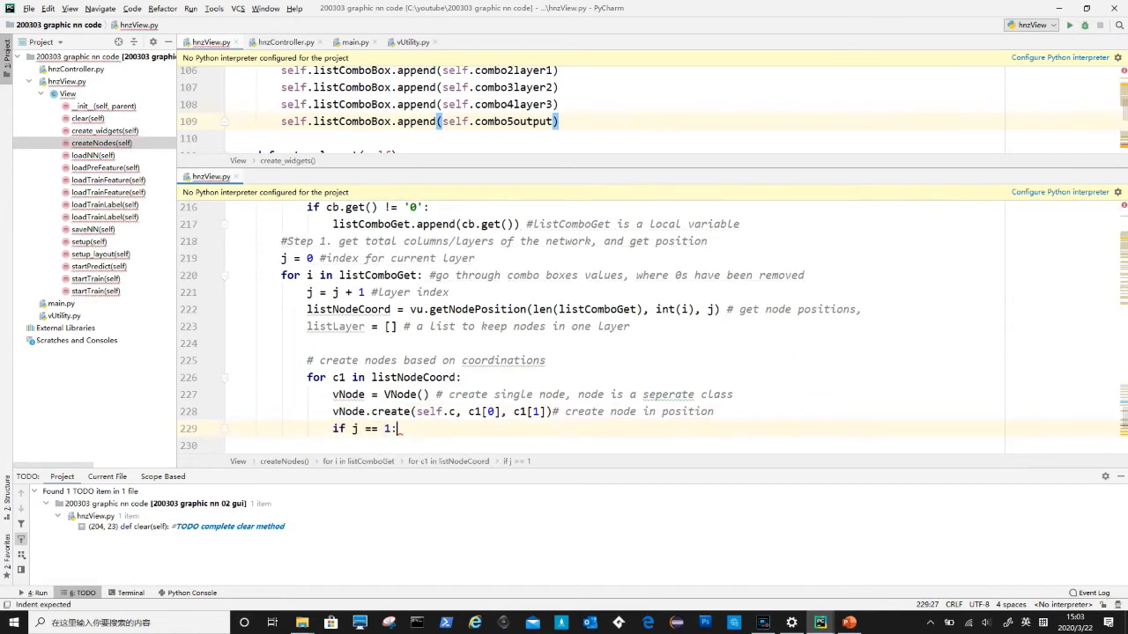
# In the j == 1 branch set vNode.what = "input" and append it to listInputNode
pyautogui.write('# input node')
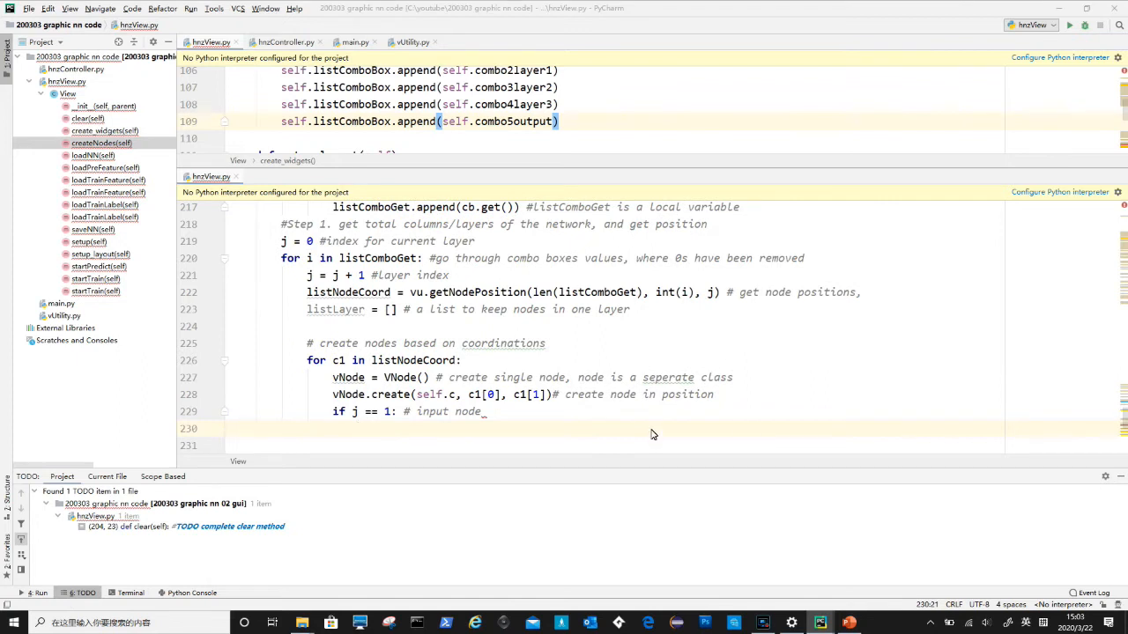
pyautogui.write('vNode.what = "input" # set node type to input')
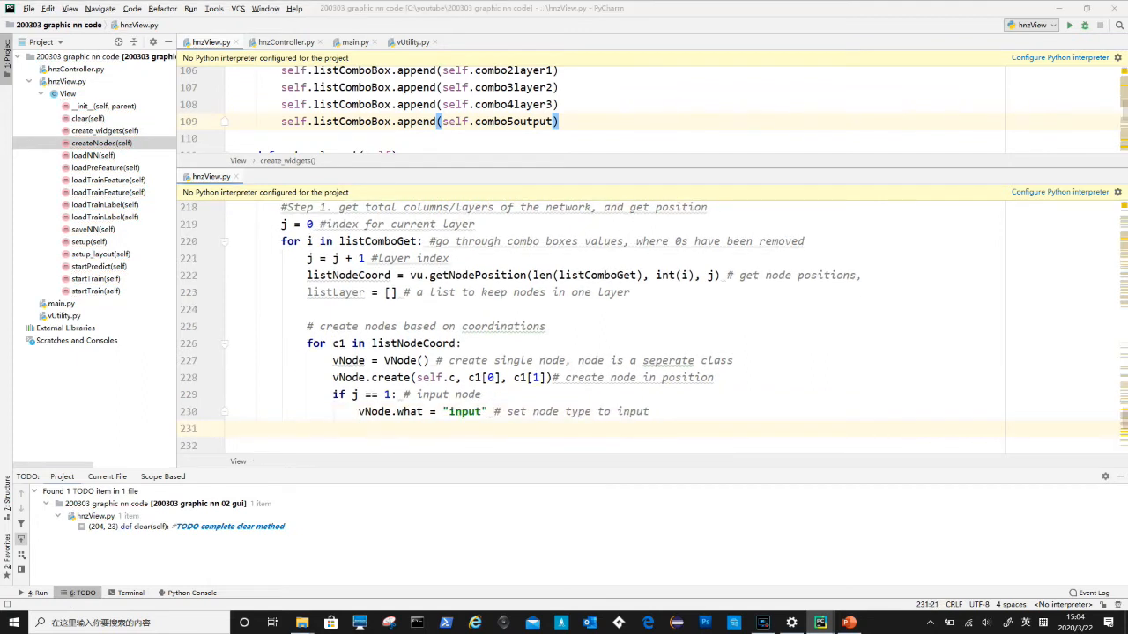
pyautogui.write('self.listInputNode.append(vNode) # keep inputnode in a seperate list')
pyautogui.click(615, 446)
pyautogui.write('elif j == listComboGet.__len__():  # node with output')
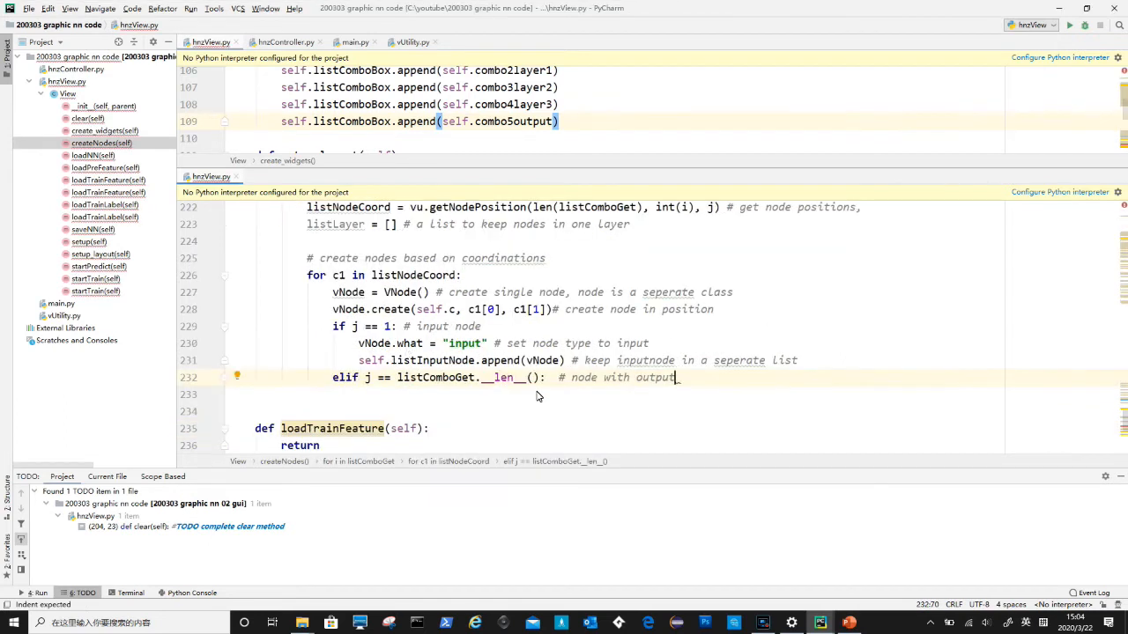
# Append last-layer nodes to listOutputNode, each node to listLayer, and listLayer to listVNode
pyautogui.press('enter')
pyautogui.write('vNode.what = "output" # set node type to output')
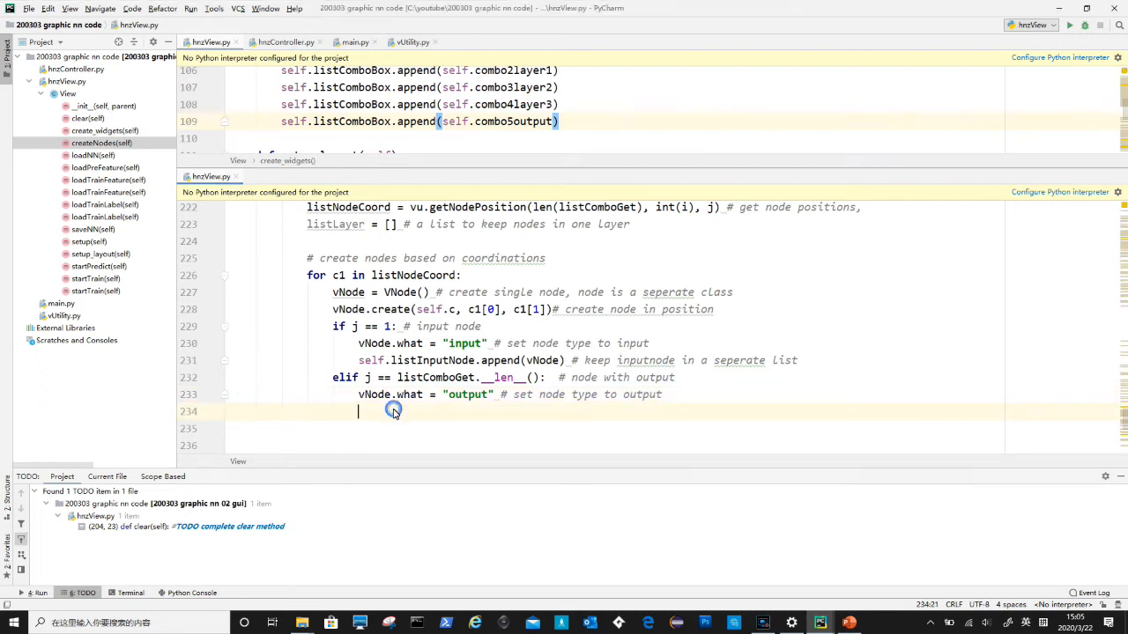
pyautogui.write('self.listOutputNode.append(vNode) #output nodes')
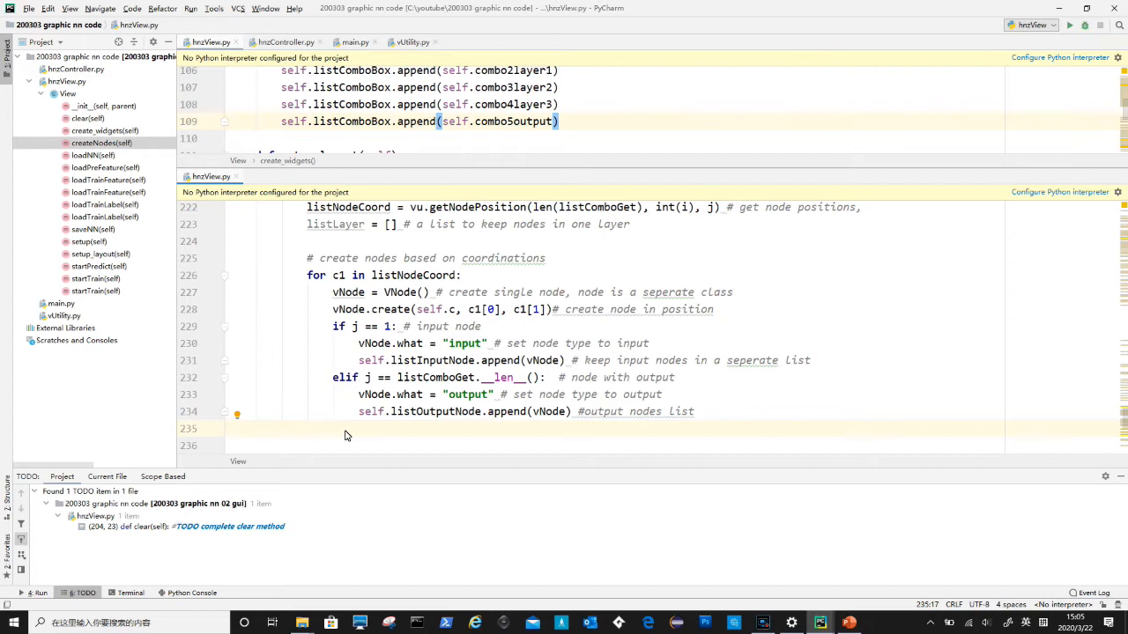
pyautogui.write('listLayer.append(vNode) # all nodes input, hidden, output all keep in this list per layer')
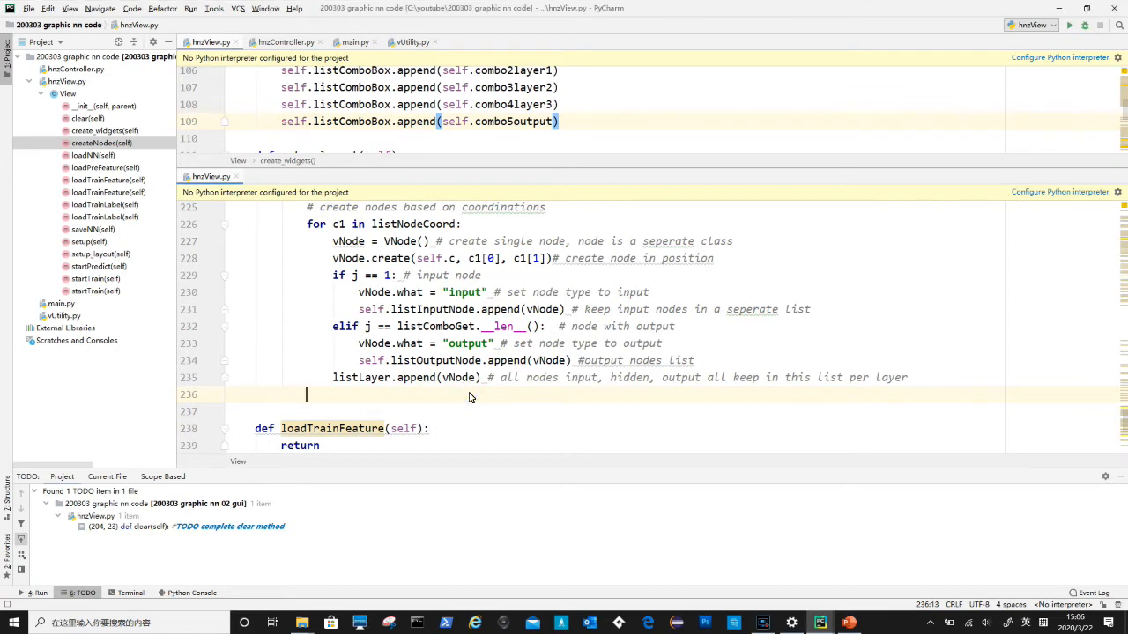
pyautogui.write('self.listVNode.append(listLayer) #nodes in Layers add to listVNode as network')
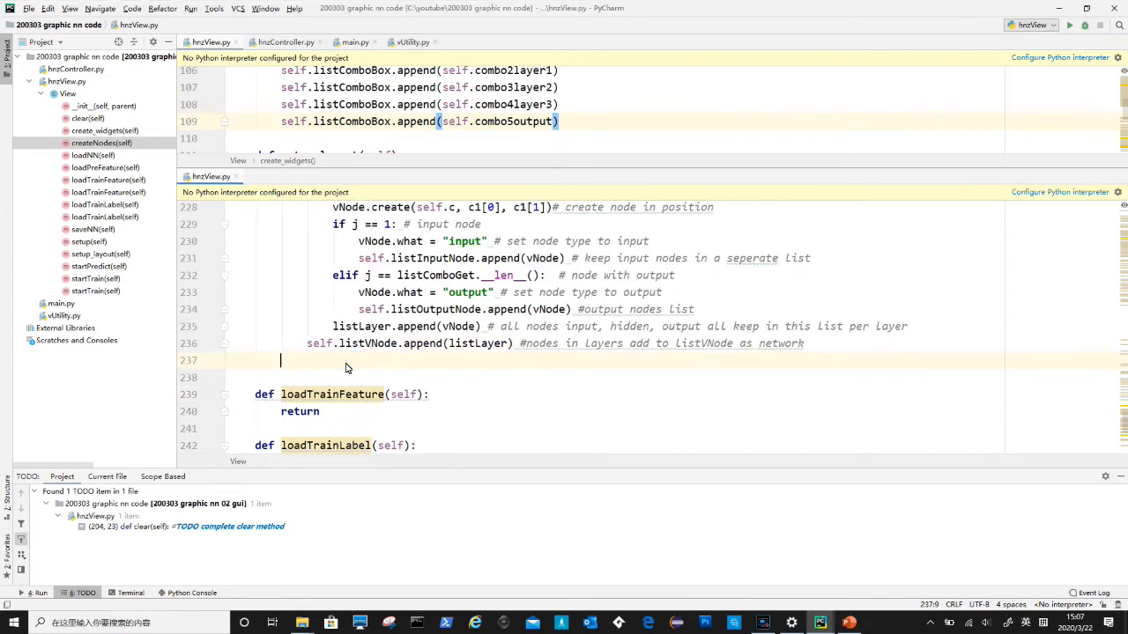
# Call createArrows, flattenListVNode and setupControlNetwork with explanatory comments
pyautogui.write('self.createArrows()')
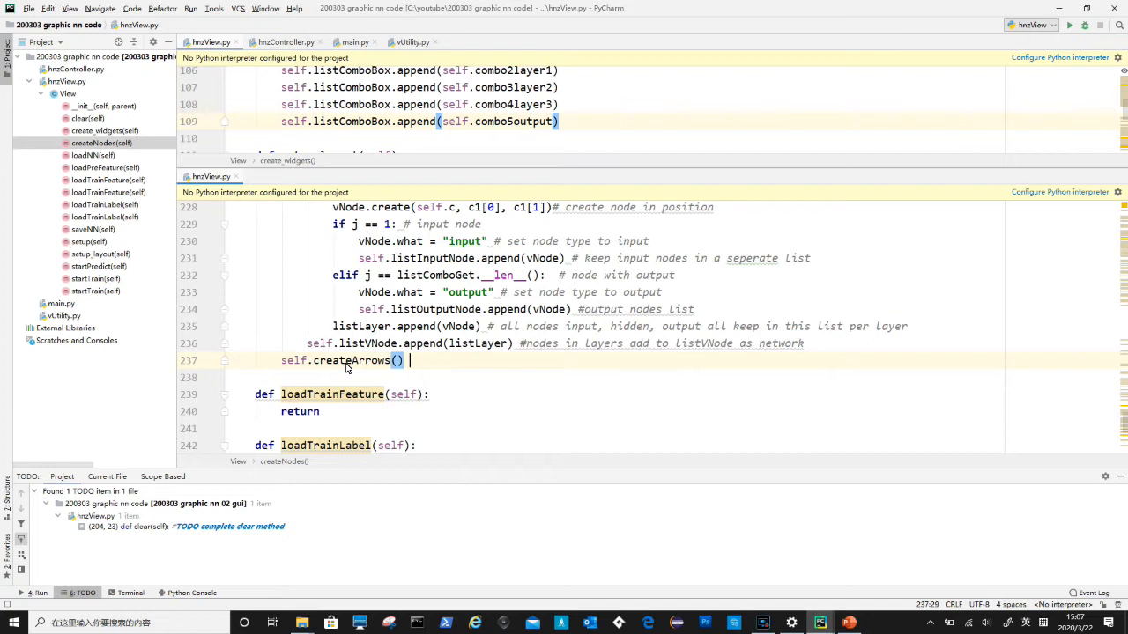
pyautogui.write('# create d')
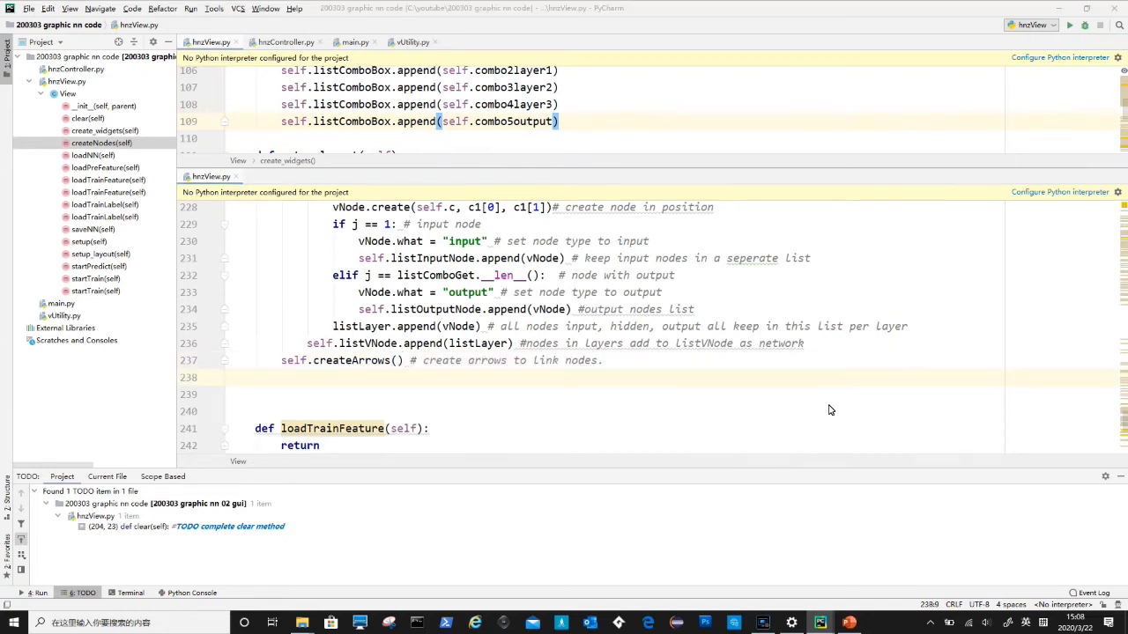
pyautogui.write('self.flattenListVNode()')
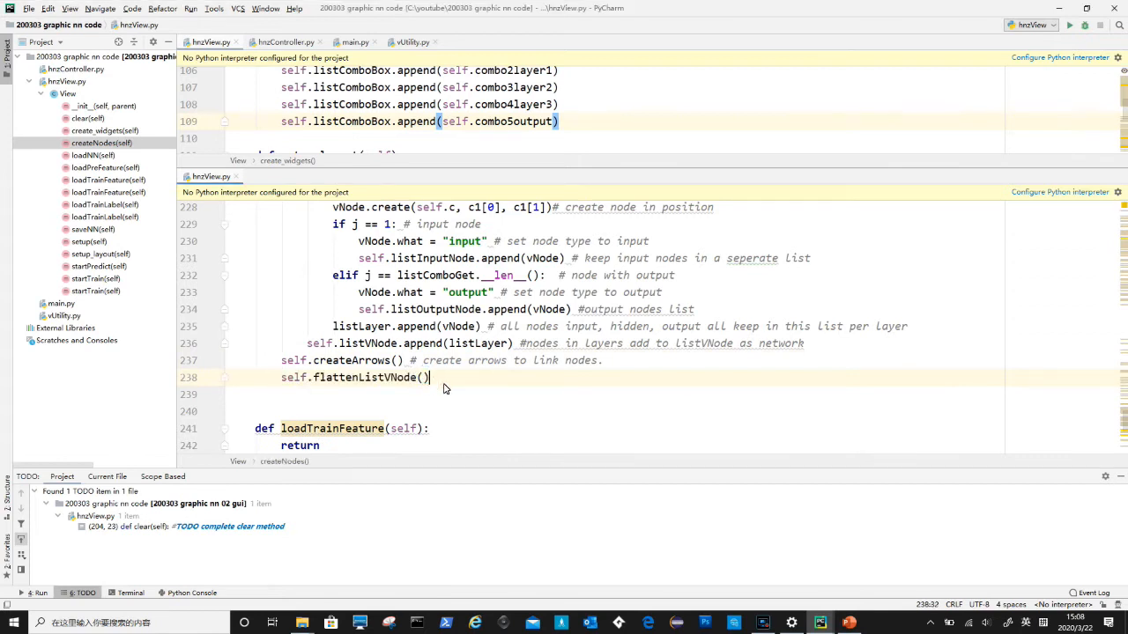
pyautogui.write('# thi')
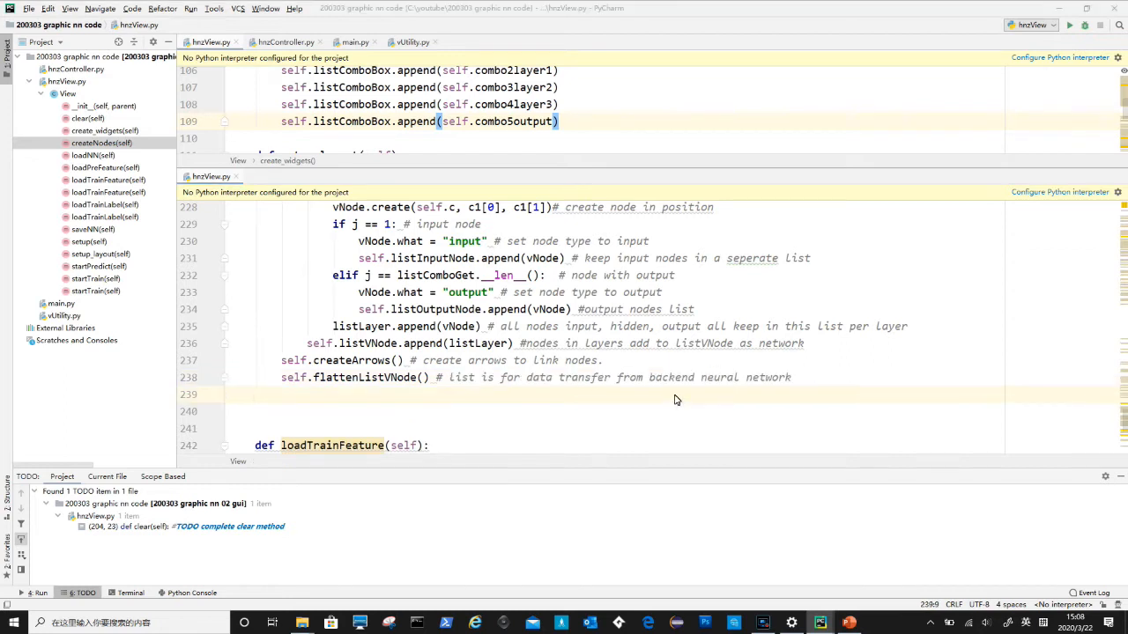
pyautogui.write('self.setupControlNetwork()')
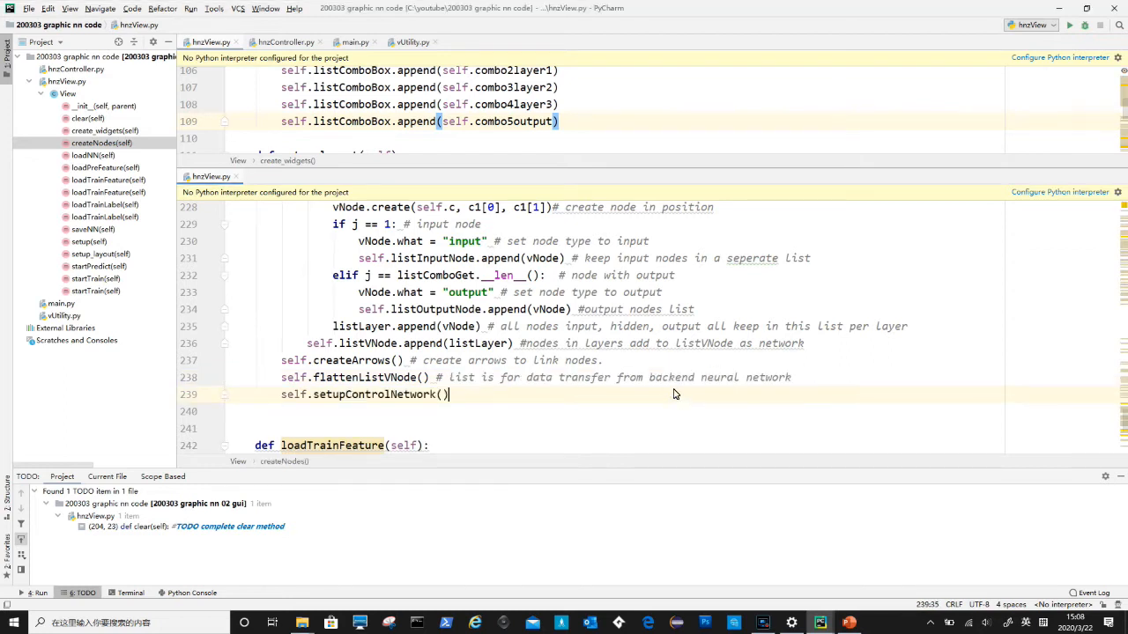
pyautogui.write('# setup back end nerual network')
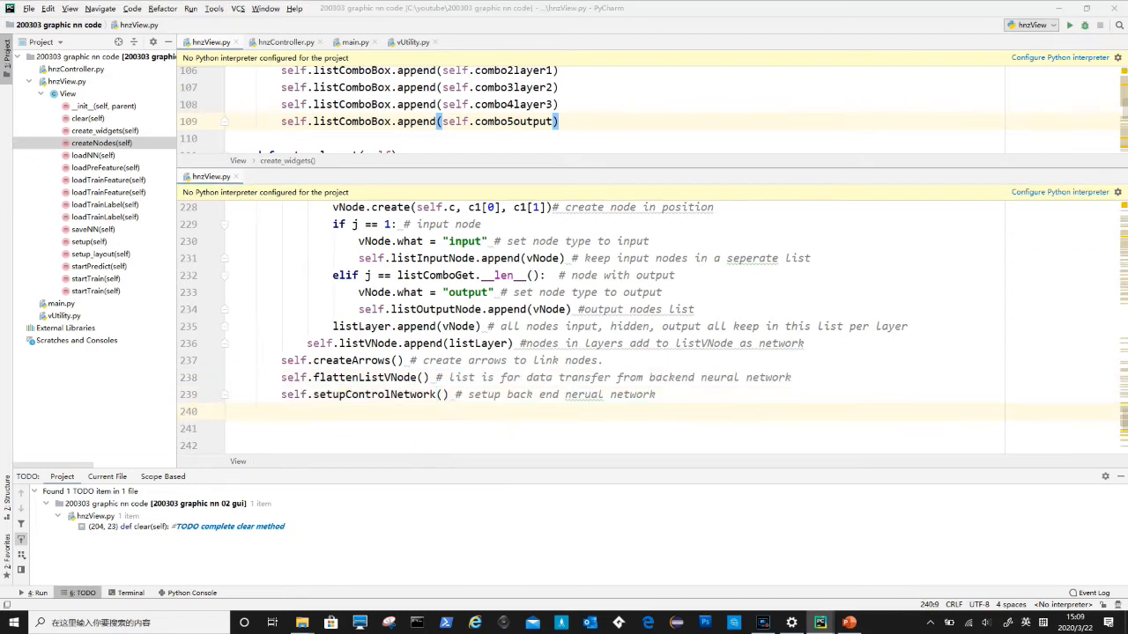
# Call randomNum to generate random weights, then add the flag settings and training-data reload block
pyautogui.write('self.randomNum()')
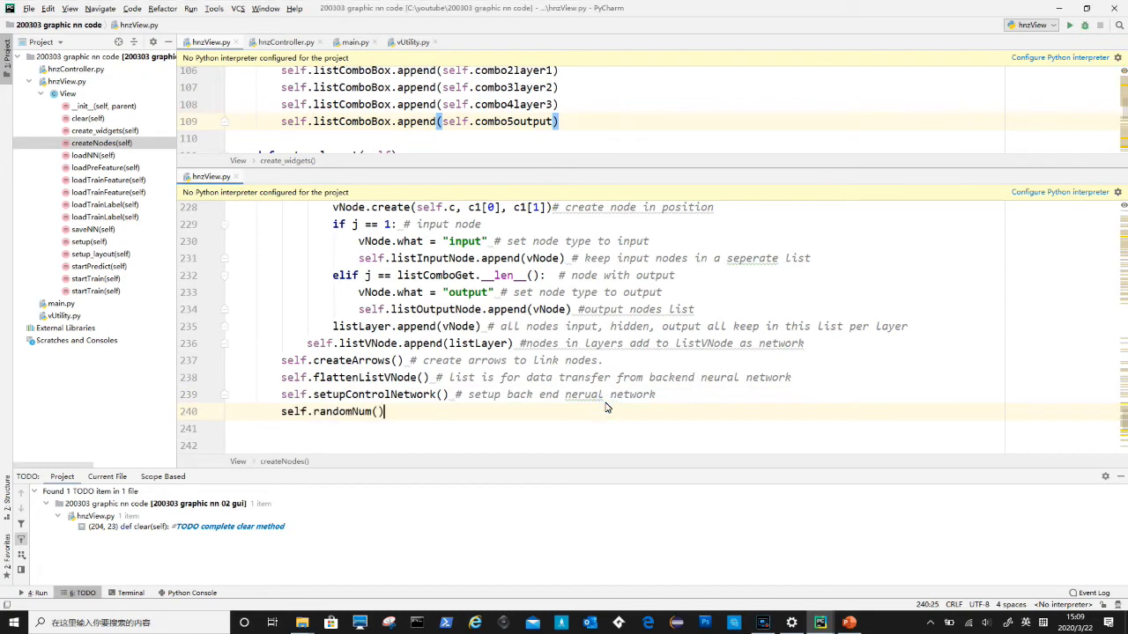
pyautogui.write('#')
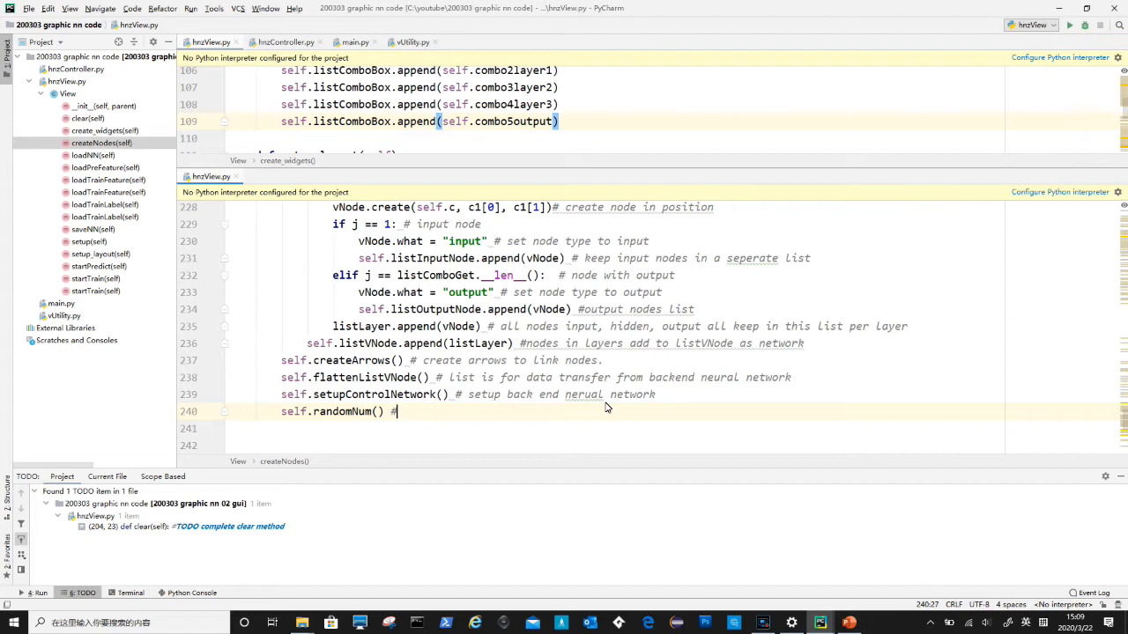
pyautogui.write('generate random weights and bias')
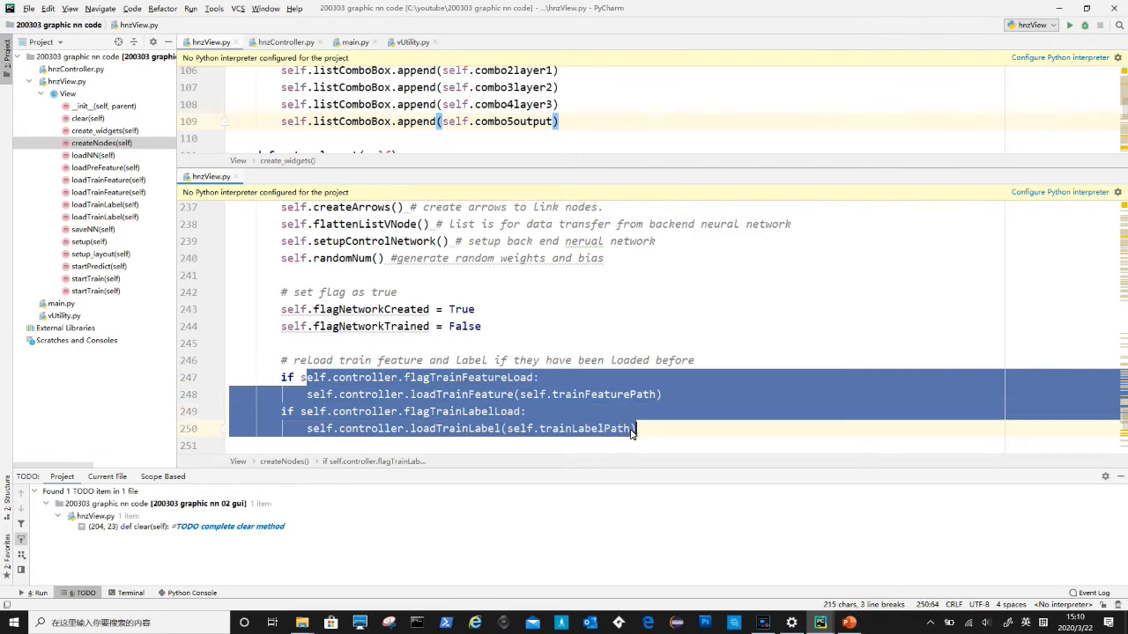
pyautogui.click(494, 377)
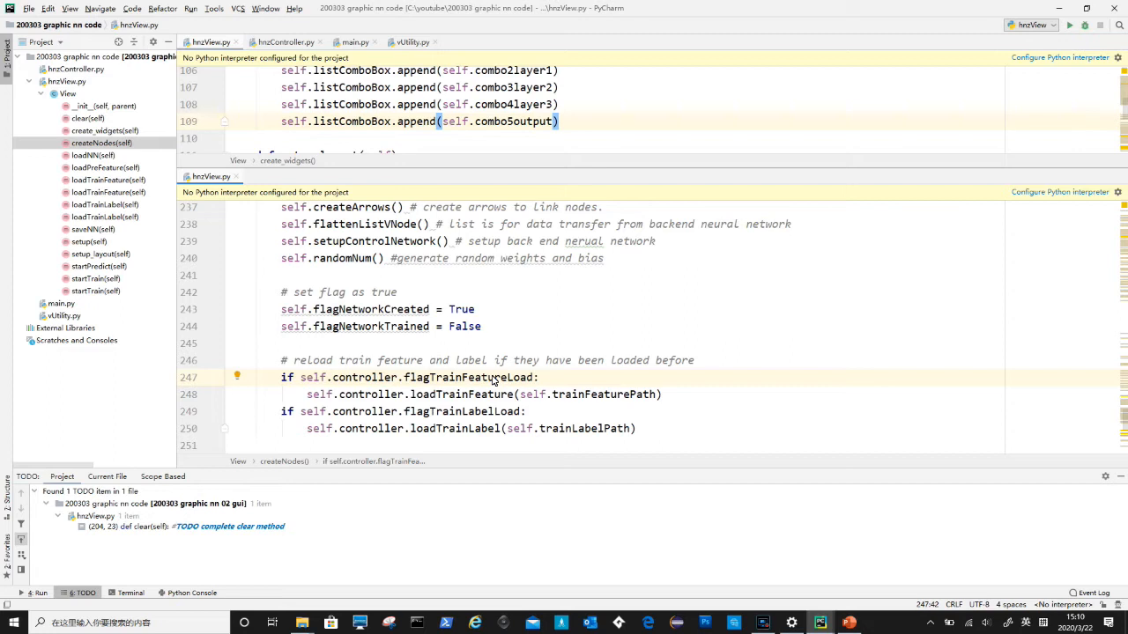
pyautogui.moveTo(415, 368)
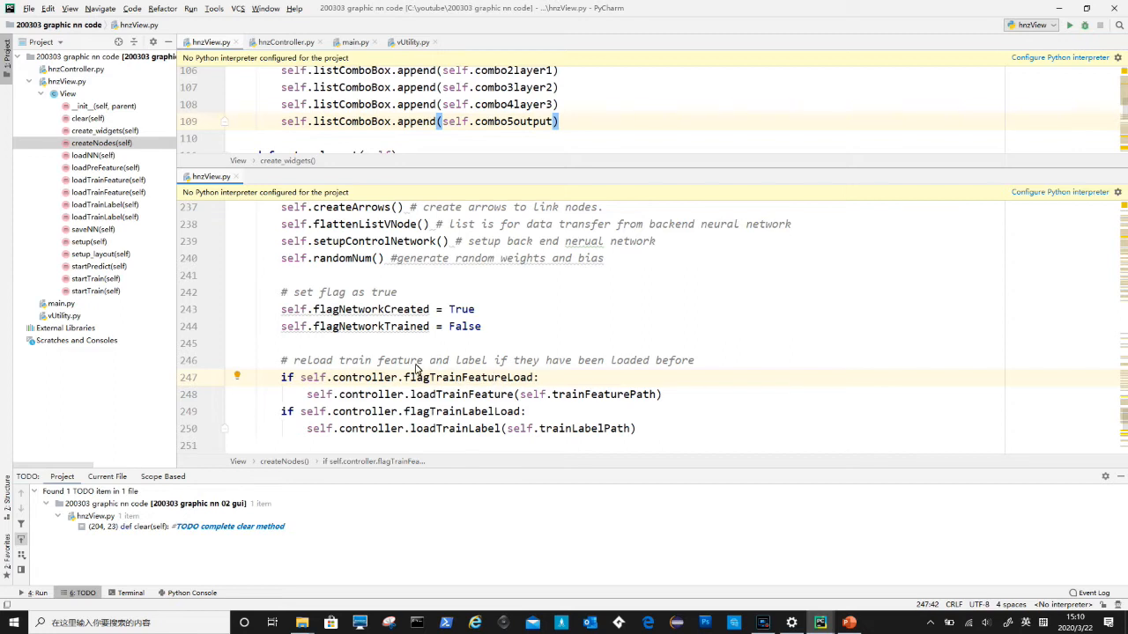
pyautogui.moveTo(307, 379)
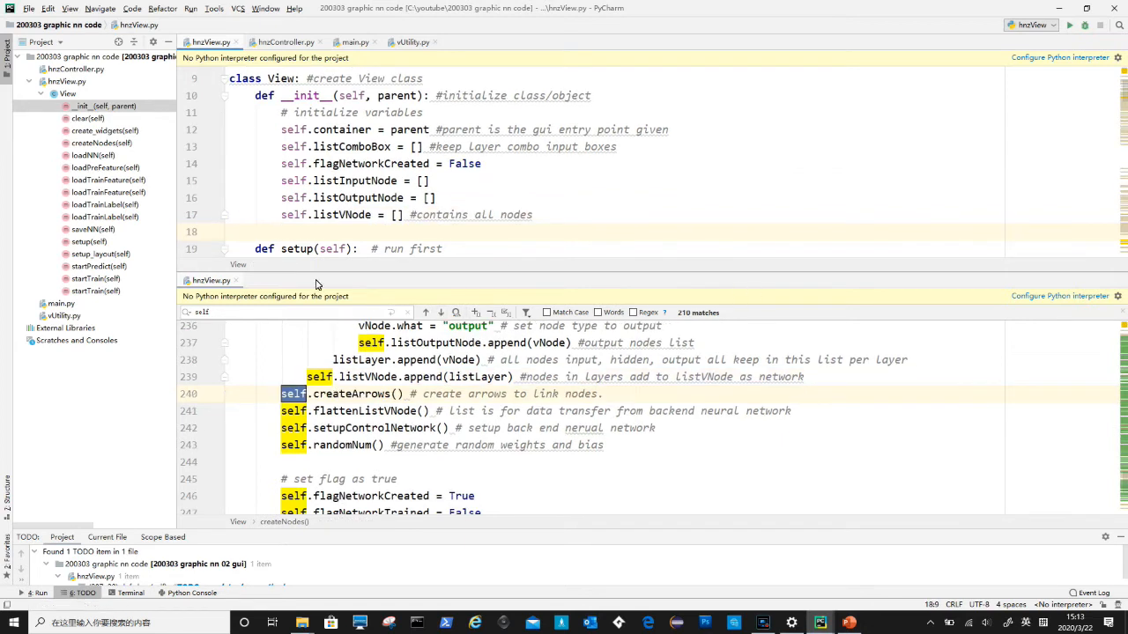
# Stub createArrows, flattenListVNode, setupControlNetwork and randomNum, then run hnzView.py to exit code 0
pyautogui.rightClick(67, 94)
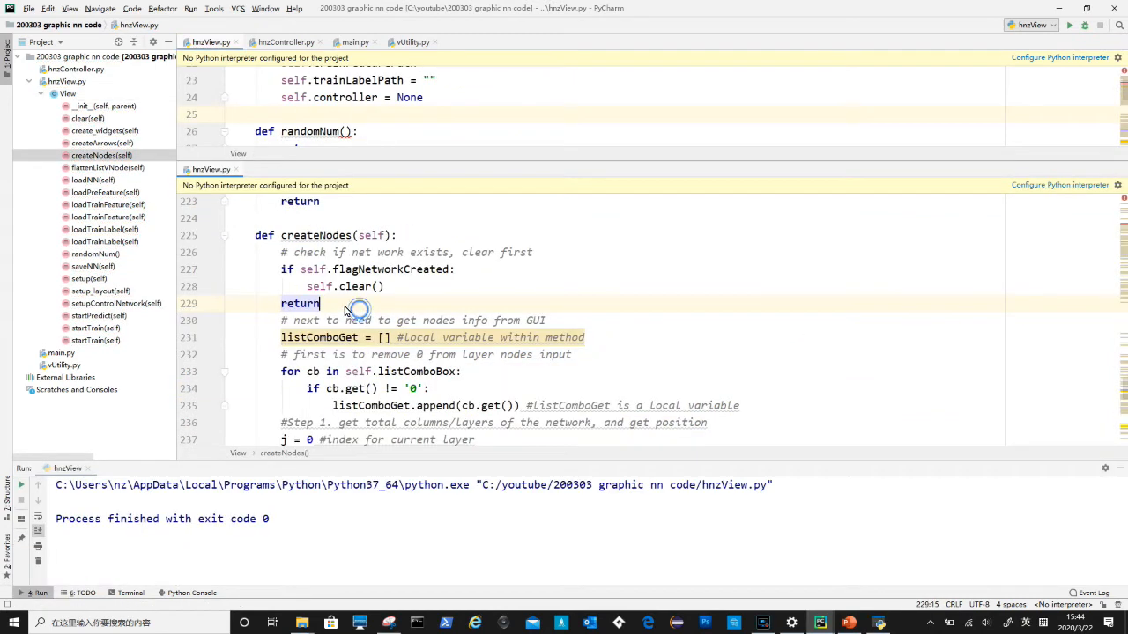
# Delete the temporary return after self.clear() so the node-building code runs
pyautogui.doubleClick(300, 303)
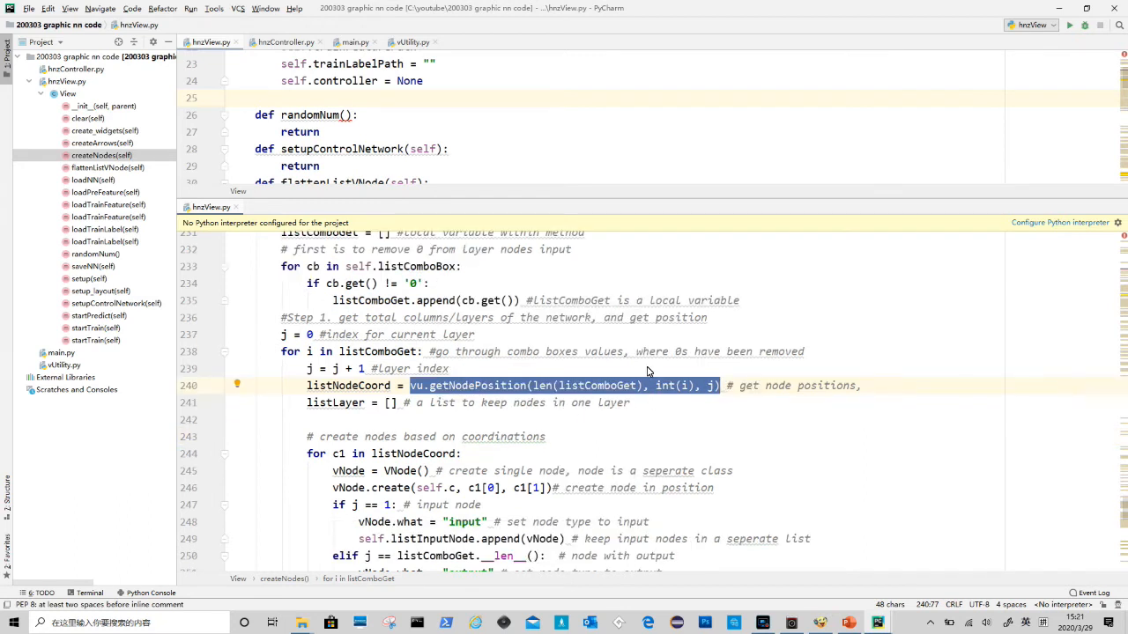
# In vUtility.py define getNodePosition(totalcolumn, thisTotalrow, layerno) for column spacing from canvas width
pyautogui.click(412, 42)
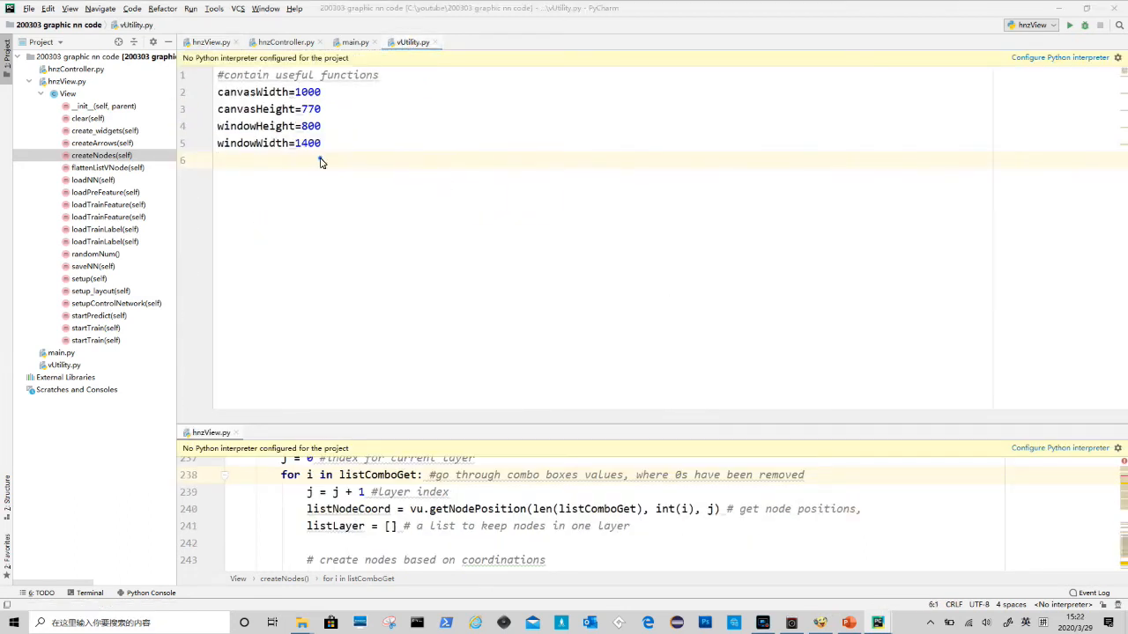
pyautogui.write('def getNodePosition(totalcolumn,thisTotalrow, layerno):')
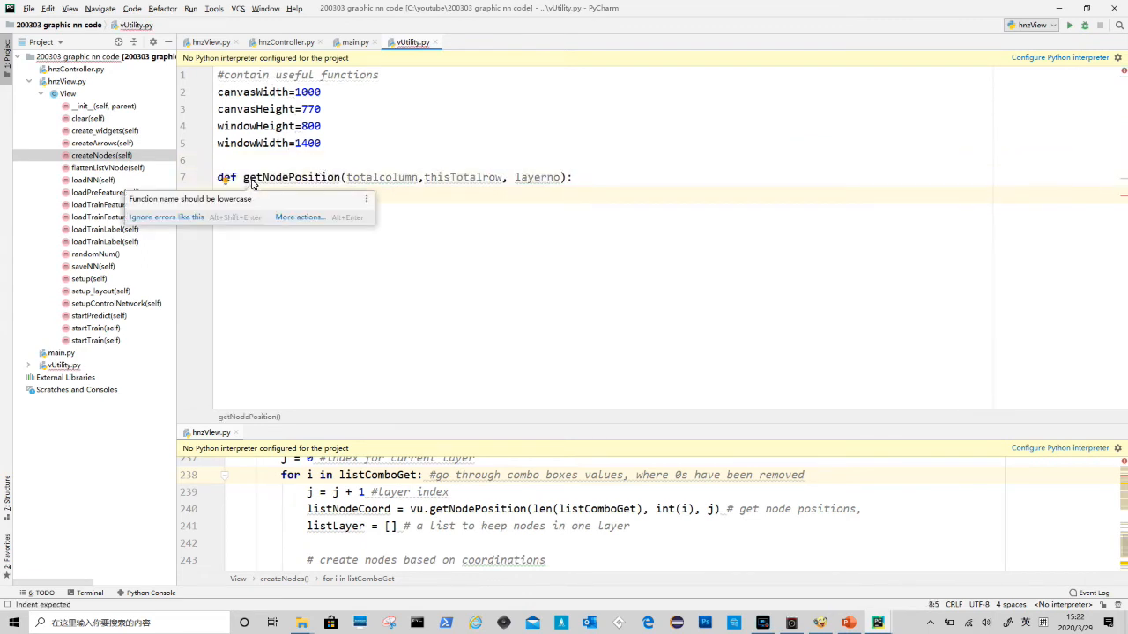
pyautogui.moveTo(380, 176)
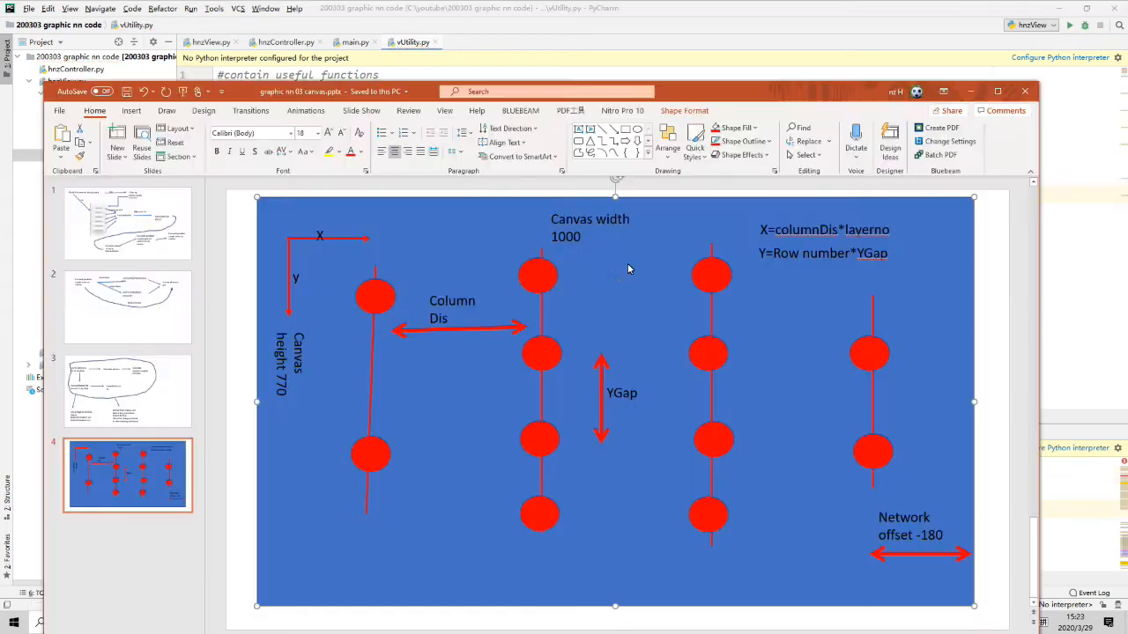
pyautogui.moveTo(673, 83)
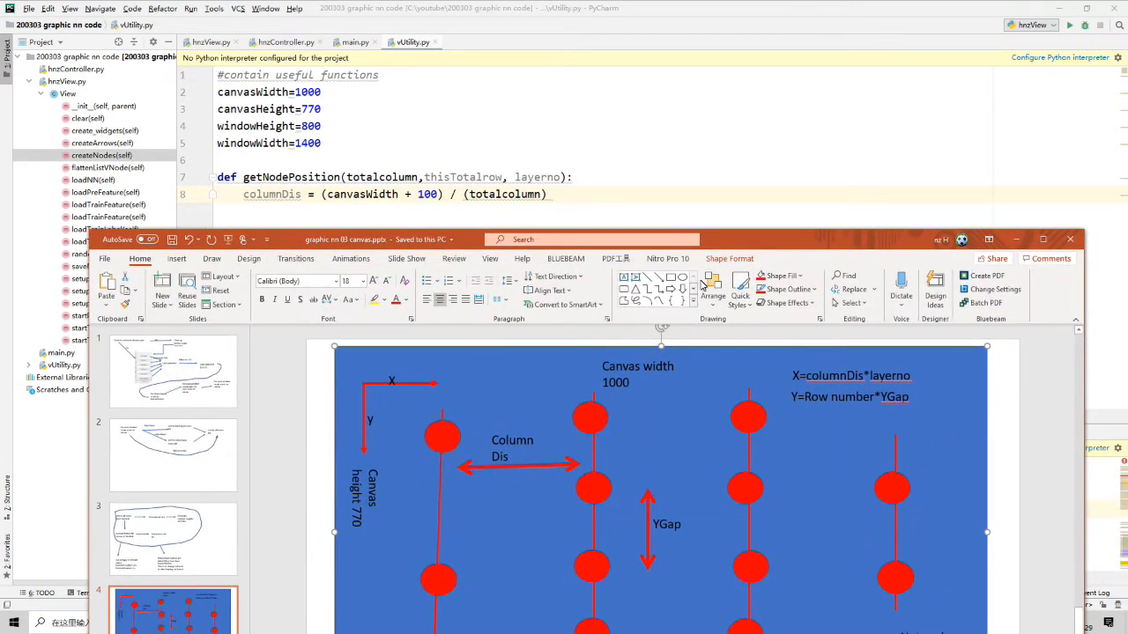
pyautogui.moveTo(469, 342)
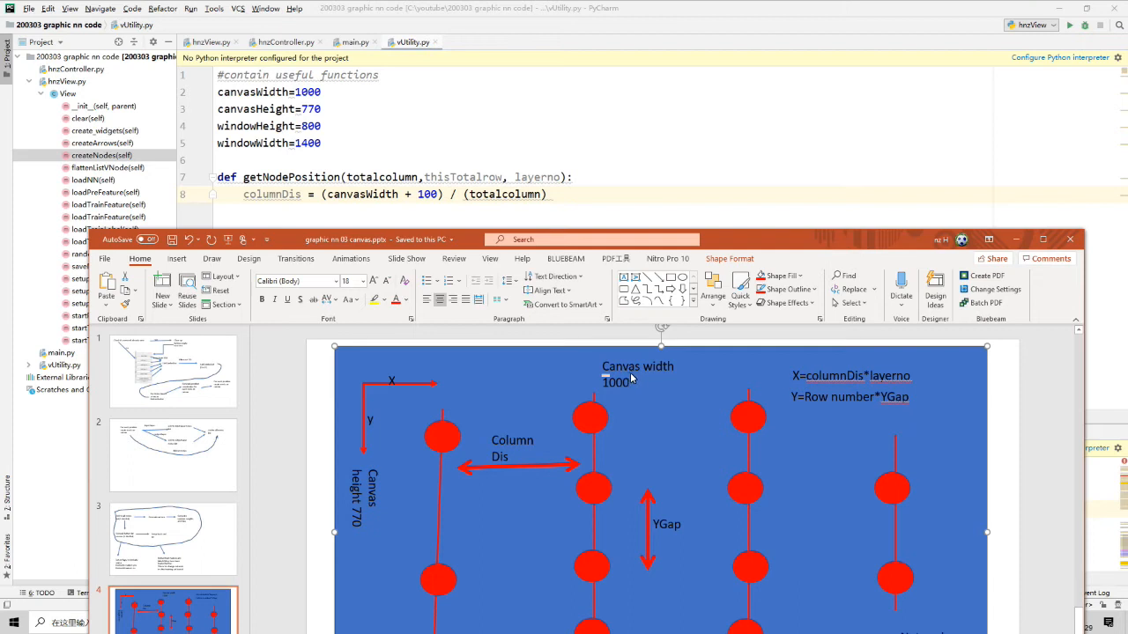
pyautogui.moveTo(449, 486)
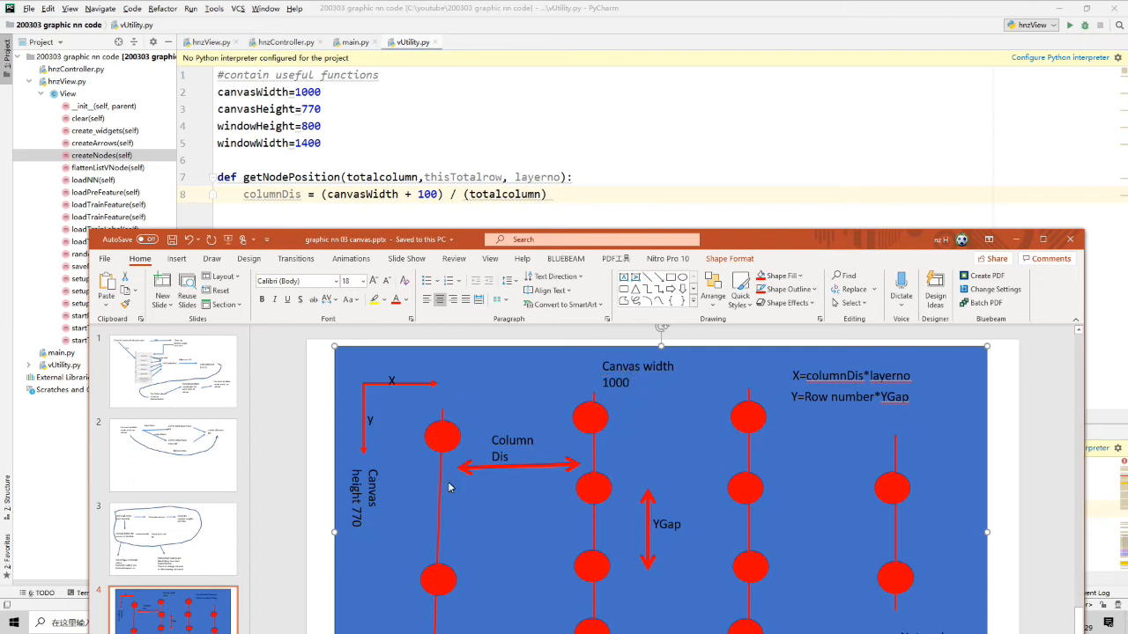
pyautogui.moveTo(552, 469)
pyautogui.write(' # get distance between columns')
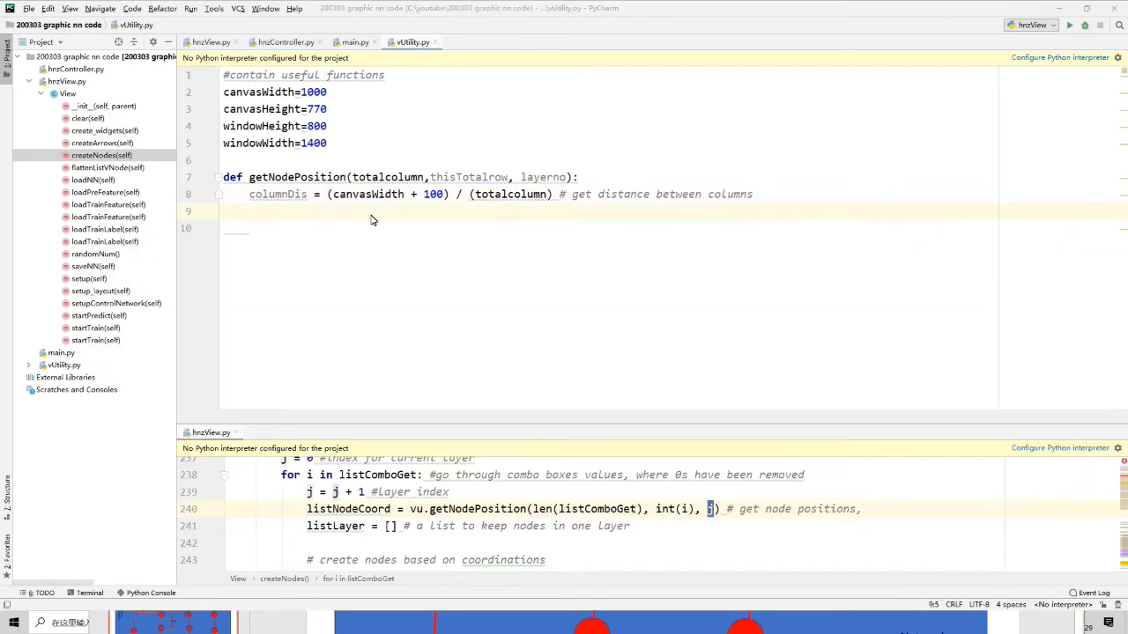
# Compute x from layerno, columnDis and networkOffset, and yGap from canvasHeight over thisTotalrow + 2, with comments
pyautogui.write('x = layerno * columnDis + networkOffset # get x coordinate')
pyautogui.click(608, 160)
pyautogui.write('networkOffset=-180')
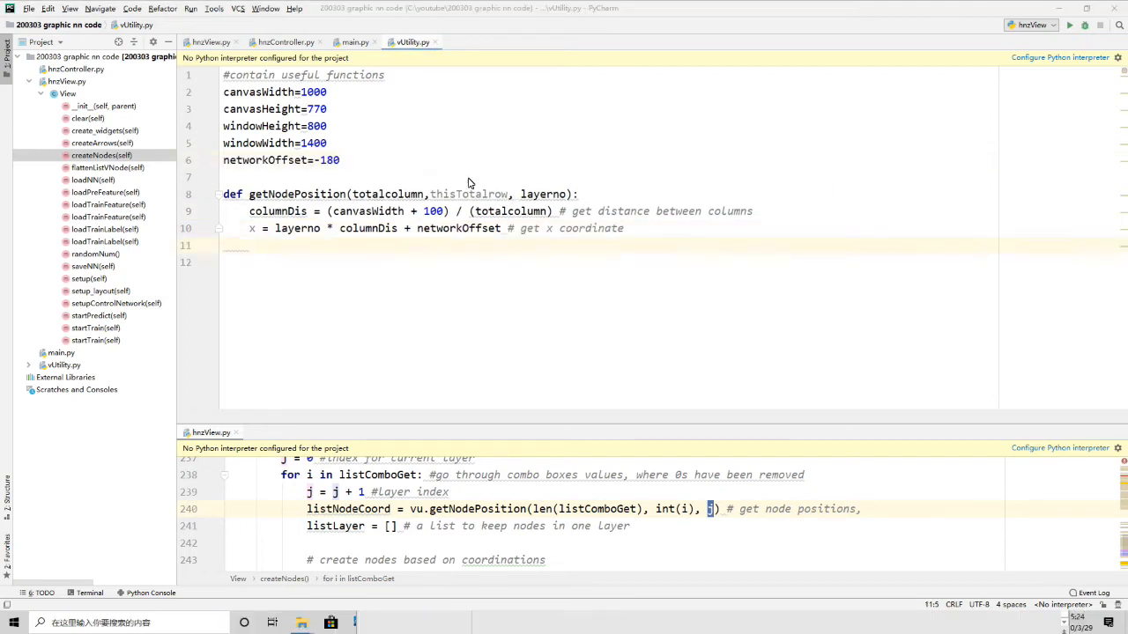
pyautogui.write('yGap = canvasHeight / (thisTotalrow + 2) # get')
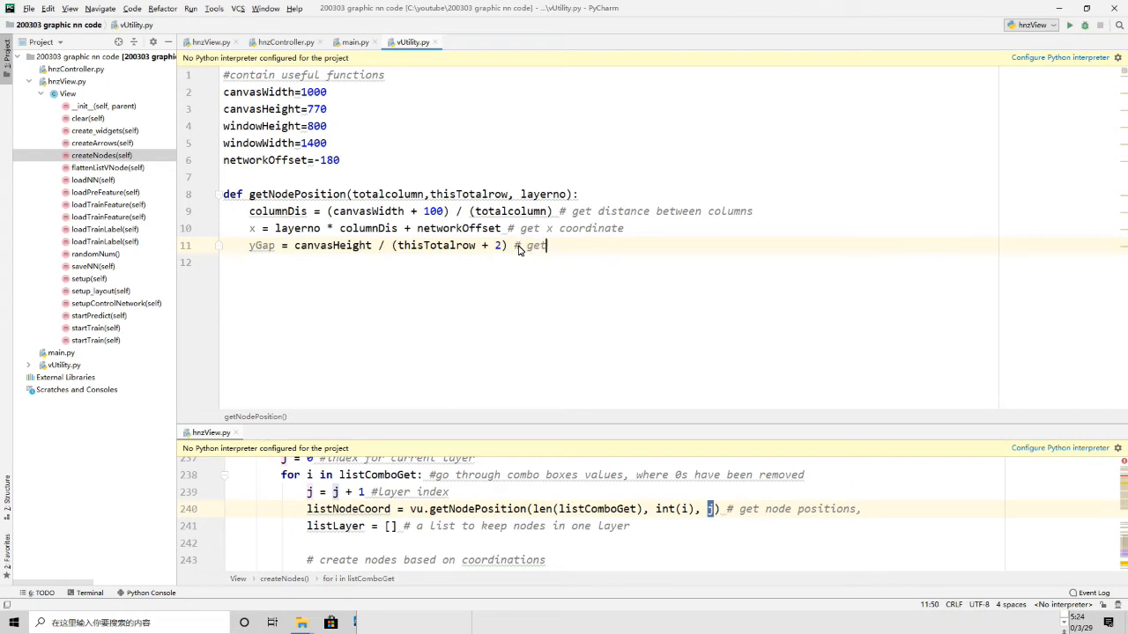
pyautogui.write('distance')
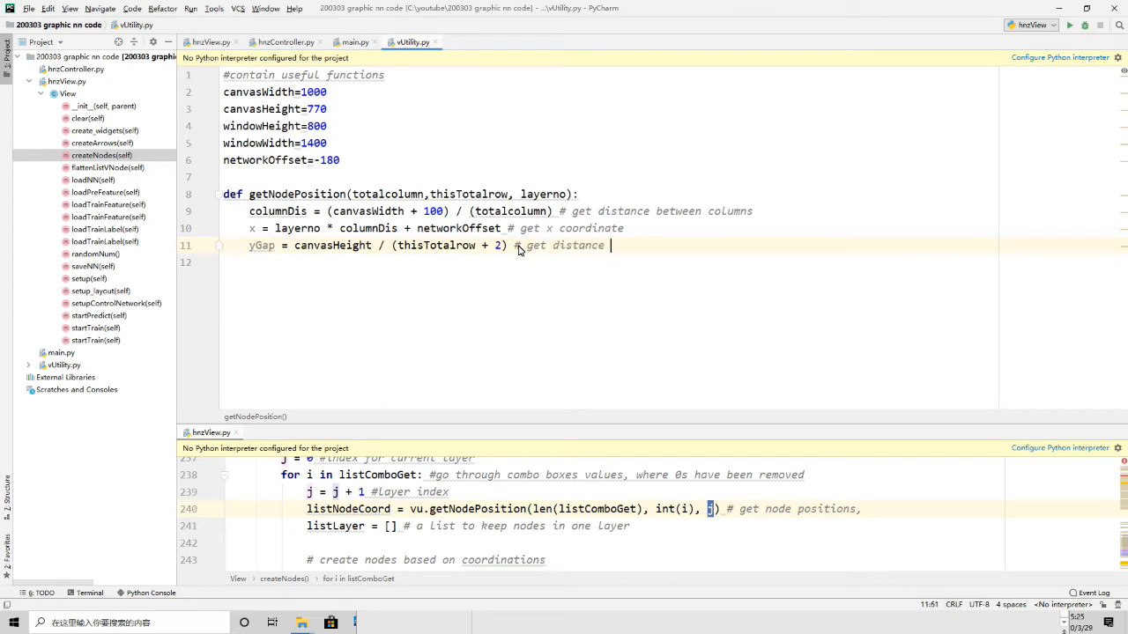
pyautogui.write('be')
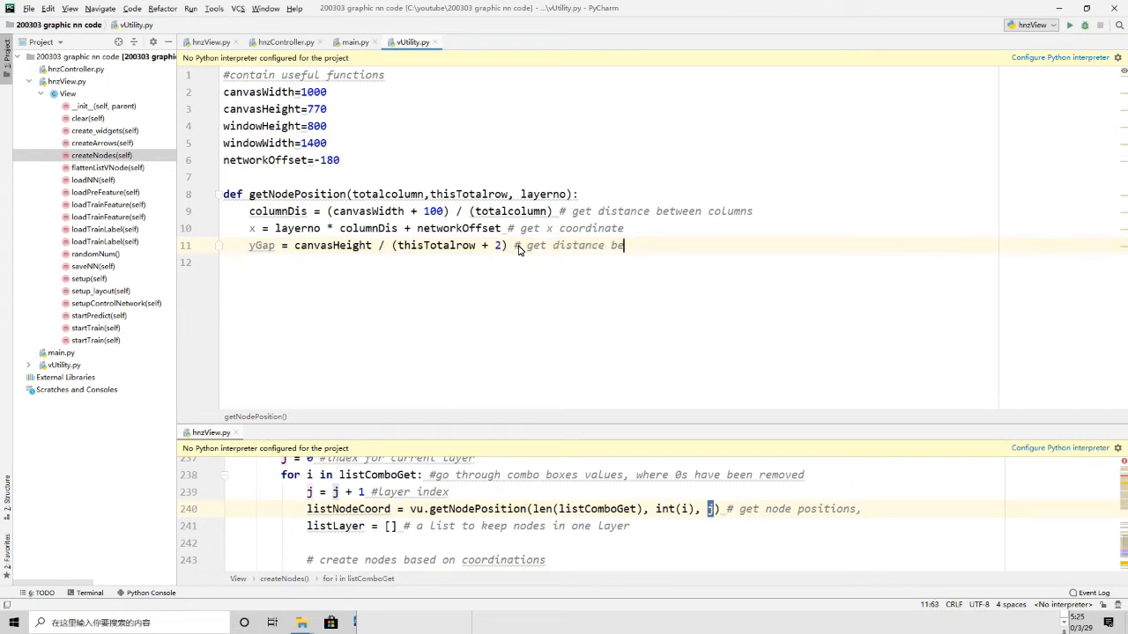
pyautogui.write('tween rows')
pyautogui.click(608, 262)
pyautogui.write('listCoord = [] # a list to store coordinates')
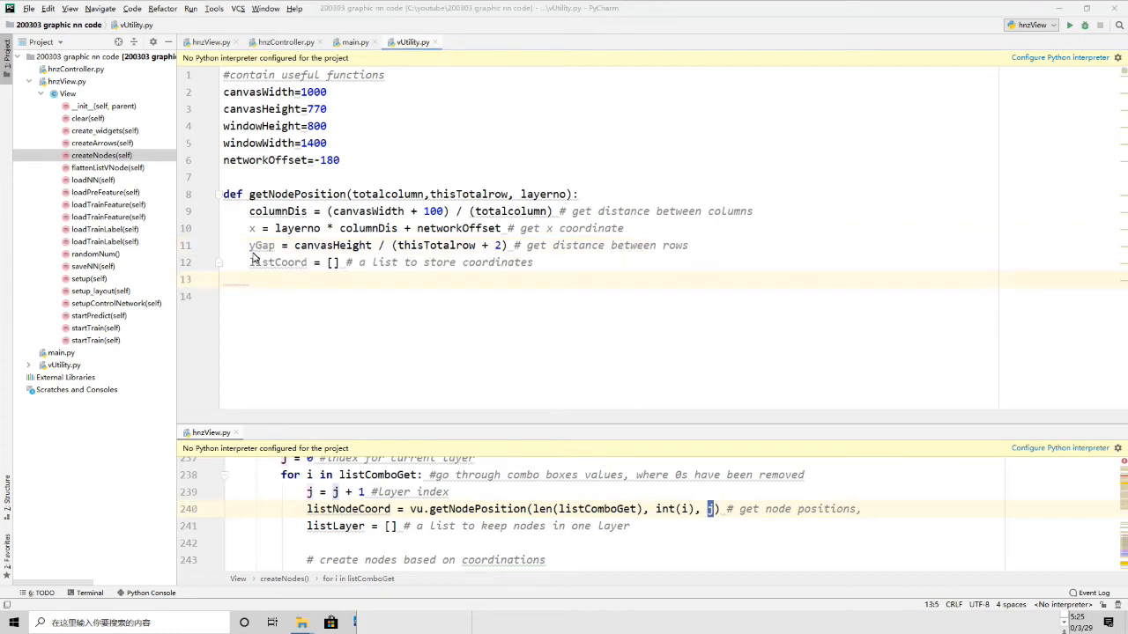
# Loop over thisTotalrow appending [x - nodeWidth/2, y - nodeHeight/2] to listCoord and return it
pyautogui.write('for i in range(0, thisTotalrow):')
pyautogui.click(610, 296)
pyautogui.write('y = (i + 1) *')
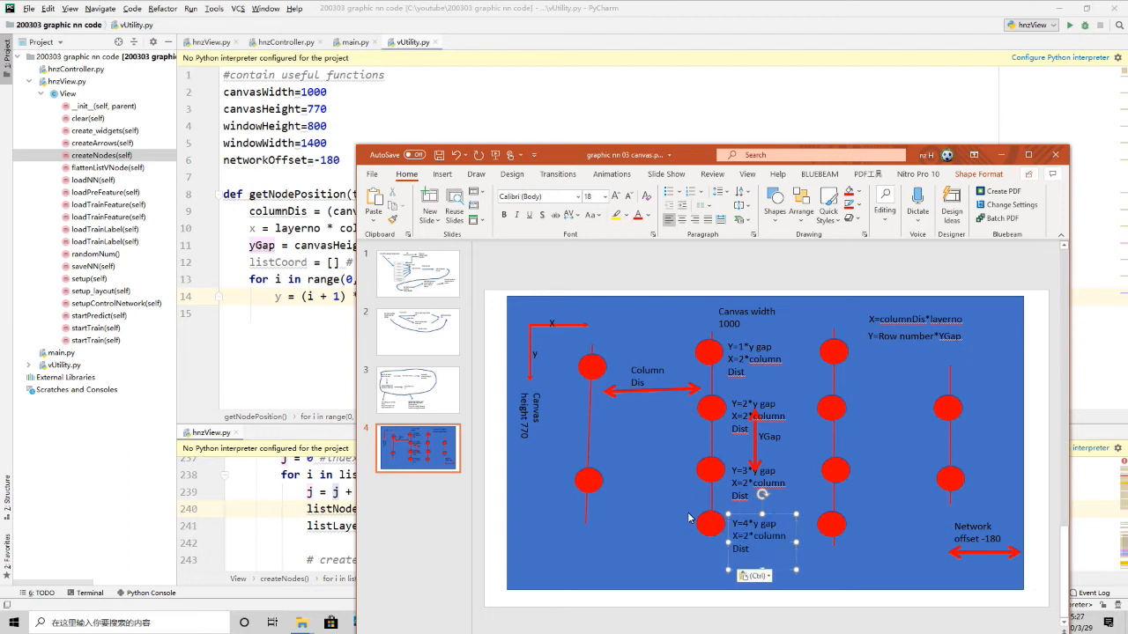
pyautogui.click(687, 490)
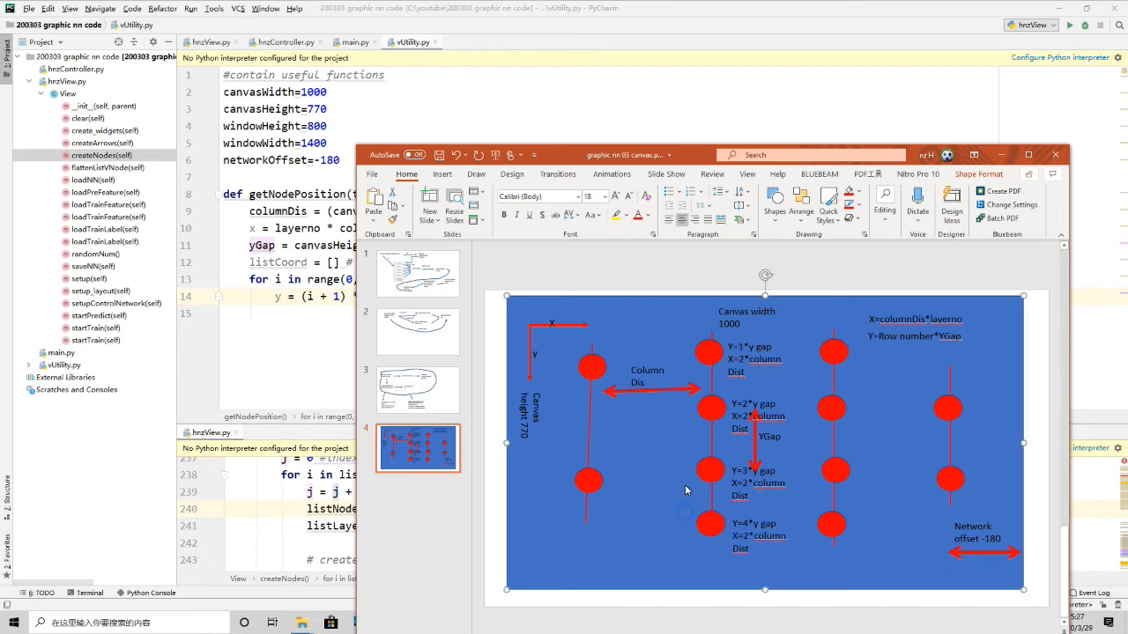
pyautogui.moveTo(588, 314)
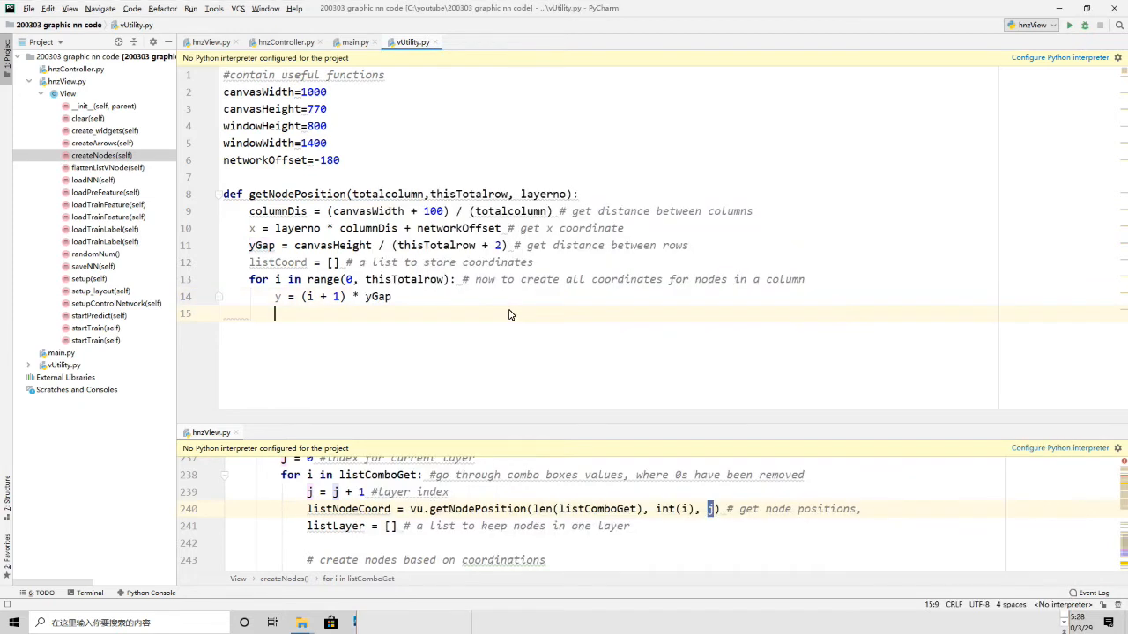
pyautogui.write('listCoord.append([x - nodeWidth / 2, y - nodeHeight / 2])')
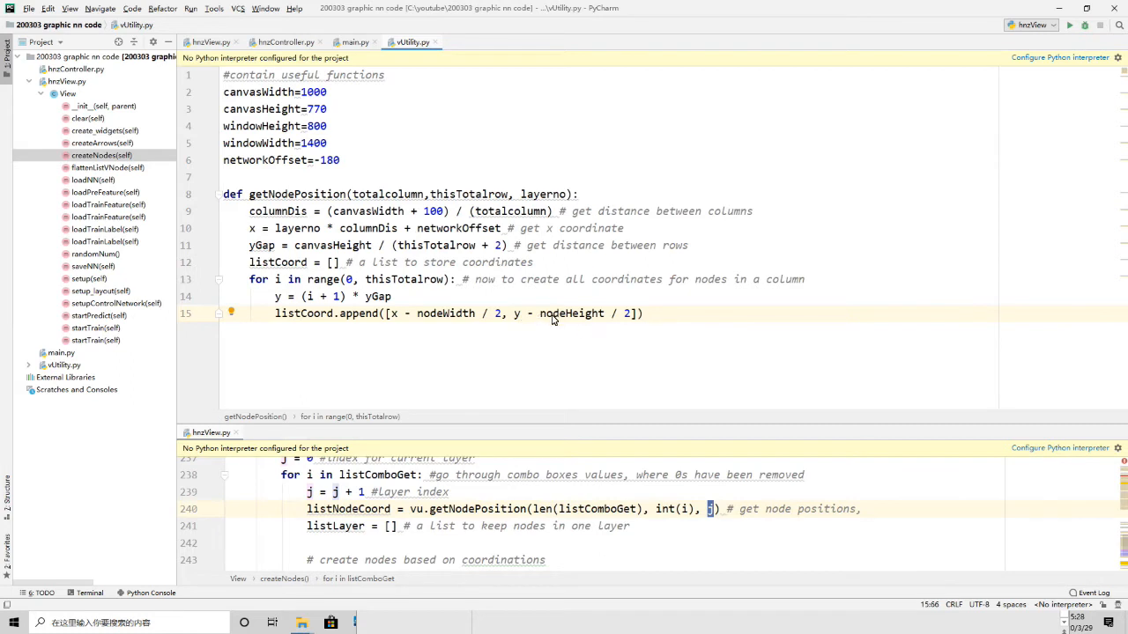
pyautogui.write('#')
pyautogui.write('nodeHeight=50')
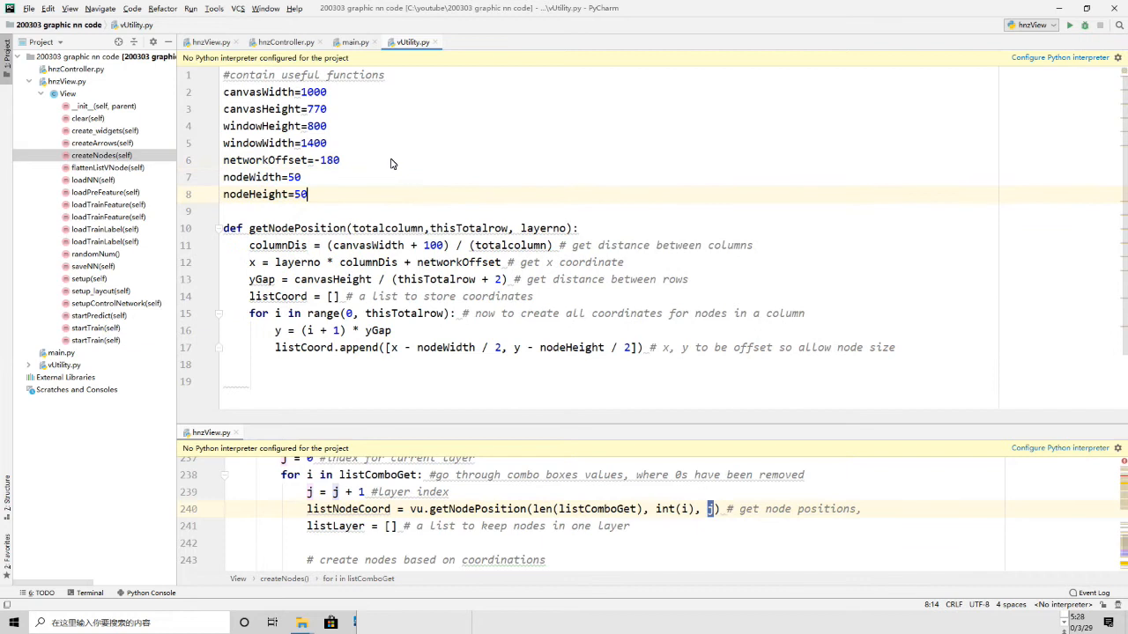
pyautogui.scroll(-3)
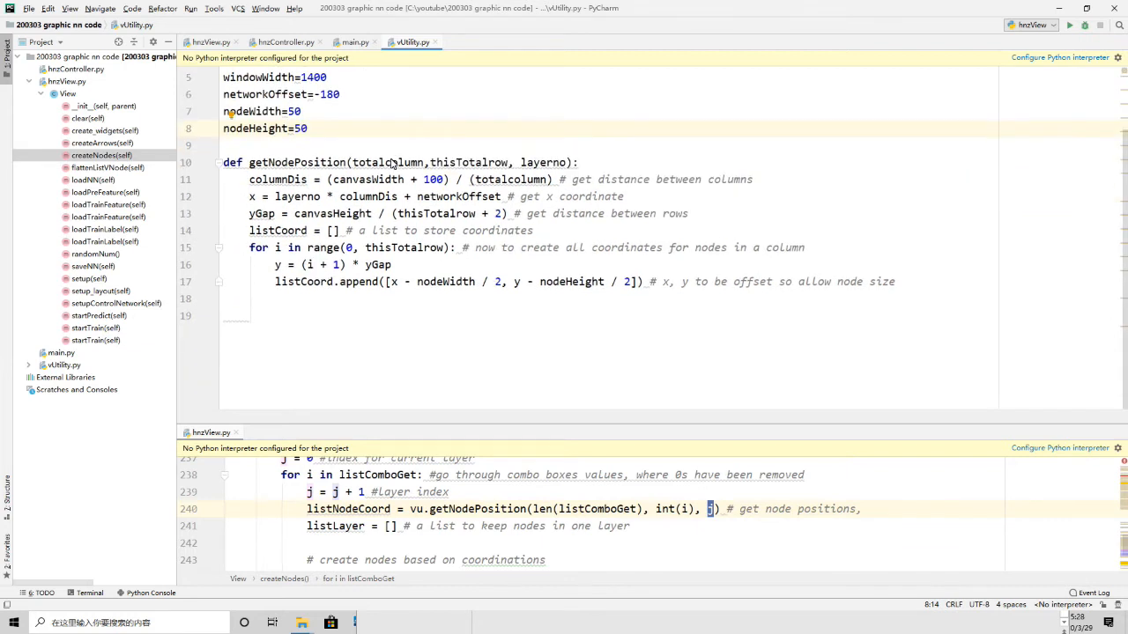
pyautogui.write('return listCoord # return all coori')
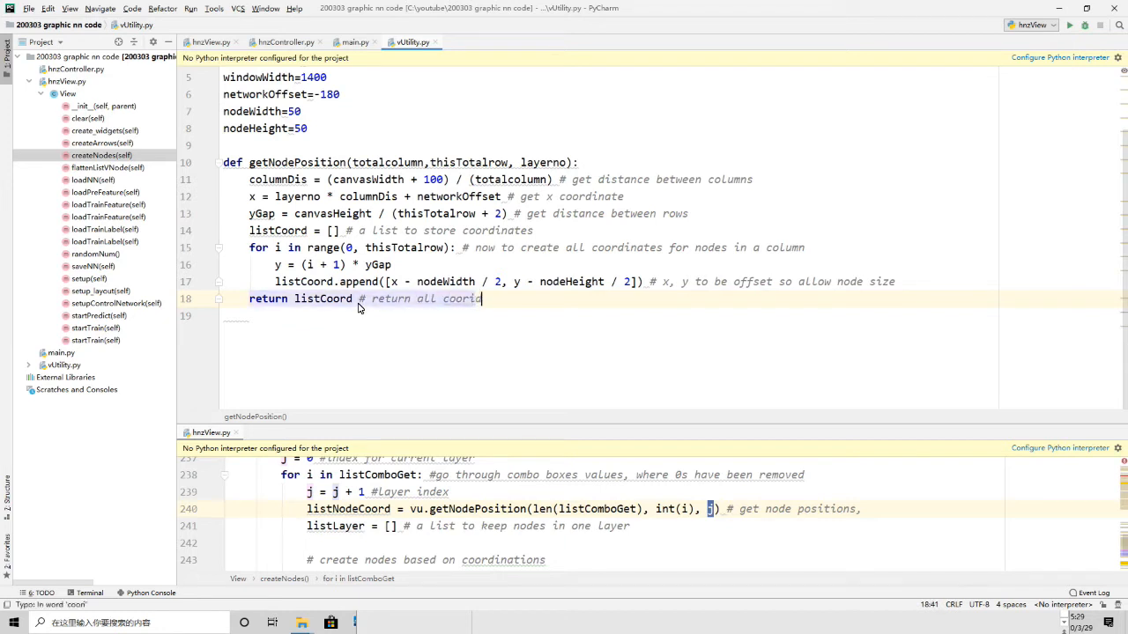
pyautogui.write('nate')
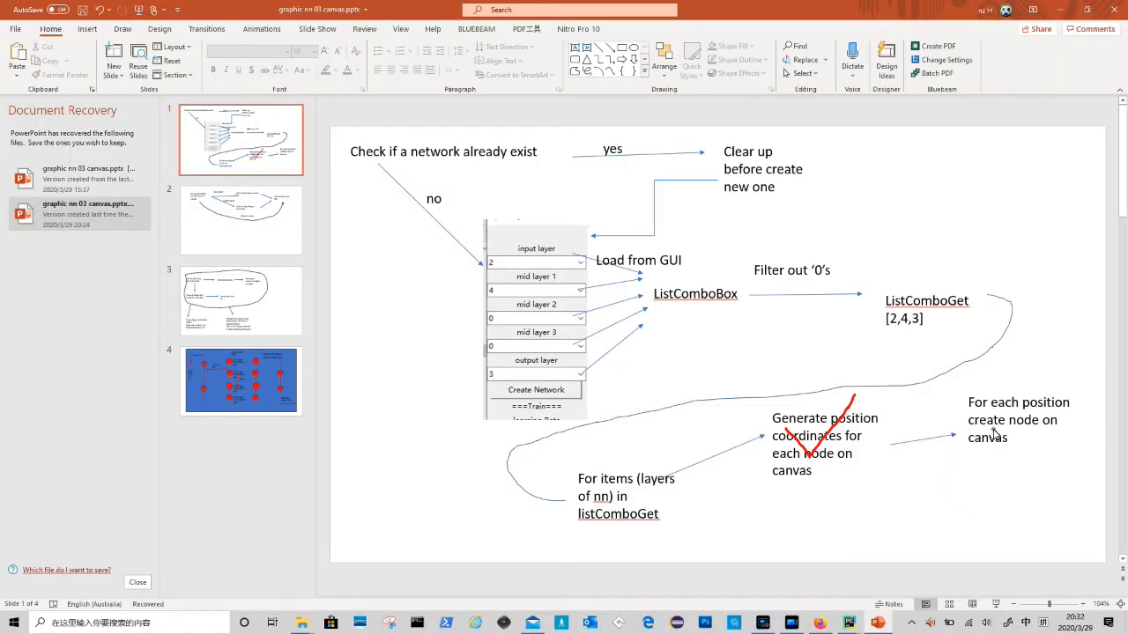
# Create a new Python file named vNode in the project, beginning with import vUtility
pyautogui.click(1018, 419)
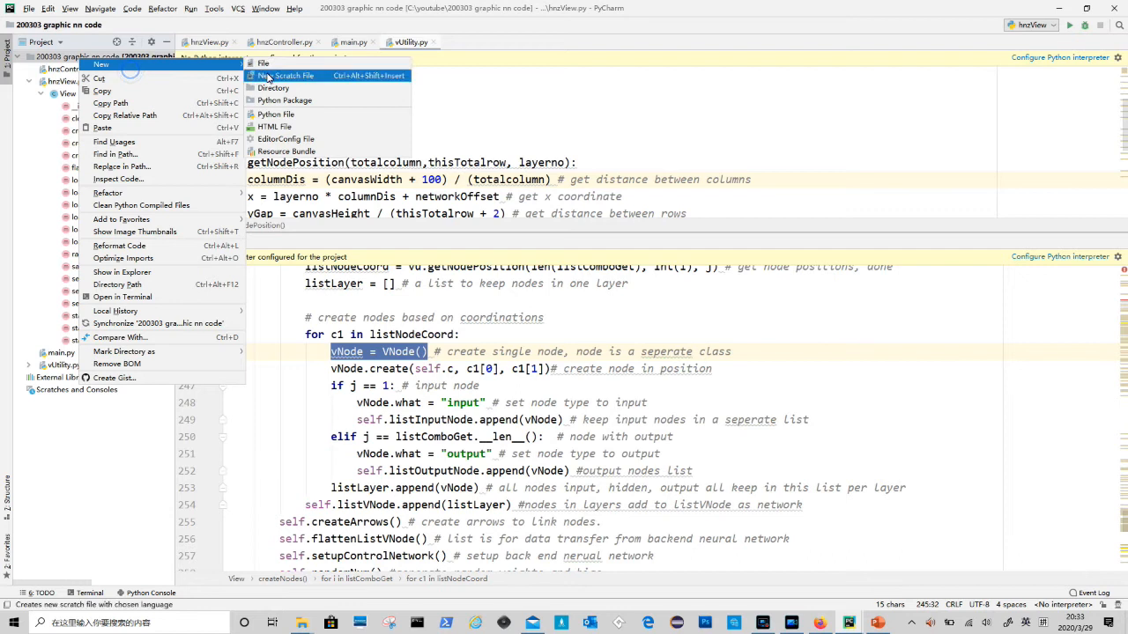
pyautogui.click(276, 113)
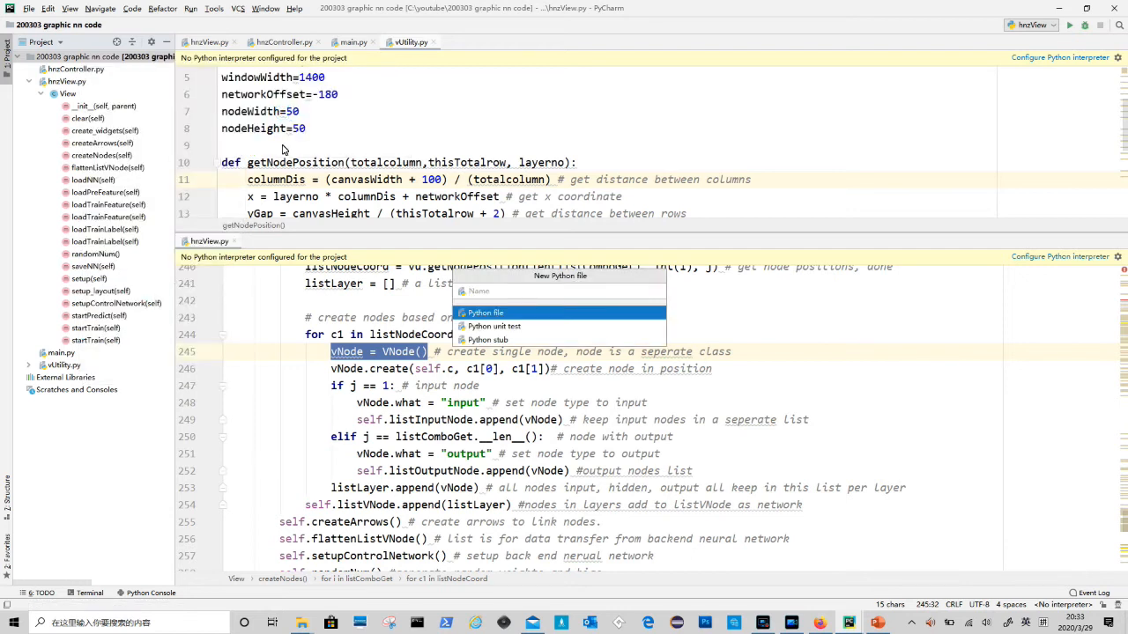
pyautogui.write('vNode')
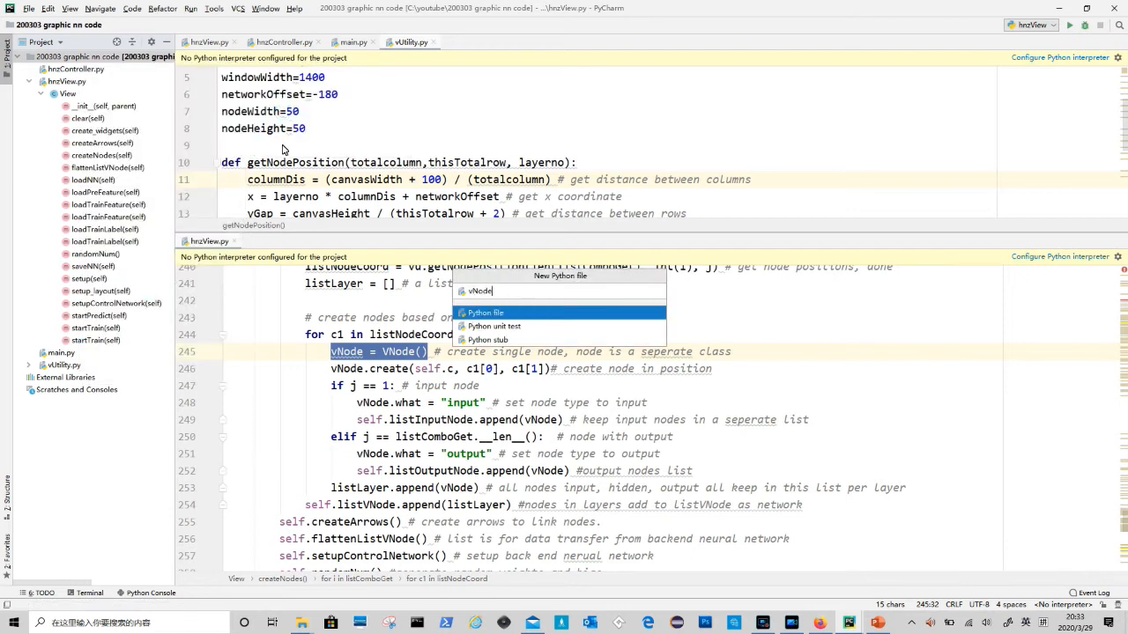
pyautogui.click(484, 314)
pyautogui.write('import vUtility')
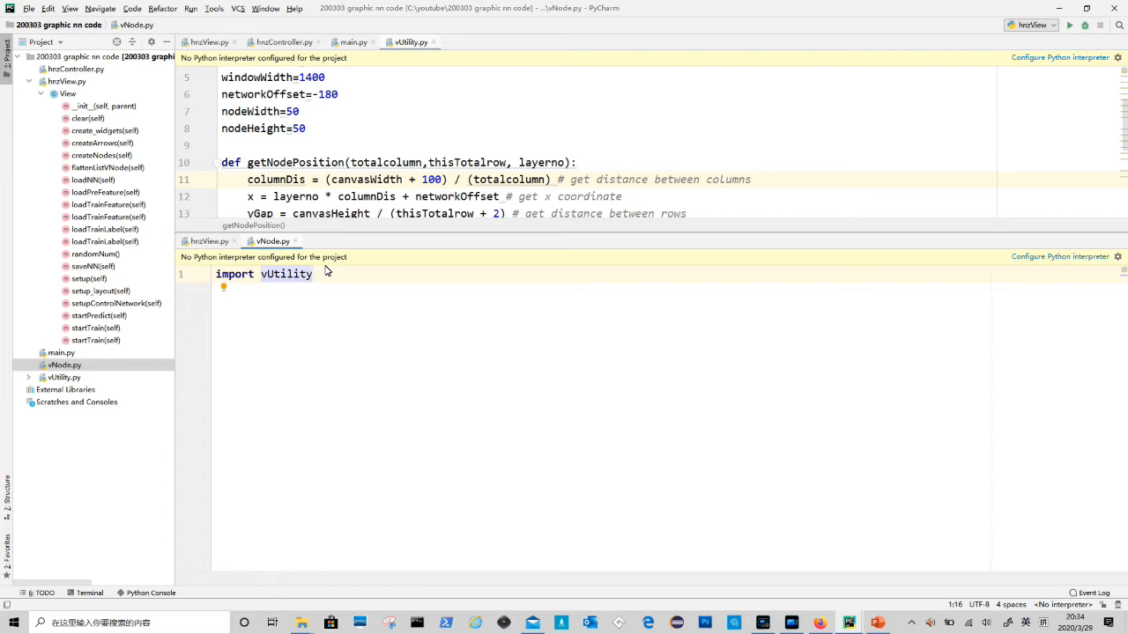
# Define class VNode with __init__ assigning self.bias, leftArrow, rightArrow, what and value, with comments
pyautogui.write('class VNode:')
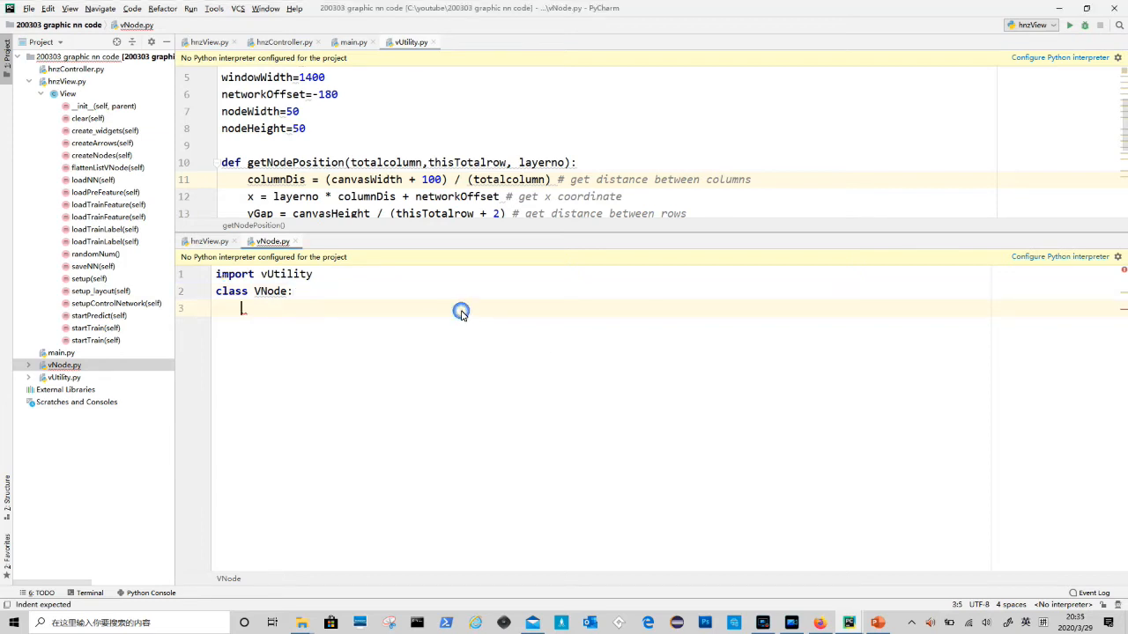
pyautogui.write('def __init__(self):')
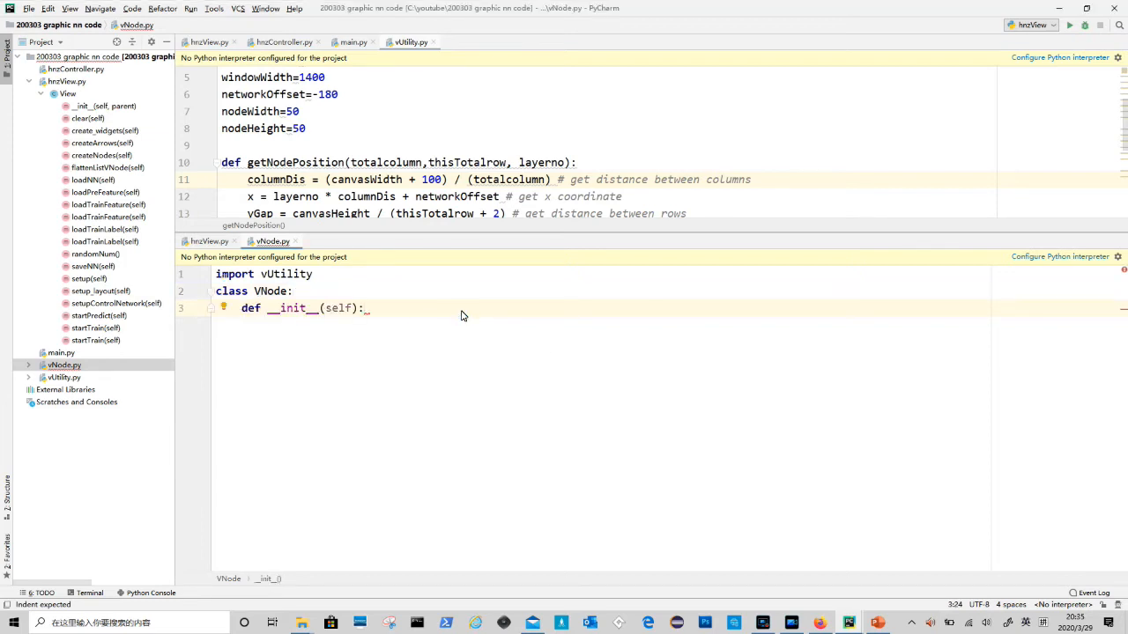
pyautogui.press('enter')
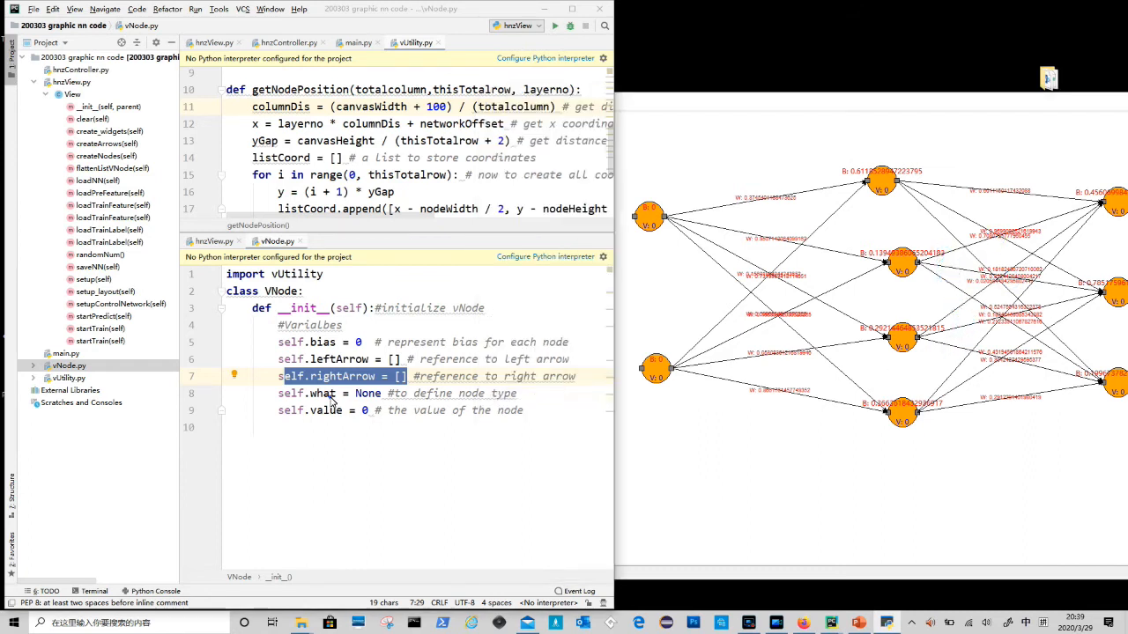
pyautogui.doubleClick(322, 393)
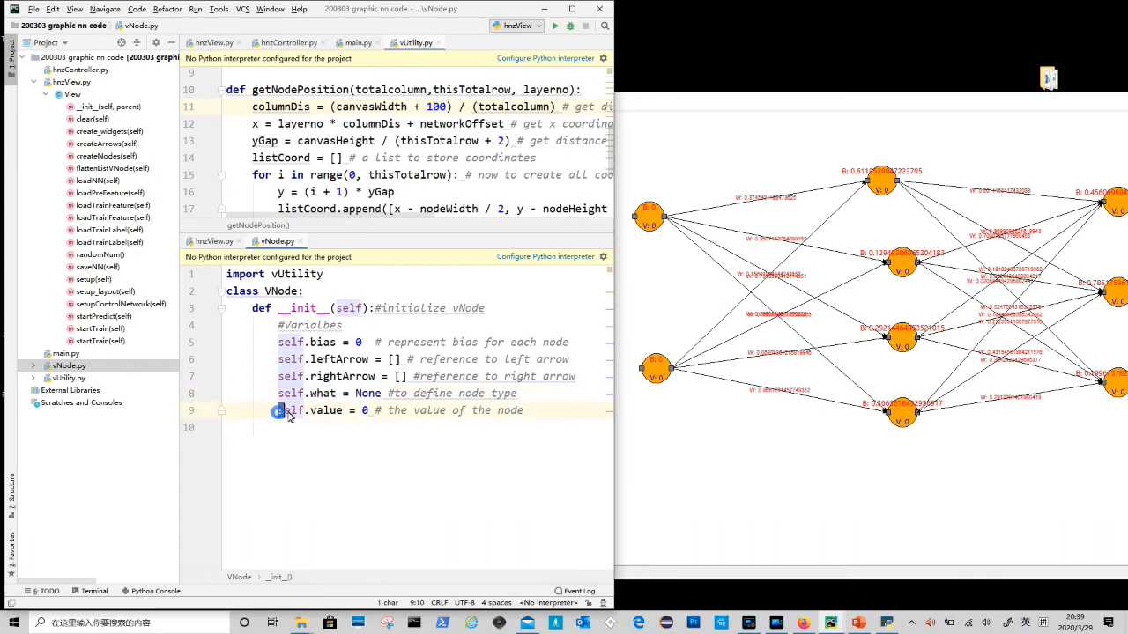
pyautogui.tripleClick(335, 410)
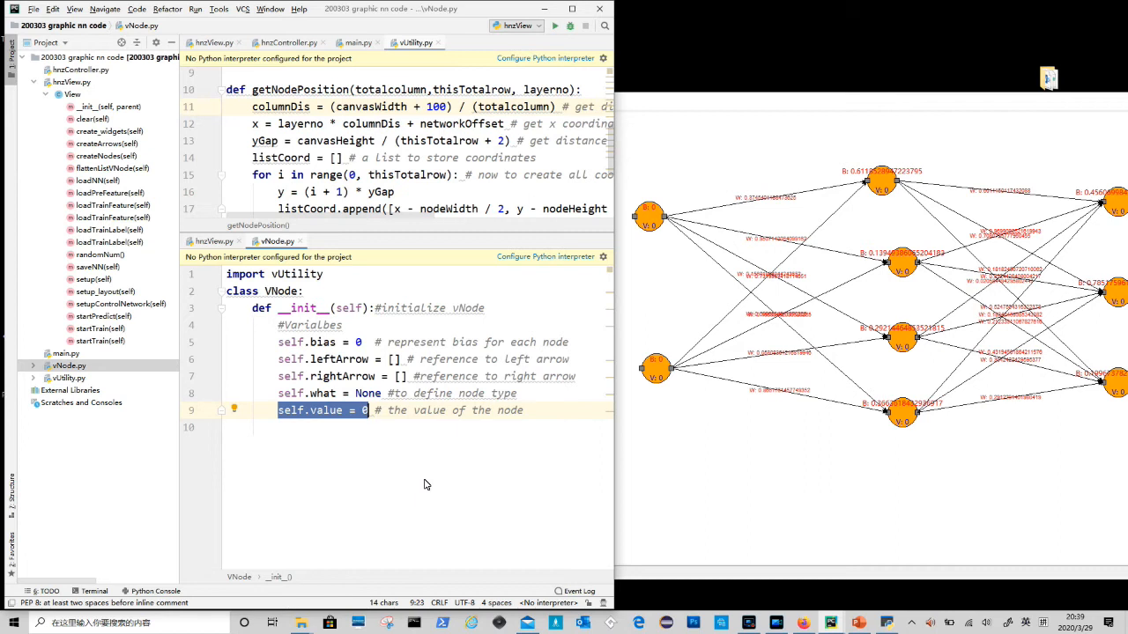
pyautogui.moveTo(868, 434)
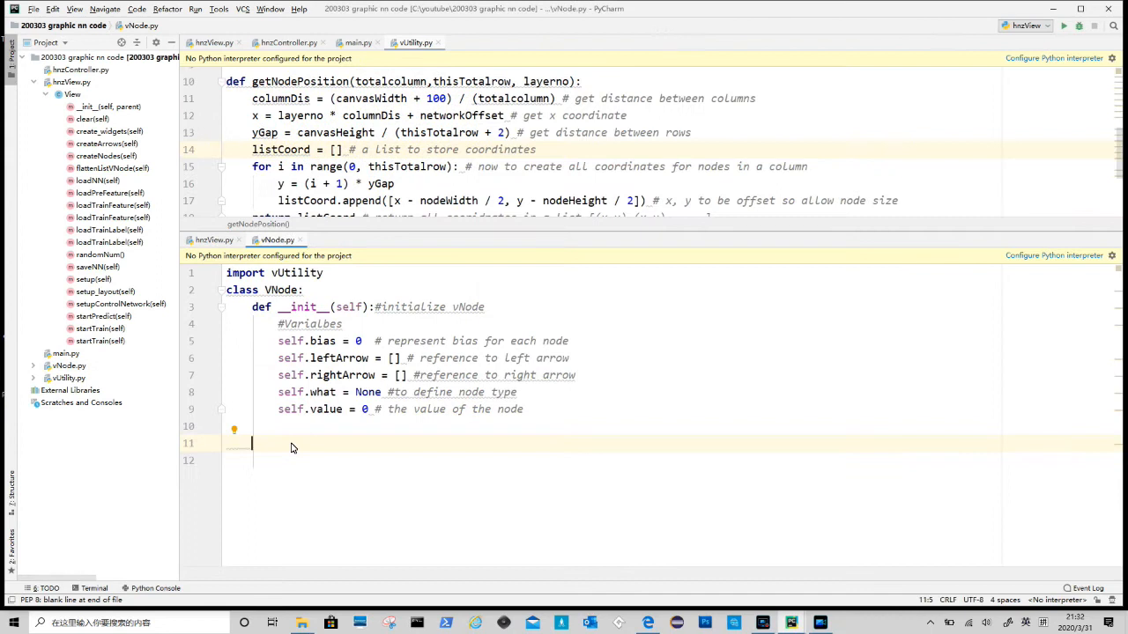
# Add create(self, can, x, y) storing self.startX/startY and calling updatePoints to derive the node's points
pyautogui.write('def create(self, can, x, y):  # can= canvas, x,y coordinates')
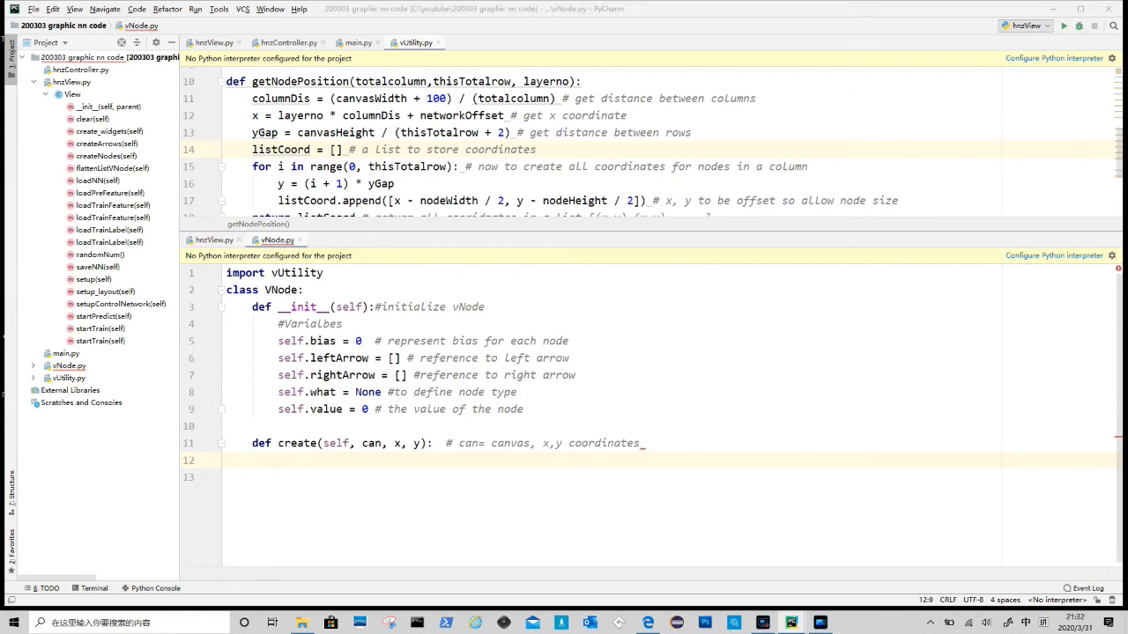
pyautogui.moveTo(656, 365)
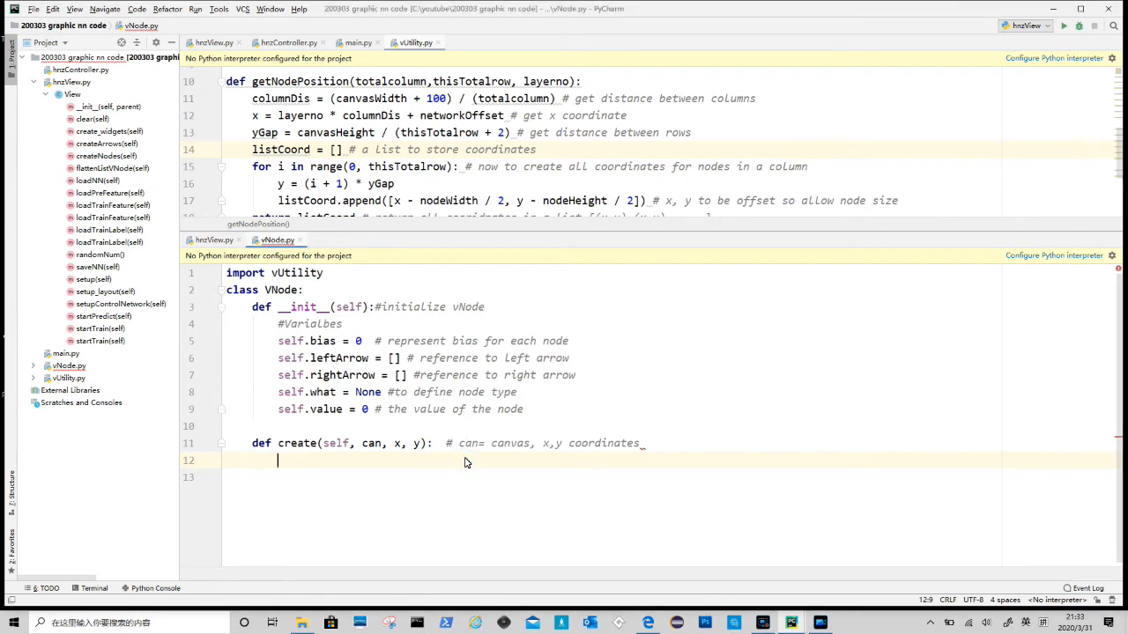
pyautogui.write('self.startX = x')
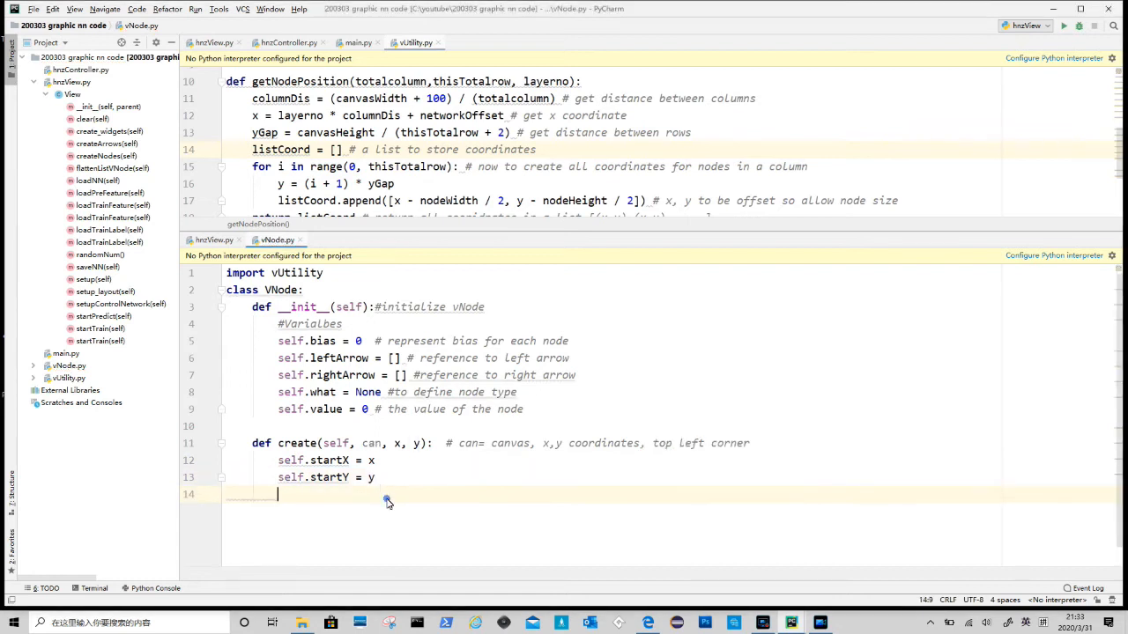
pyautogui.write('self.updatePoints()')
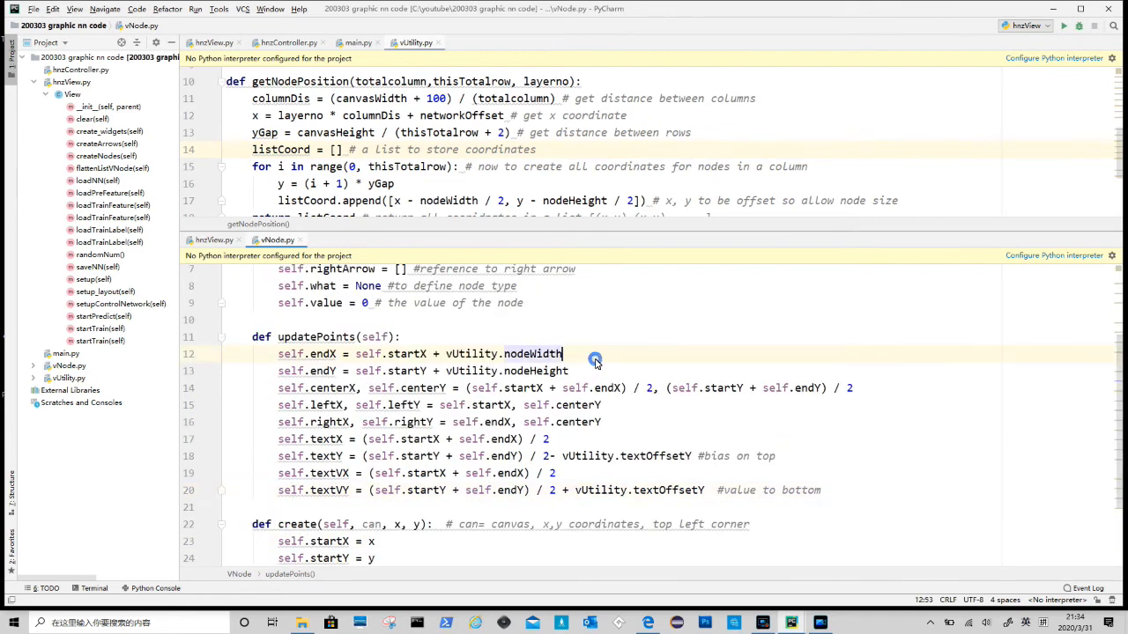
# Comment each updatePoints line with the corner, centre, middle or text point it computes
pyautogui.write('#')
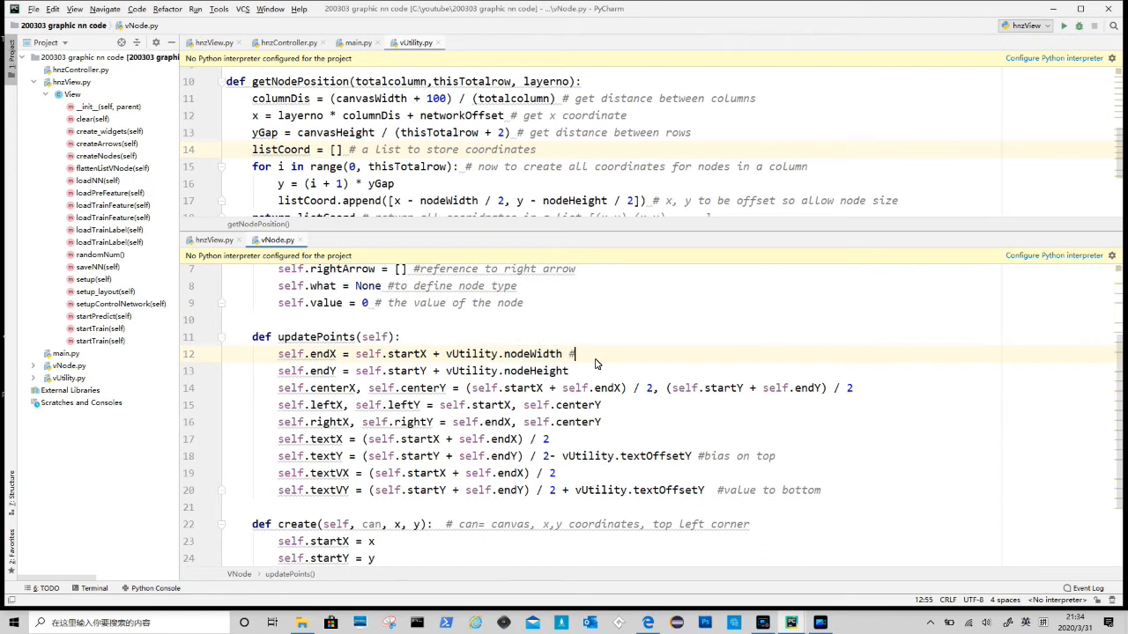
pyautogui.write('get')
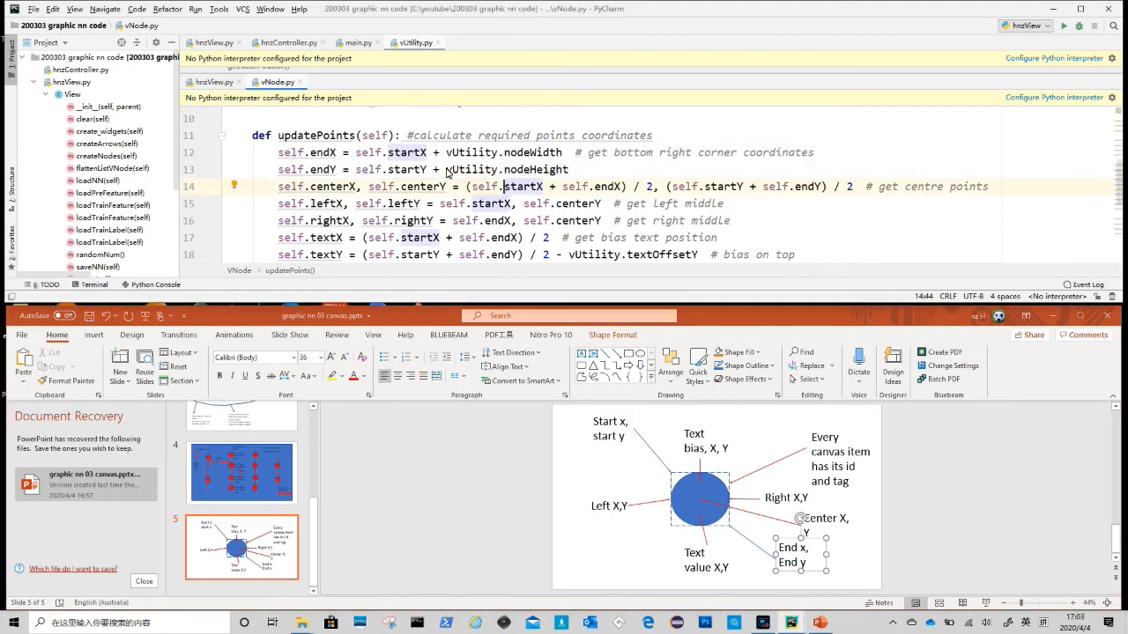
pyautogui.doubleClick(308, 187)
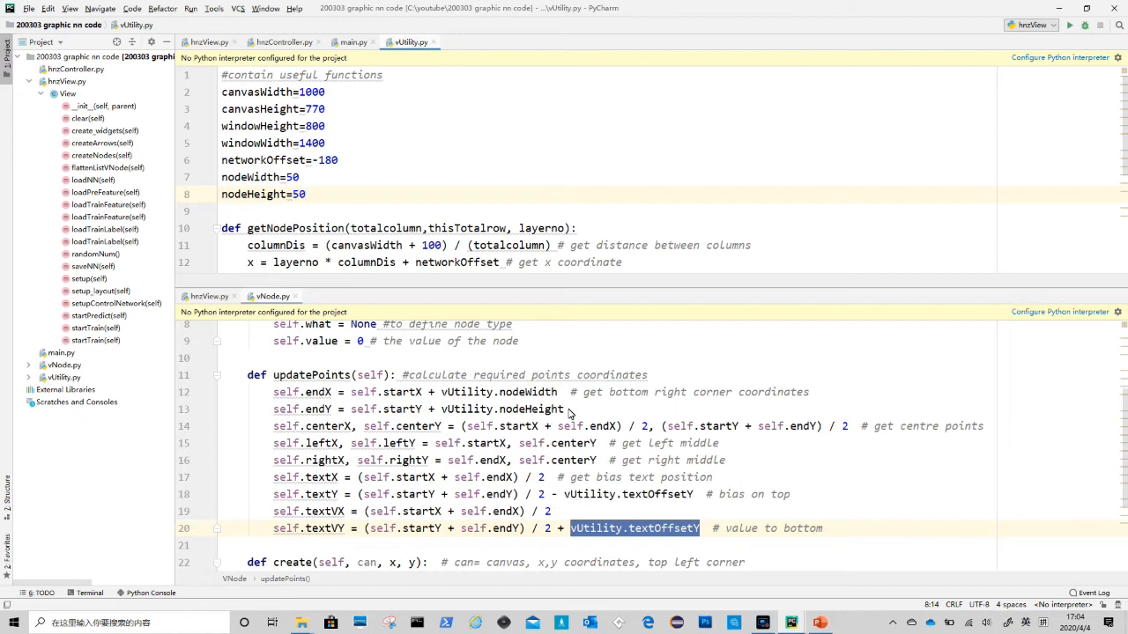
# Add textOffsetY=16 and draw self.cid as an orange oval from startX/startY to endX/endY tagged drag
pyautogui.moveTo(222, 176); pyautogui.dragTo(307, 194)
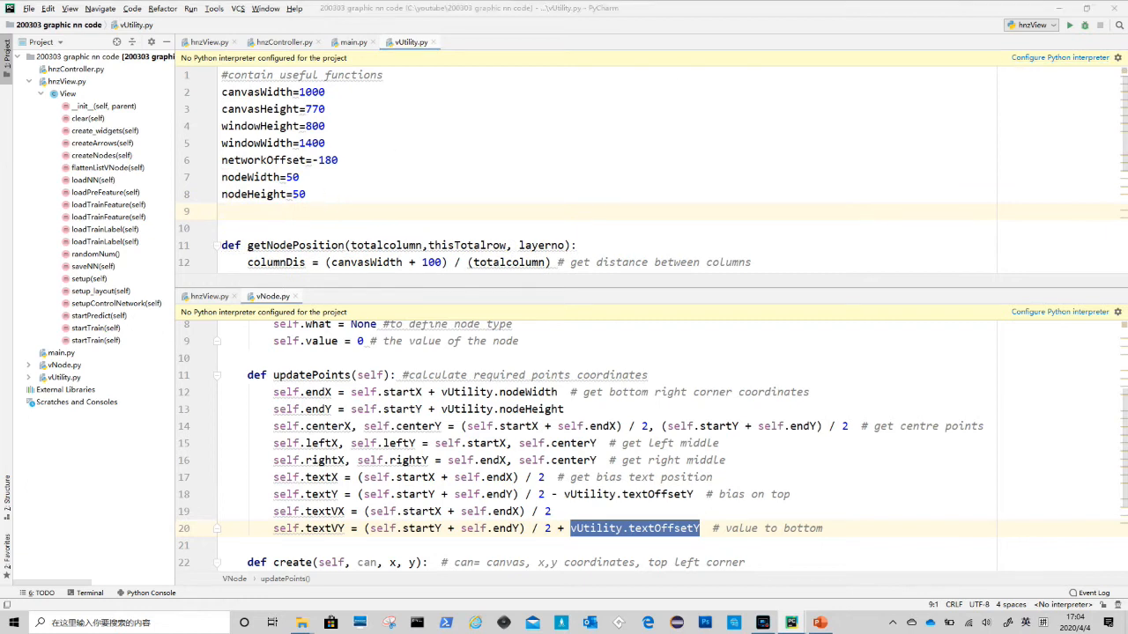
pyautogui.write('textOffsetY=16')
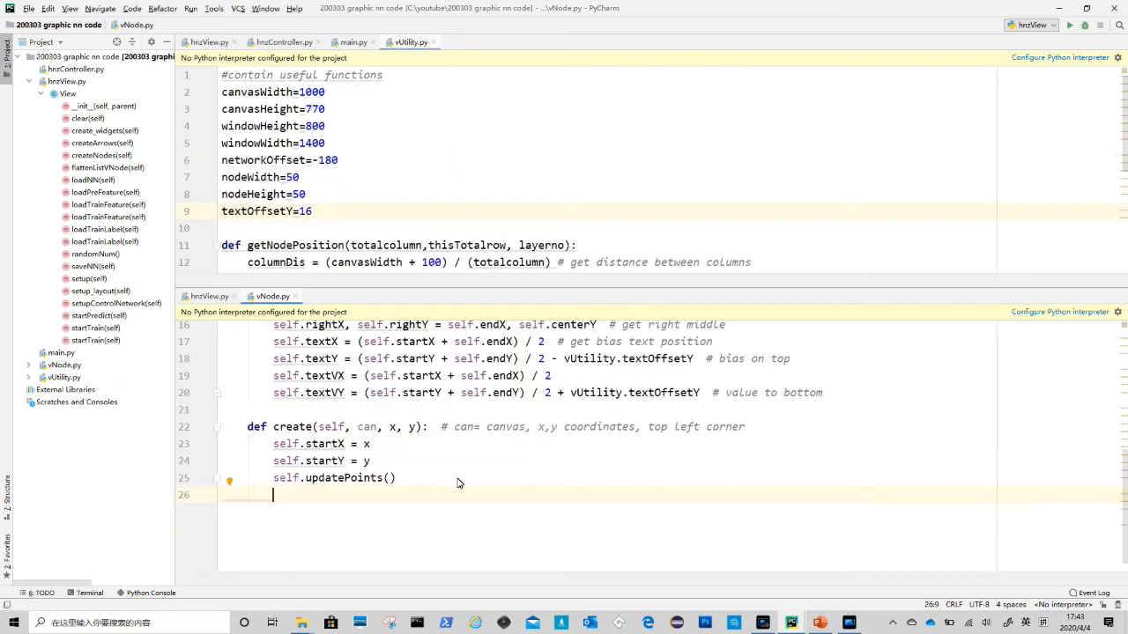
pyautogui.write('self.cid = self.canvas.create_oval(self.startX, self.startY, self.endX, self.endY, fill="orange", tags="drag")')
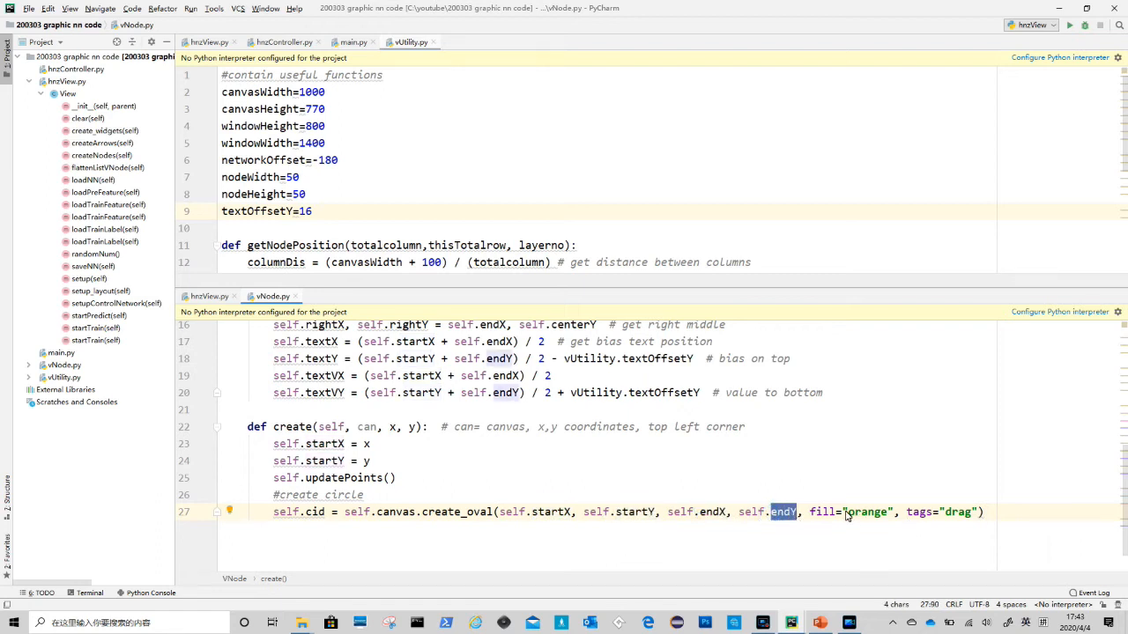
pyautogui.doubleClick(958, 511)
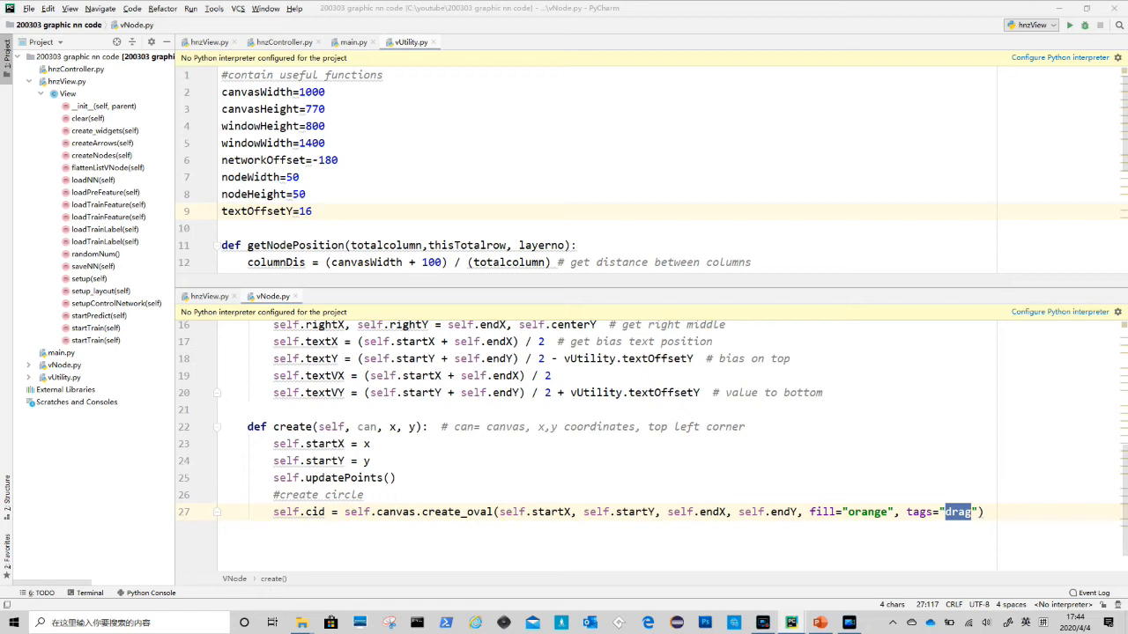
pyautogui.moveTo(520, 507)
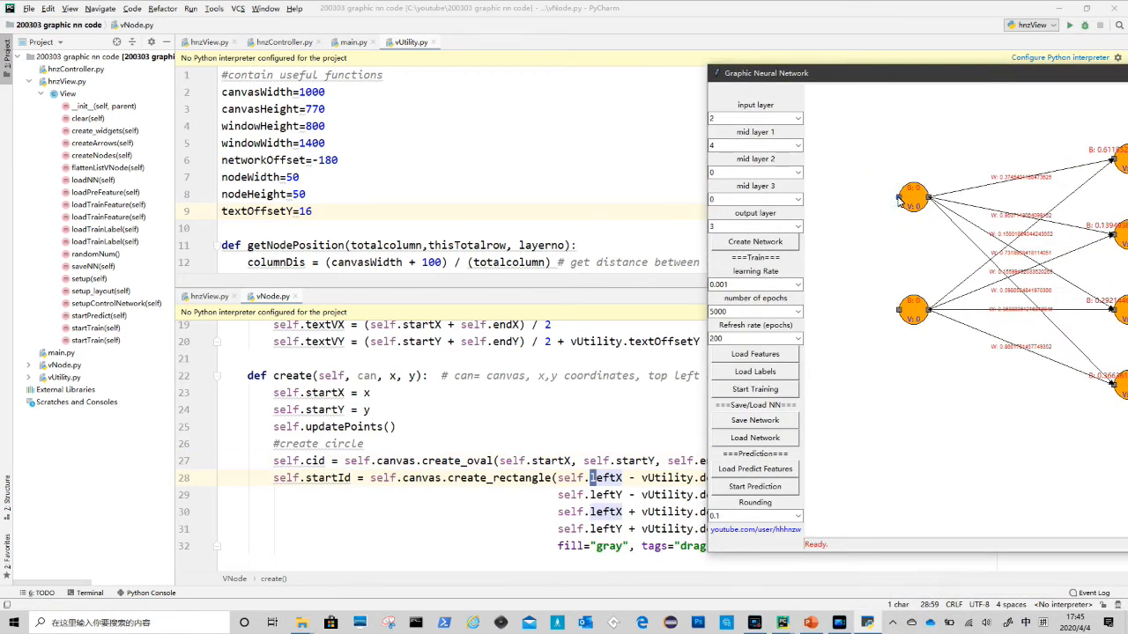
# Add dotHalfSize=4 gray start/end rectangles plus red tidbias and blue tidValue text in create()
pyautogui.moveTo(913, 72); pyautogui.dragTo(912, 74)
pyautogui.write('dotHalfSize=4')
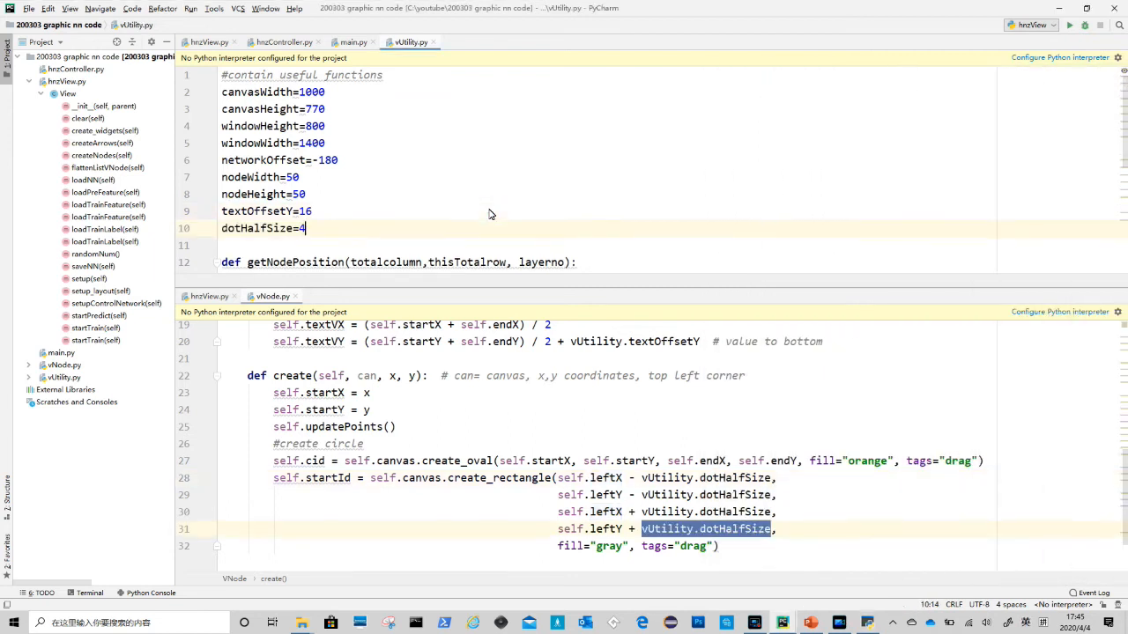
pyautogui.scroll(-3)
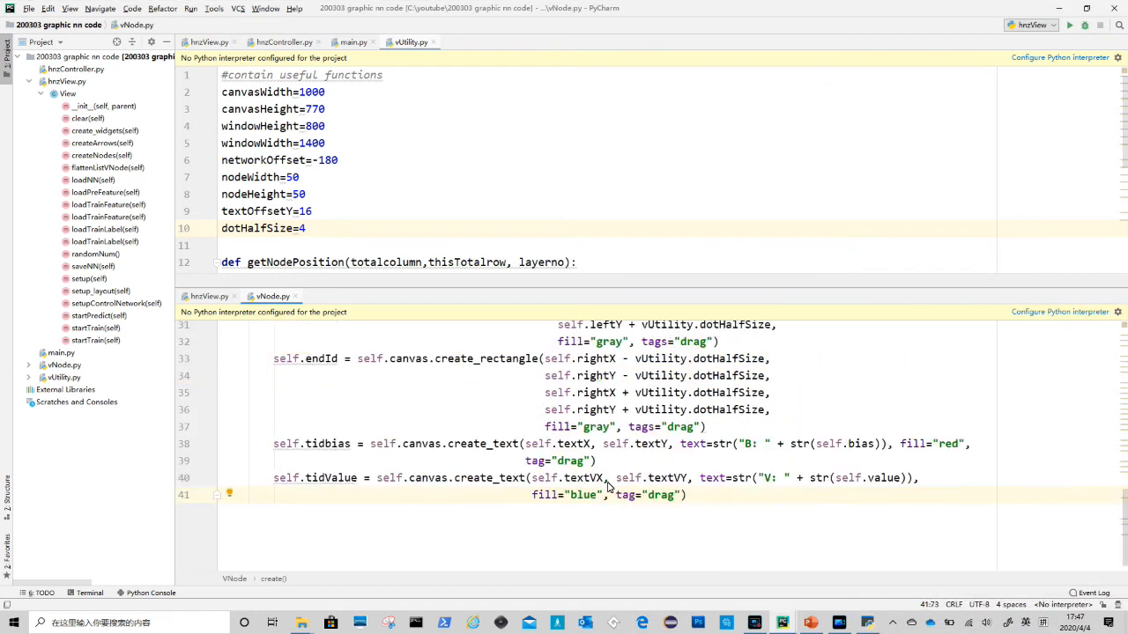
# Review the bias label's create_text arguments, then store the canvas argument as self.canvas in create()
pyautogui.doubleClick(326, 444)
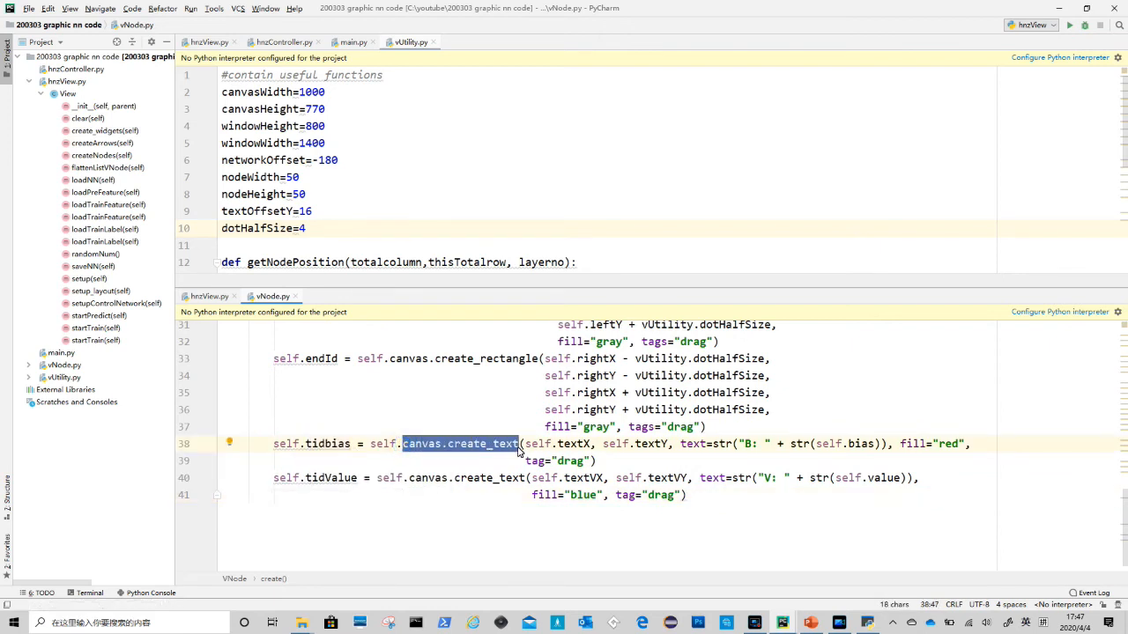
pyautogui.moveTo(557, 449)
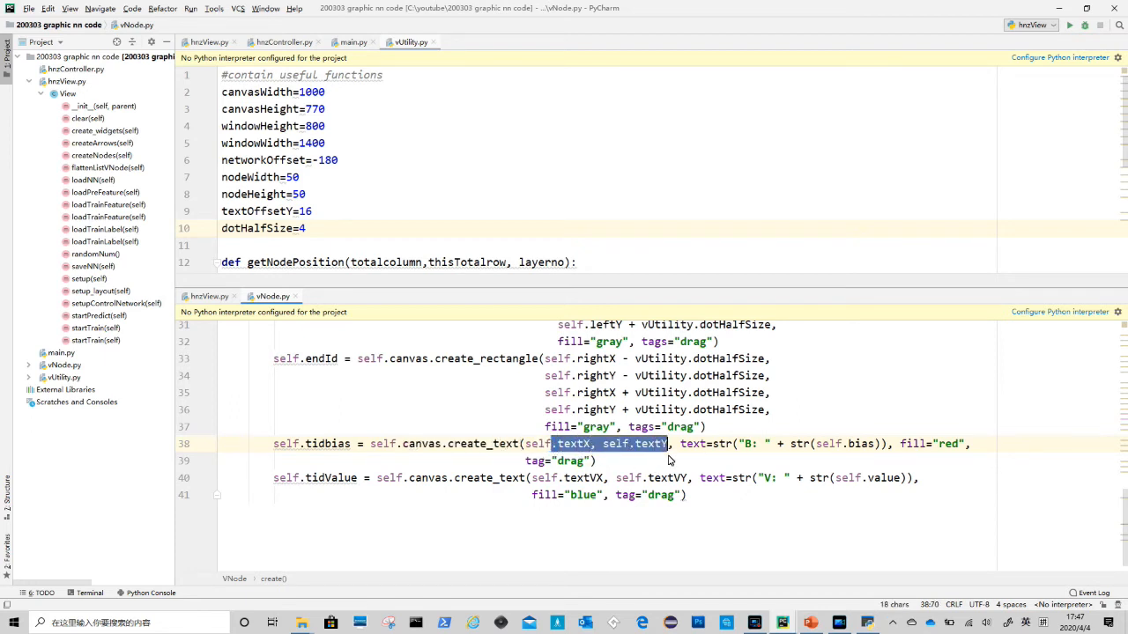
pyautogui.moveTo(670, 444); pyautogui.dragTo(884, 444)
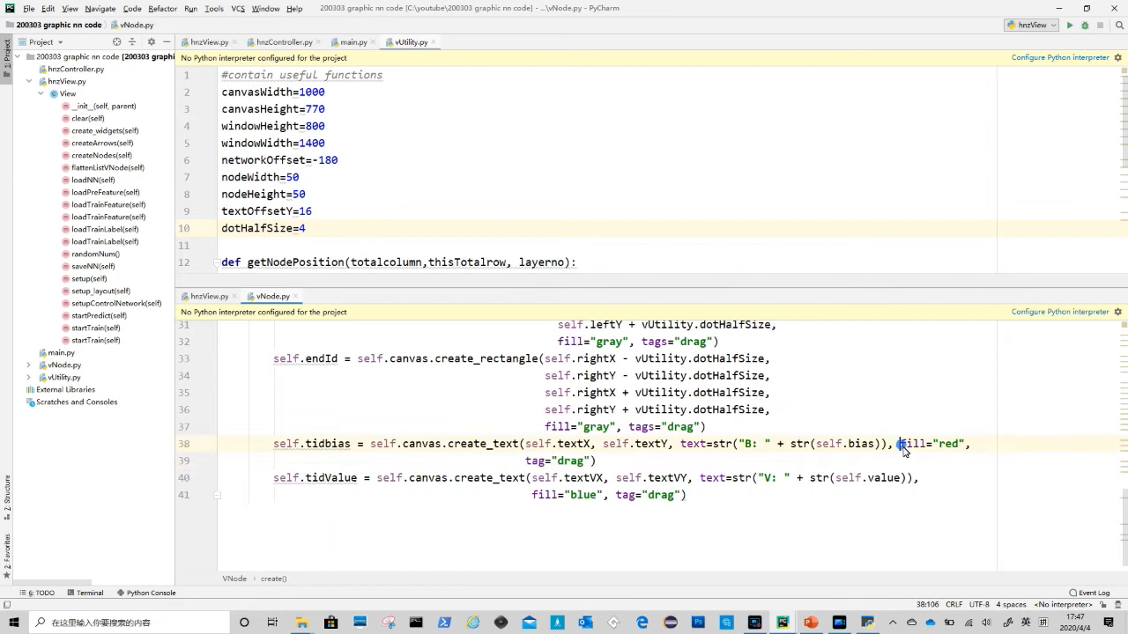
pyautogui.doubleClick(329, 478)
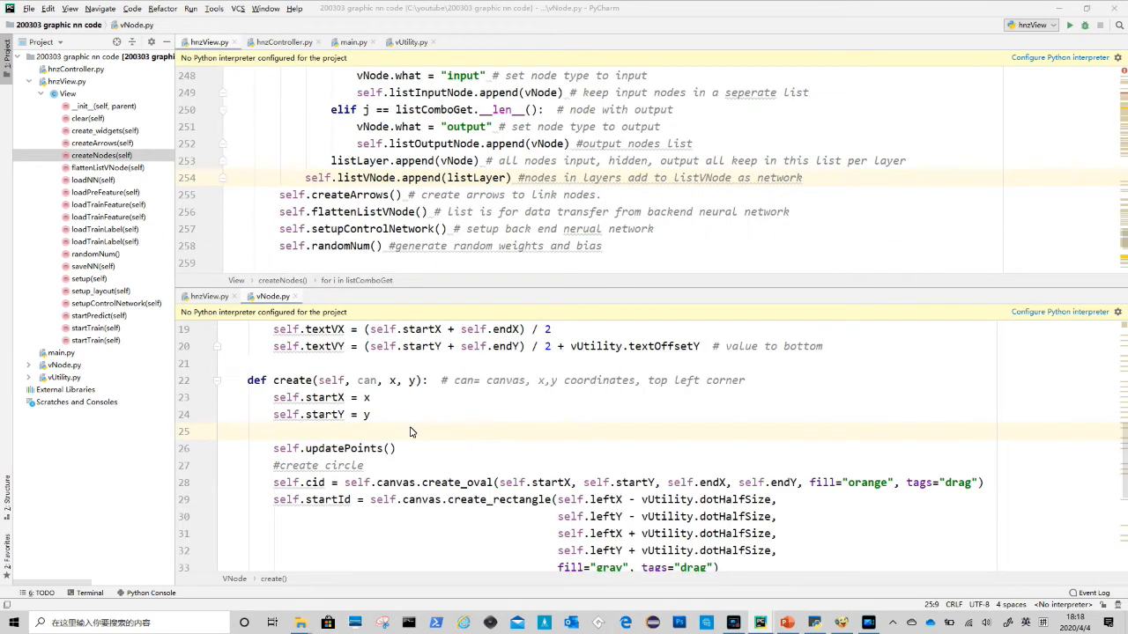
pyautogui.write('self.canvas = can')
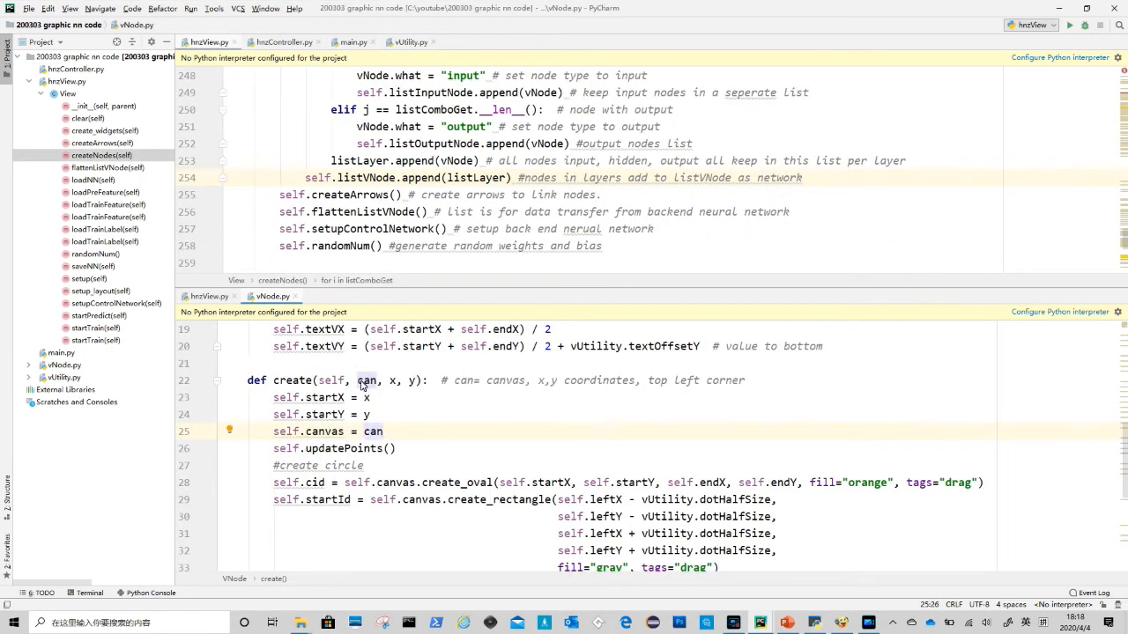
pyautogui.moveTo(761, 594)
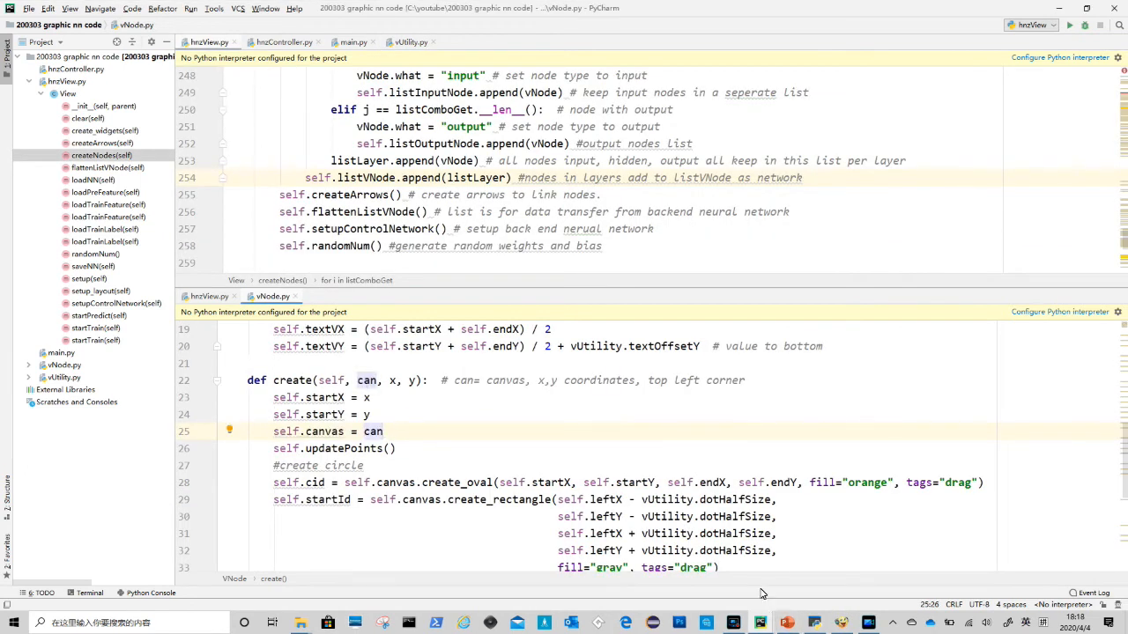
pyautogui.scroll(-3)
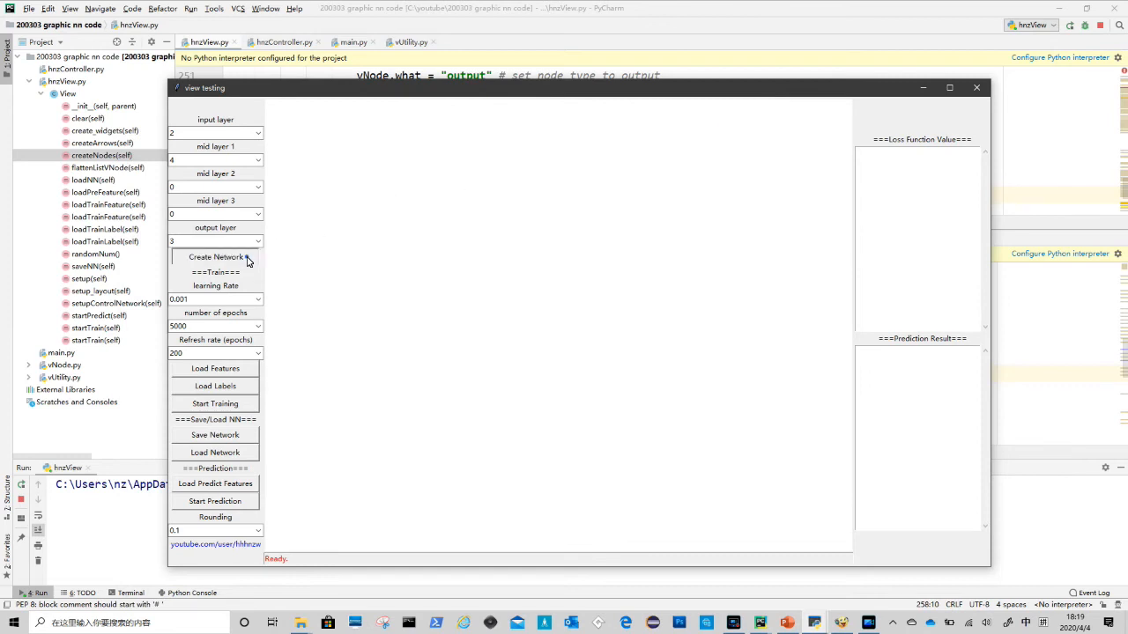
# Run fnnView.py and press Create Network so orange node circles appear in layered columns
pyautogui.click(215, 258)
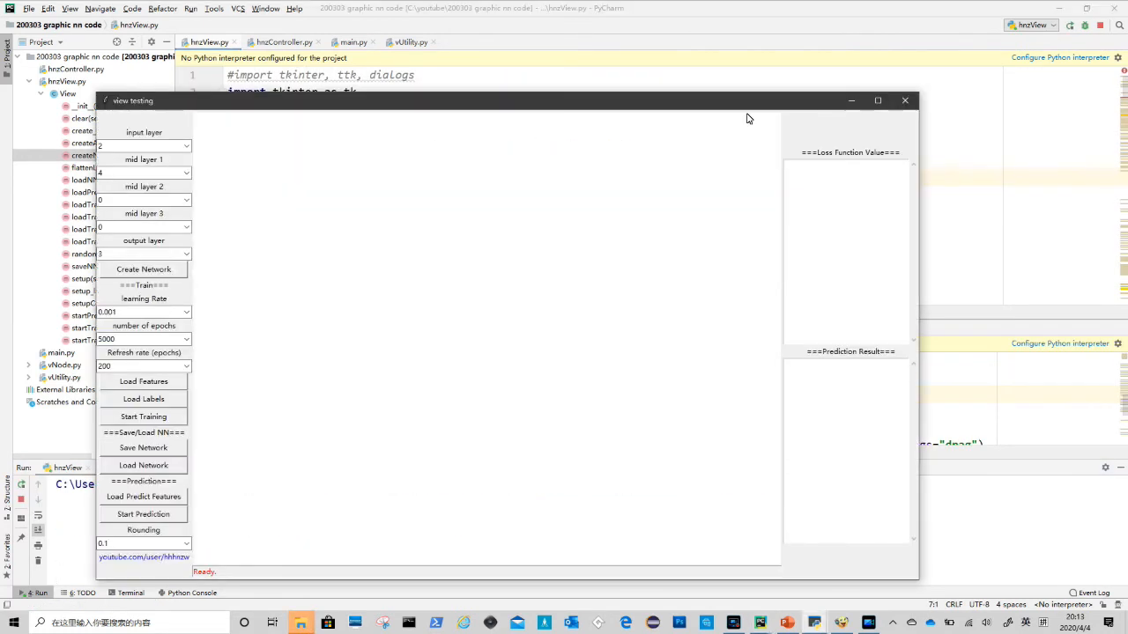
pyautogui.click(145, 268)
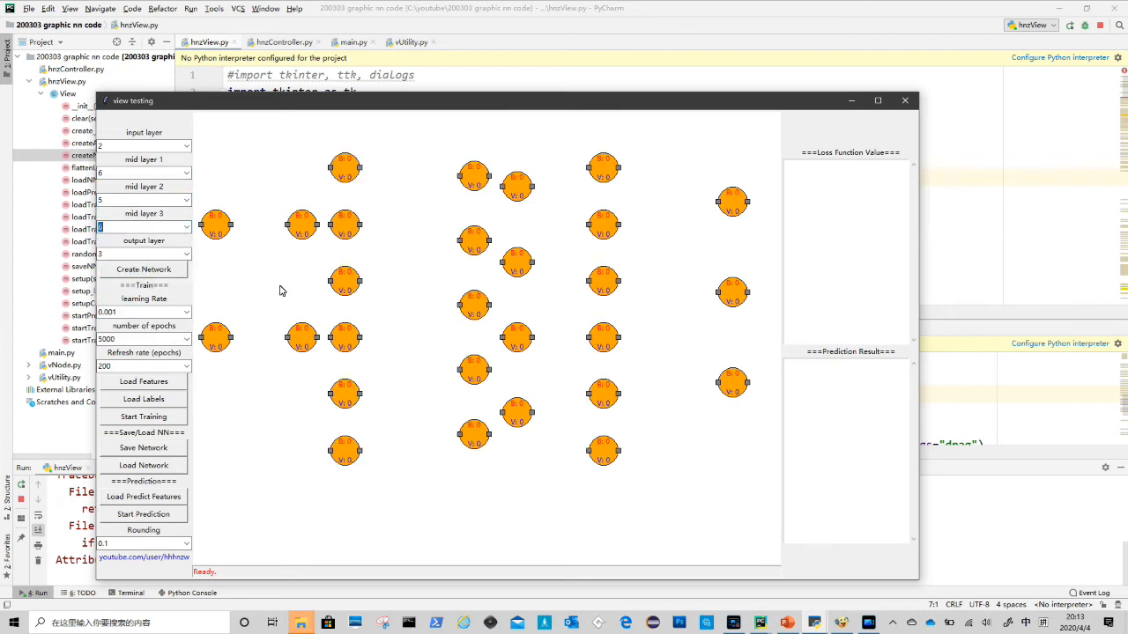
pyautogui.moveTo(694, 233)
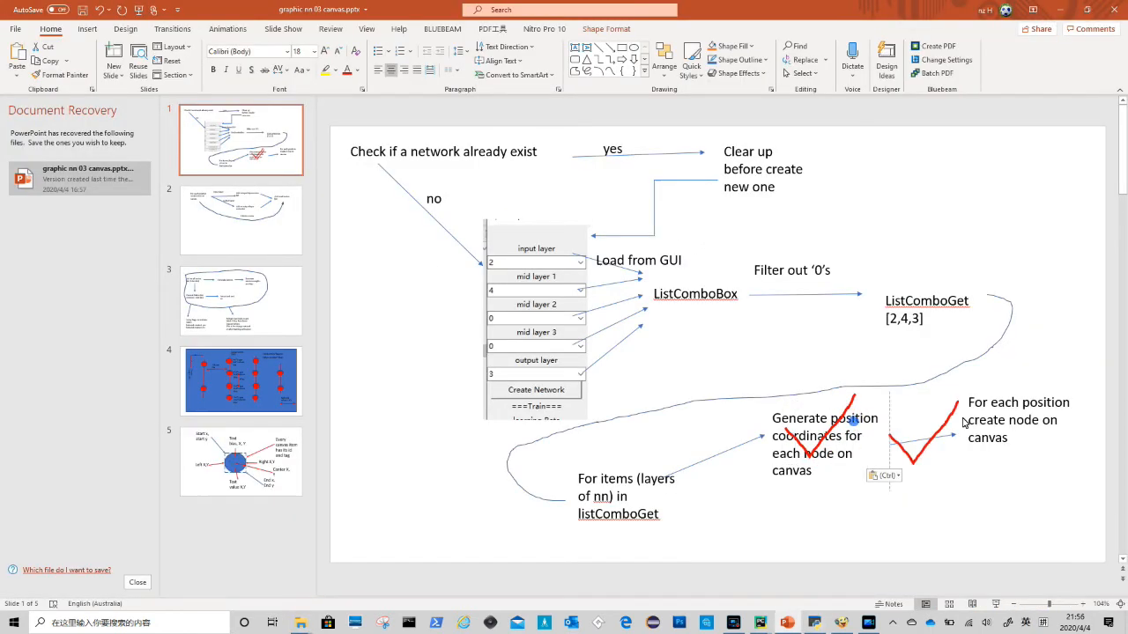
# Show the second flowchart slide on sorting nodes into input, output and all-nodes lists
pyautogui.click(240, 218)
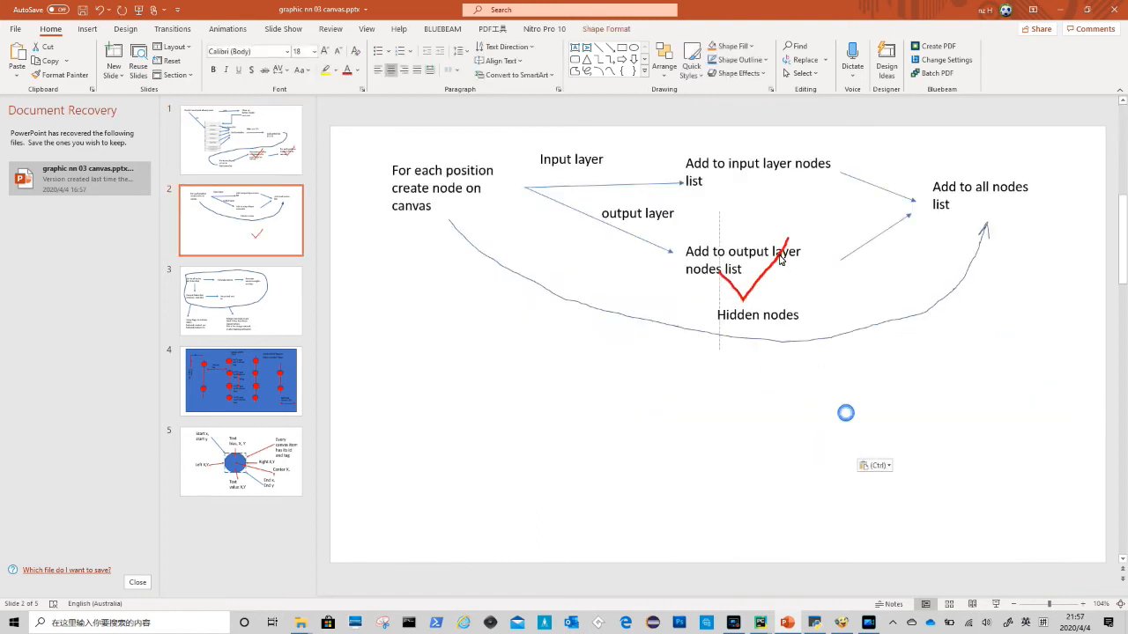
pyautogui.click(239, 300)
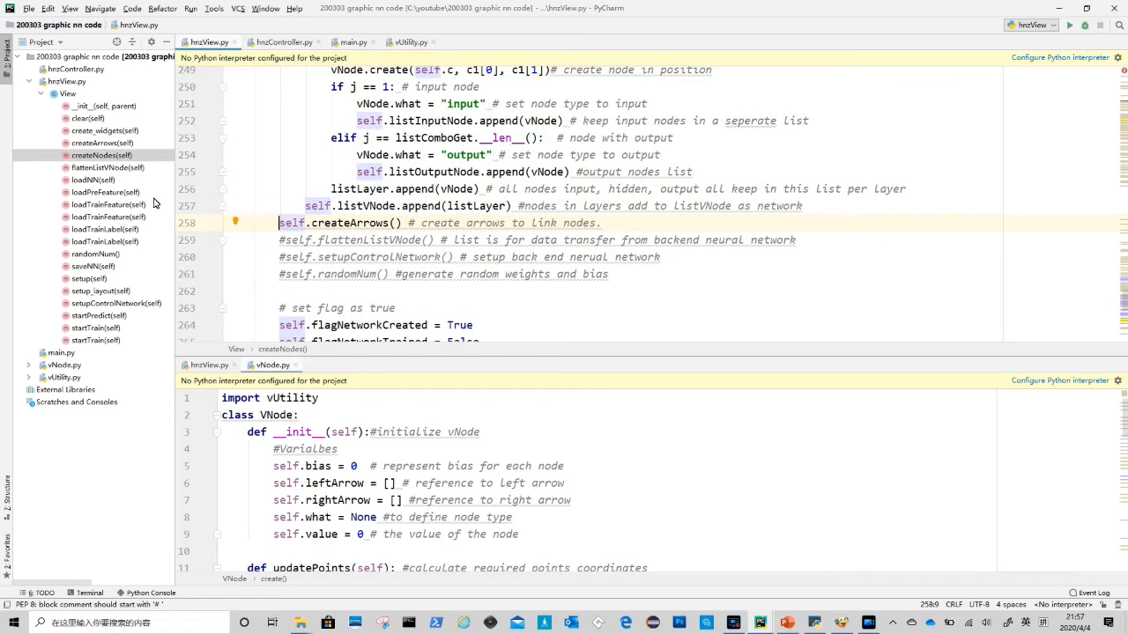
pyautogui.moveTo(98, 321)
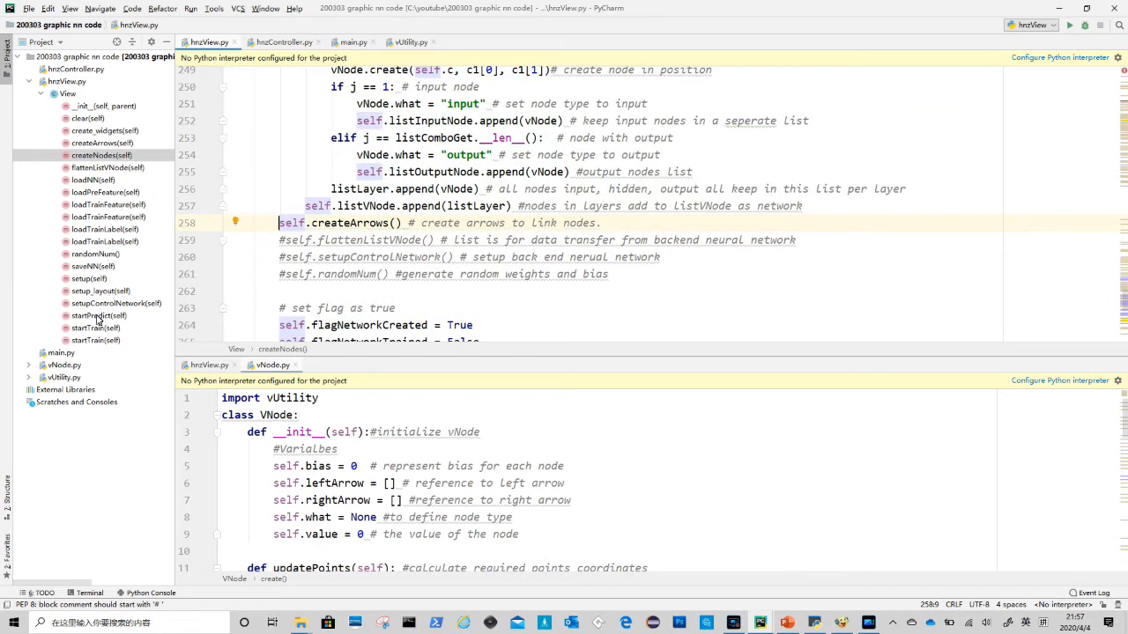
# In createArrows, add an outer loop over range(len(self.listVNode)) with a listVNode comment
pyautogui.click(102, 143)
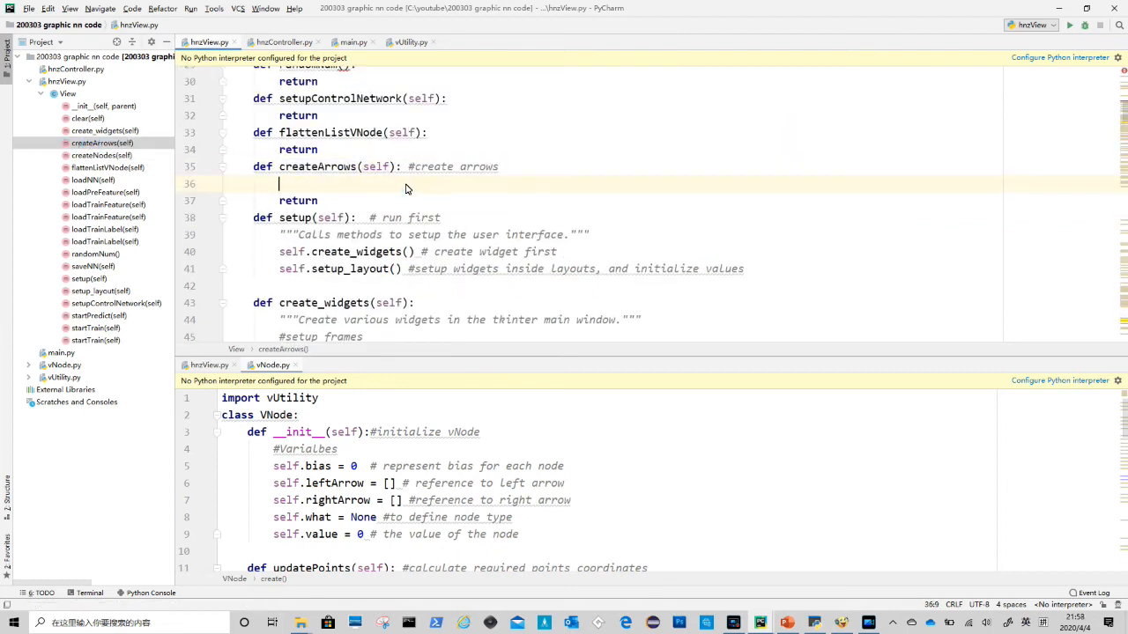
pyautogui.write('for i in range(0, len(self.listVNode)):')
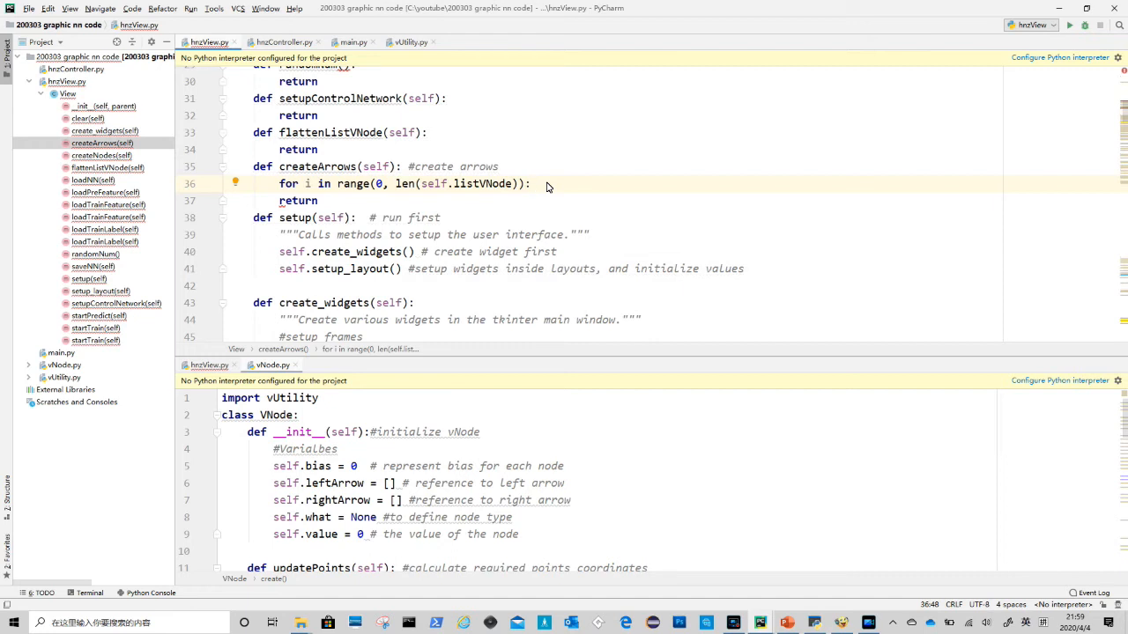
pyautogui.write('#')
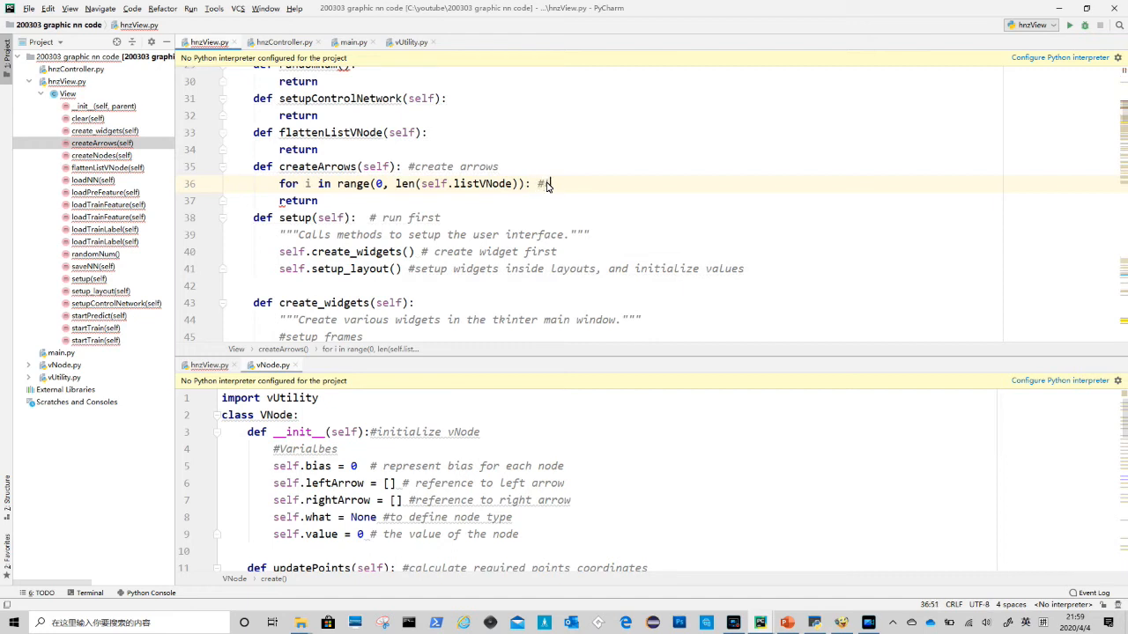
pyautogui.write('listVno')
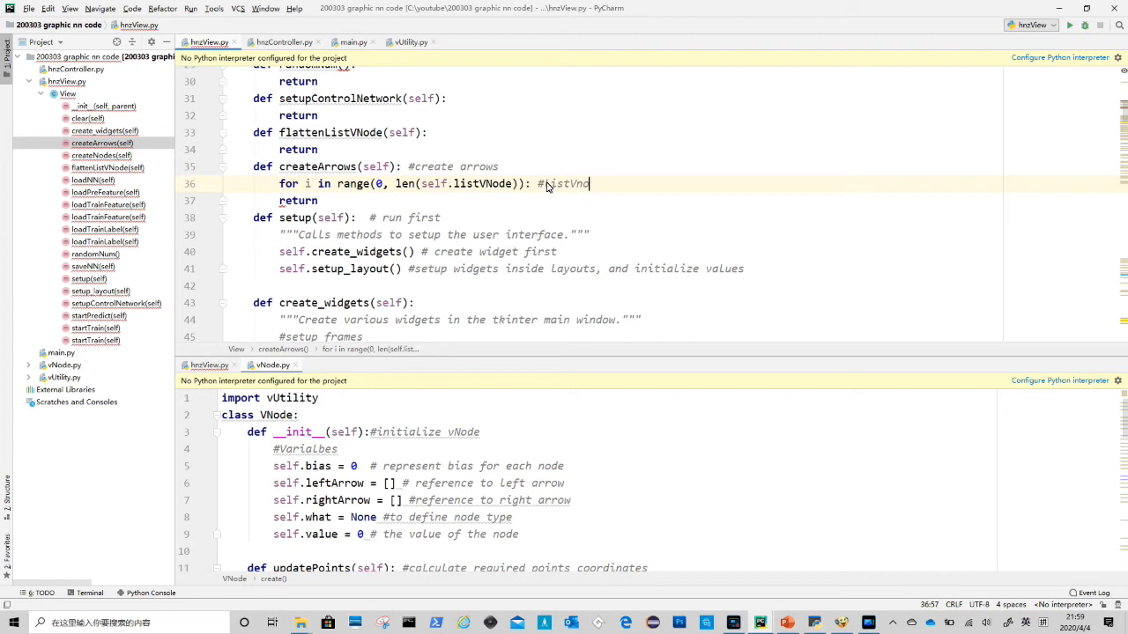
pyautogui.write('de')
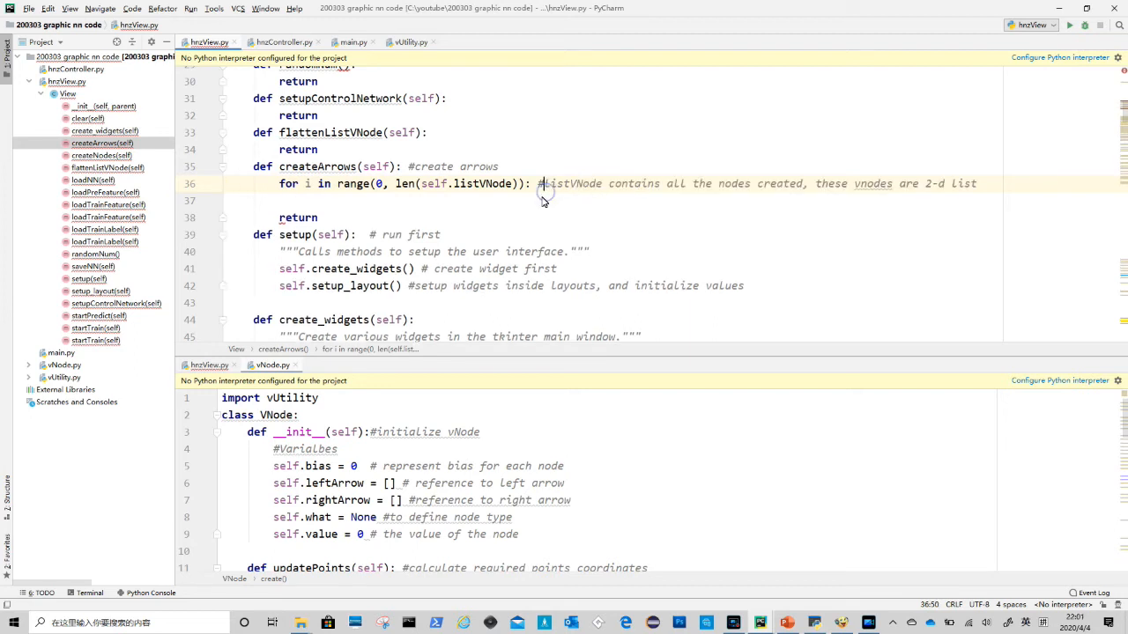
# Add an inner loop over self.listVNode[i] setting arrowStart = j.getRightCod()
pyautogui.write('for j in self.listVNode[i]:')
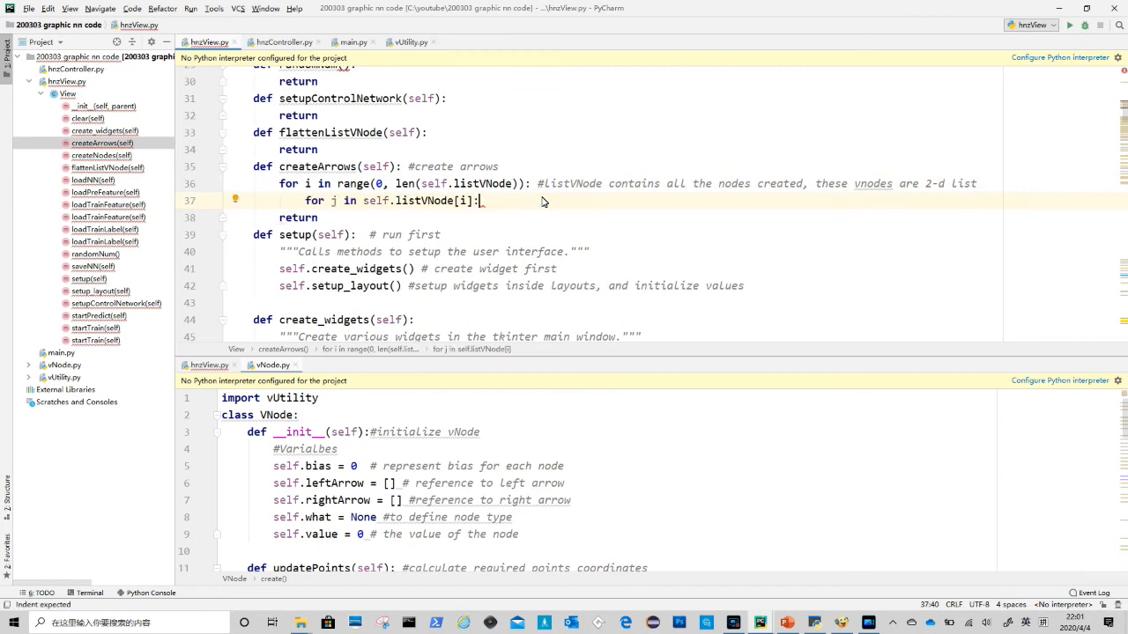
pyautogui.write('arrowStart = j.getRightCod()')
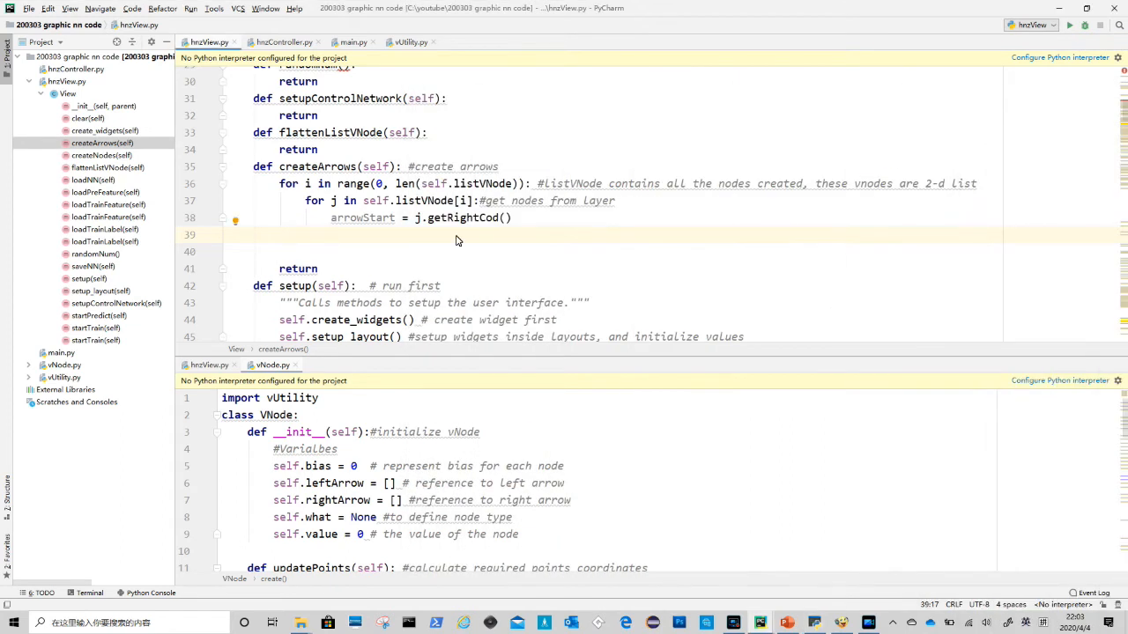
# Guard with if i < len(self.listVNode) - 1 and loop q over the next layer's nodes with a comment
pyautogui.write('if i < len(self.listVNode) - 1')
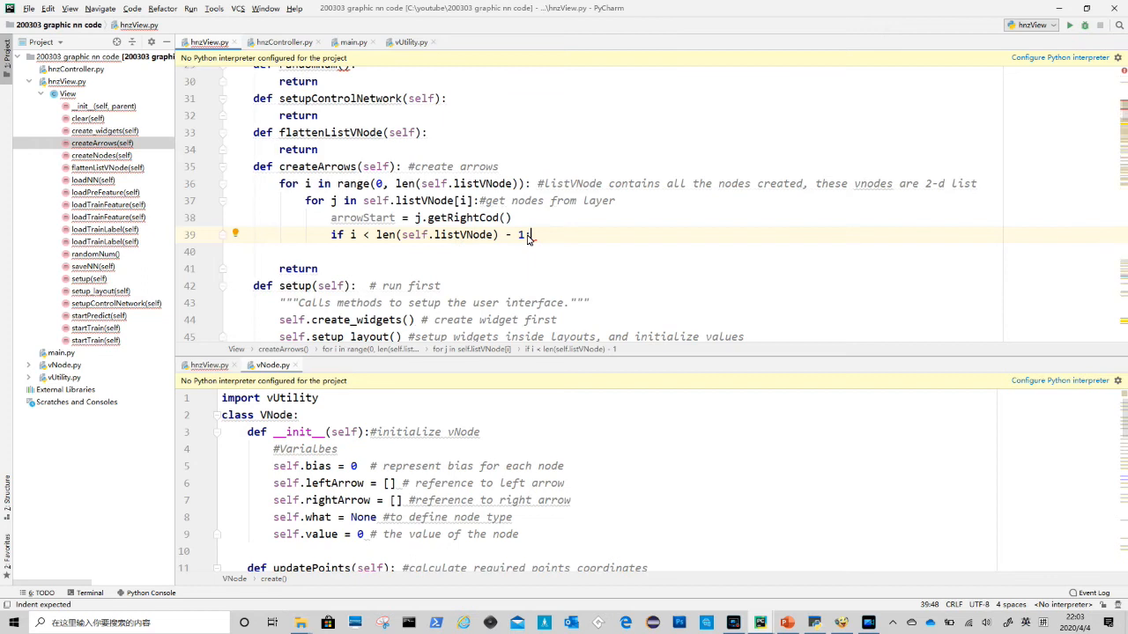
pyautogui.write(':# i is not the last layer')
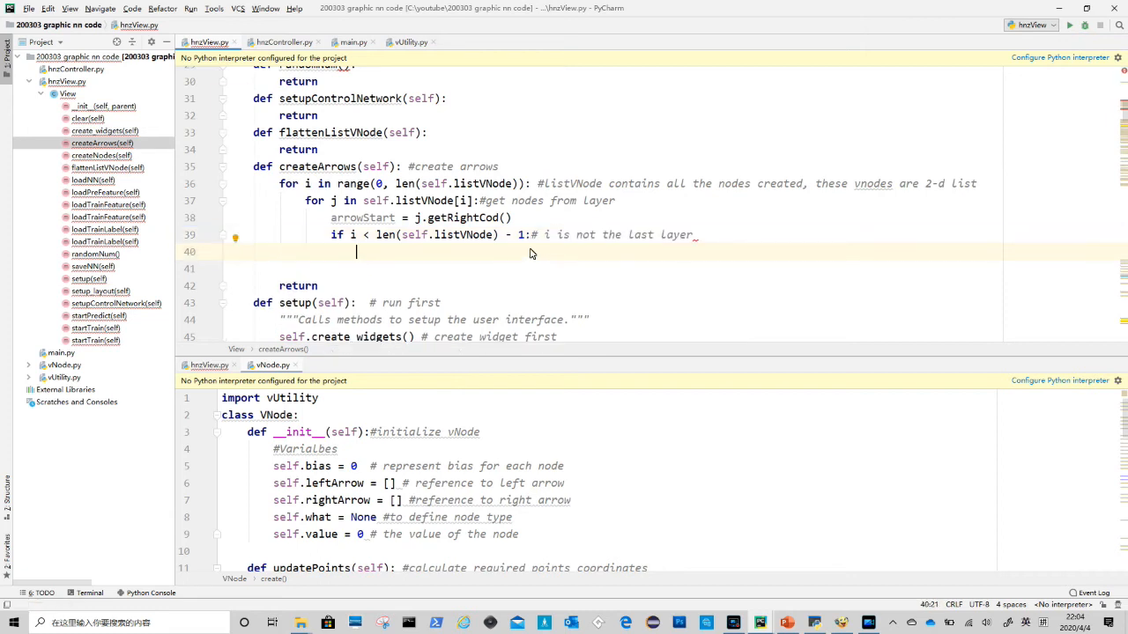
pyautogui.write('for q in self.listVNode[i + 1]:')
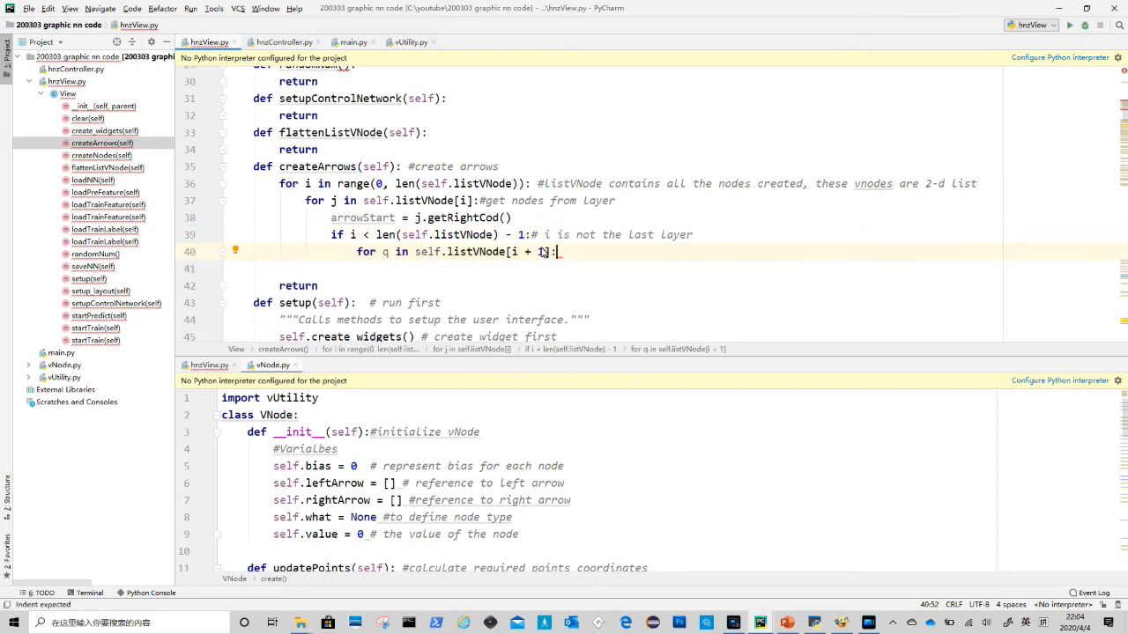
pyautogui.write('#q')
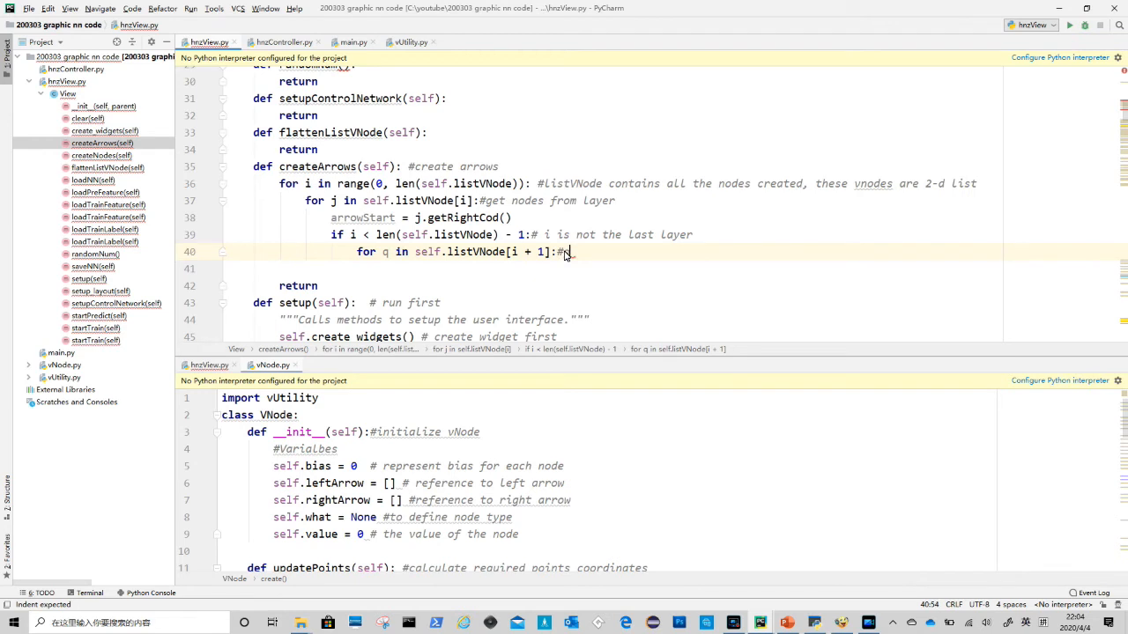
pyautogui.write('is the next layer node')
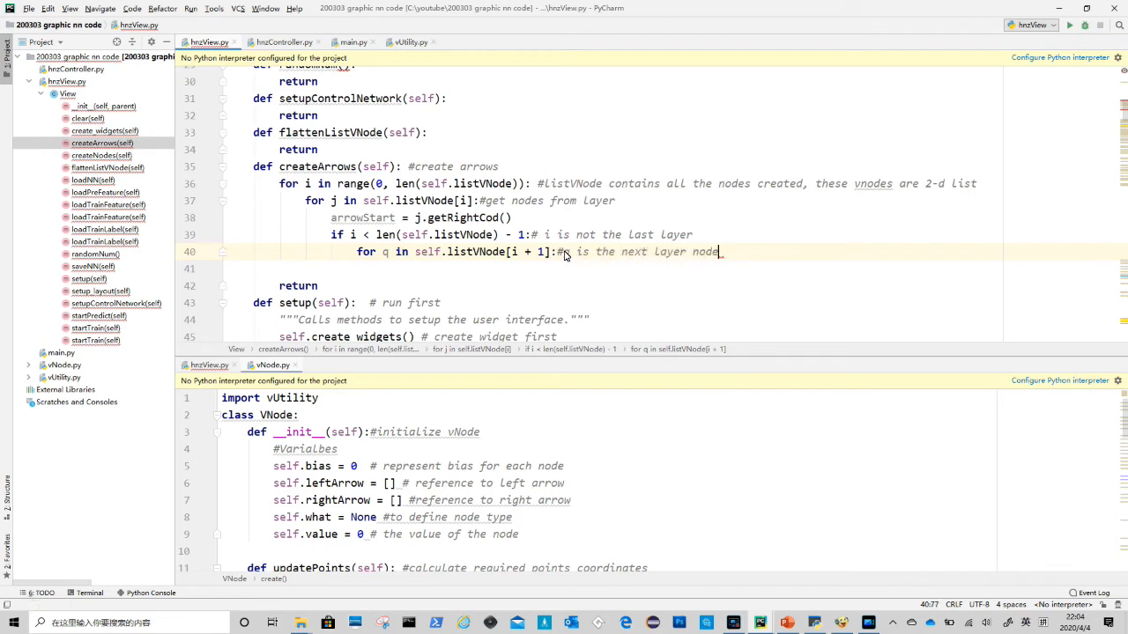
pyautogui.write('s')
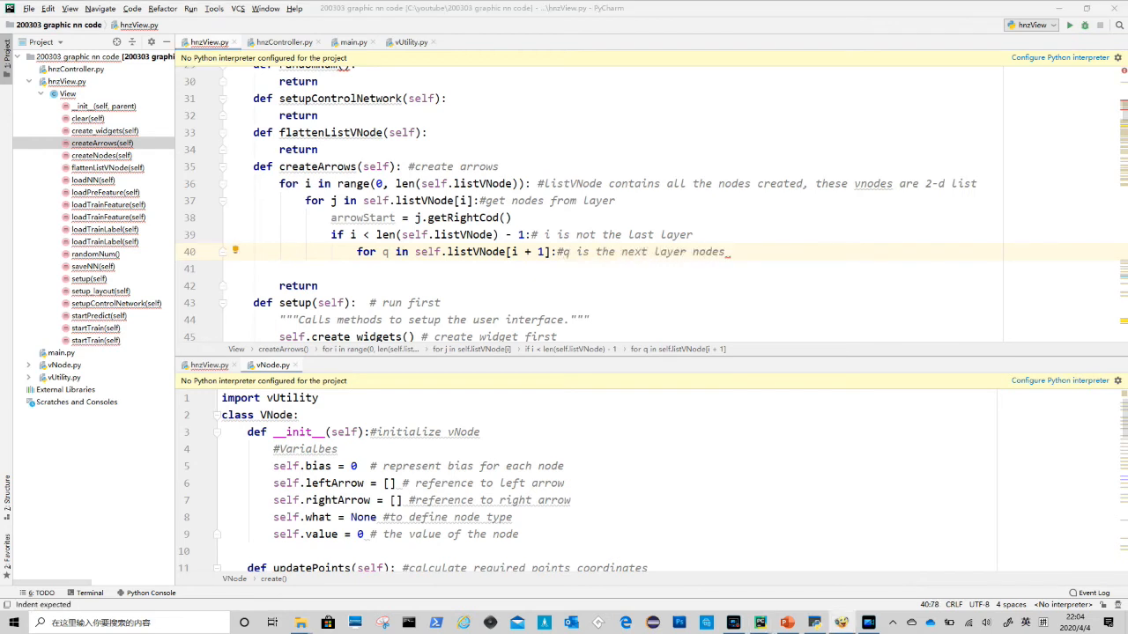
pyautogui.click(1067, 25)
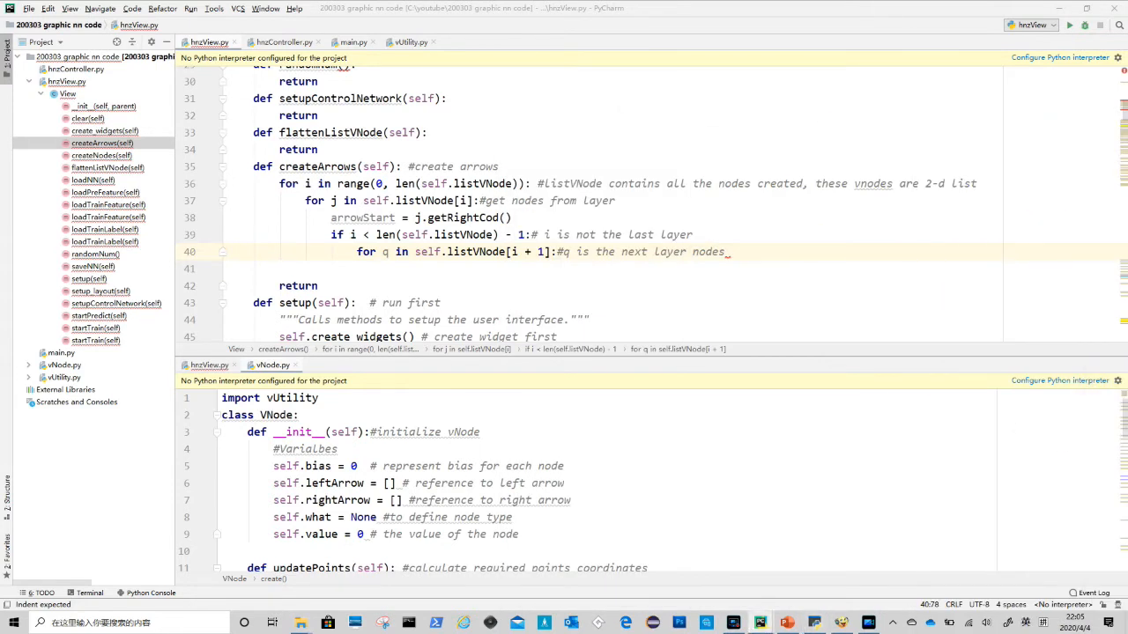
# Set arrowEnd = q.getLeftCod(), create a VArrow on self.c from arrowStart to arrowEnd, and call q.addLeftArrow(vArrow)
pyautogui.write('arrowEnd = q.getLeftCod()')
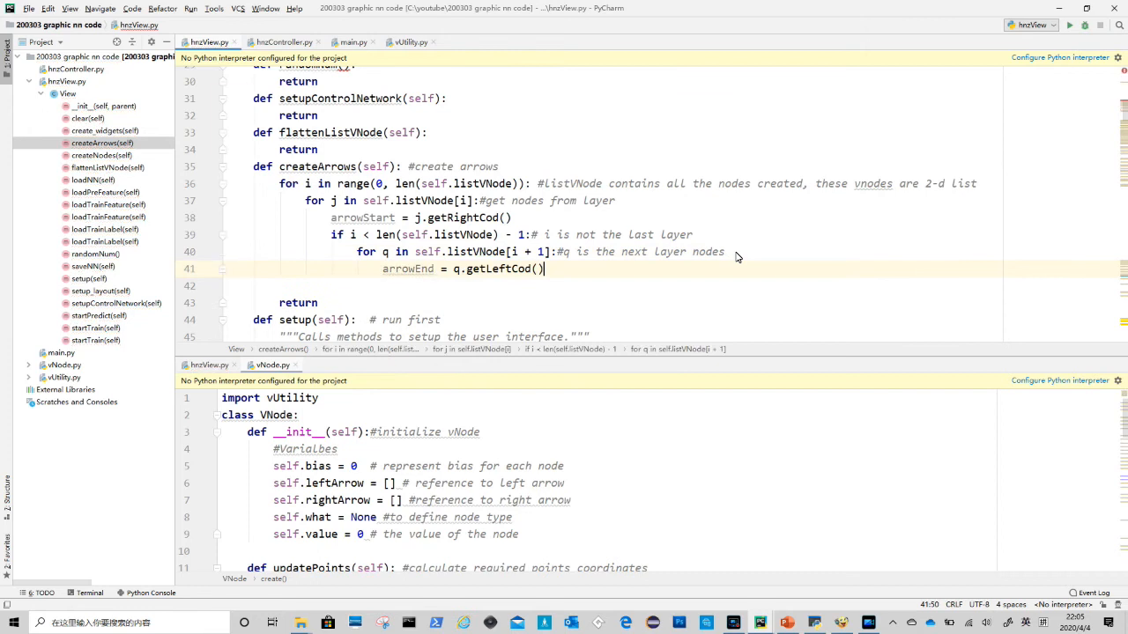
pyautogui.write('vArrow = VArrow()')
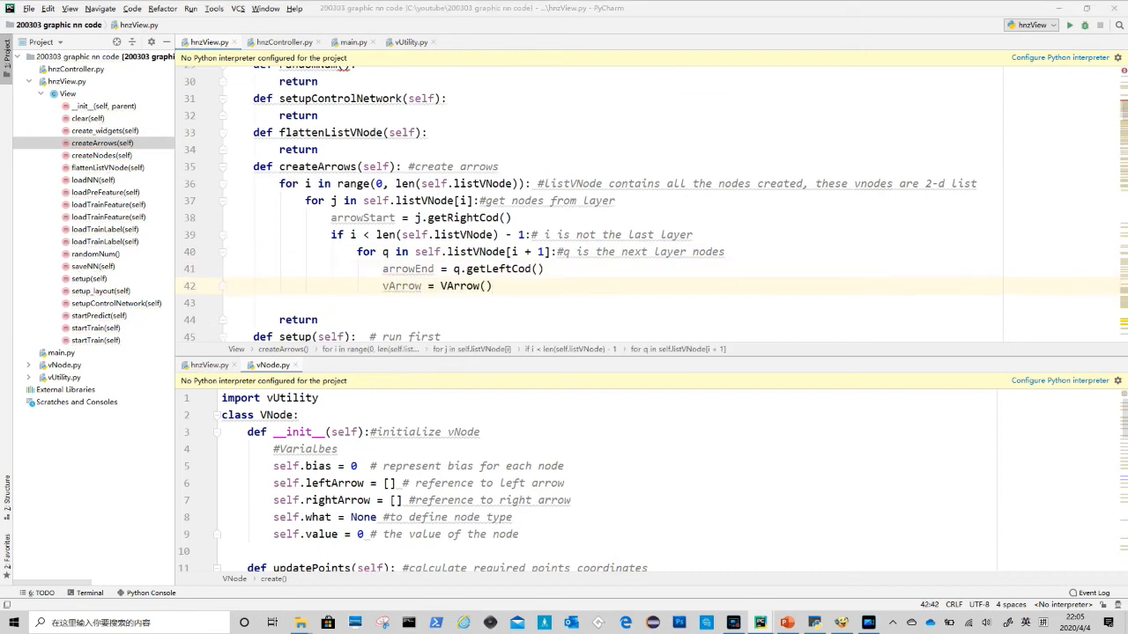
pyautogui.moveTo(396, 314)
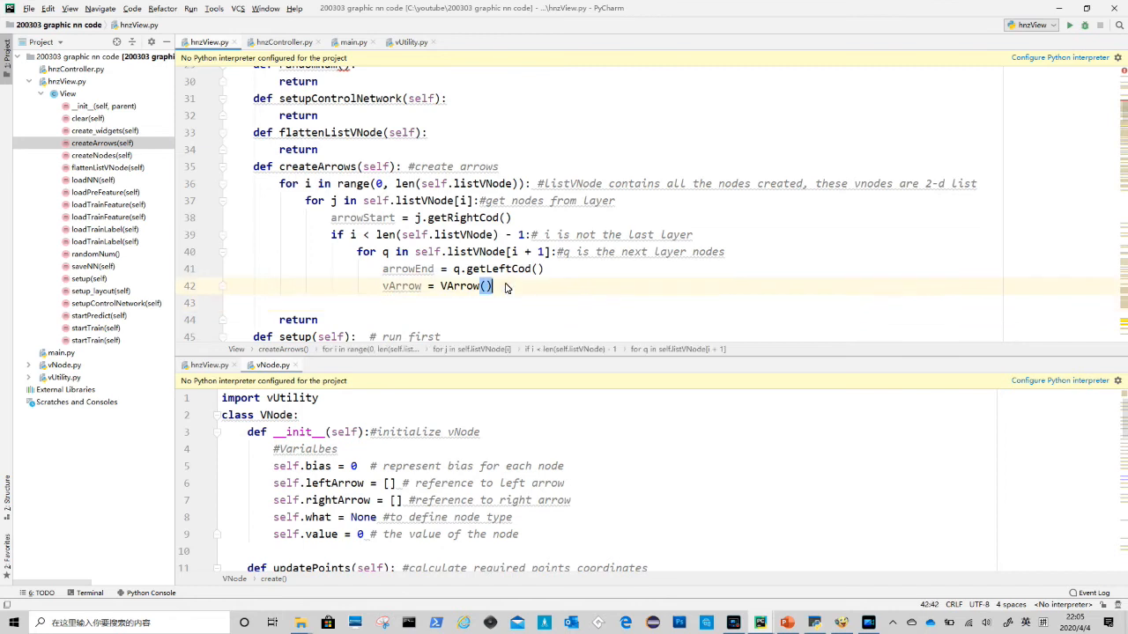
pyautogui.write('vArrow.create(self.c, arrowStart, arrowEnd)')
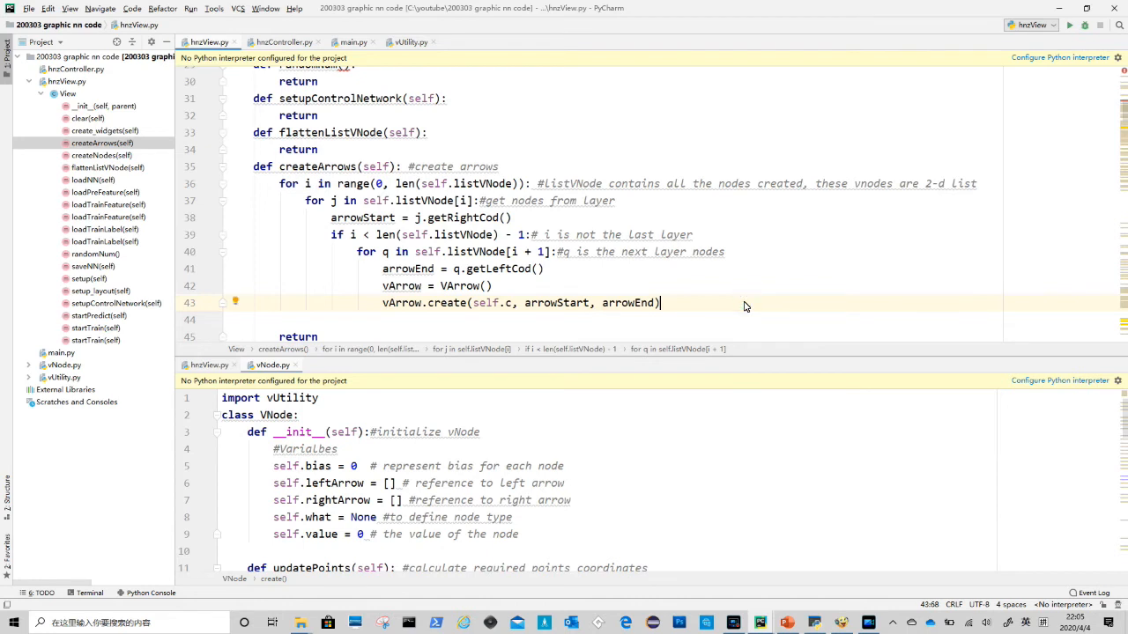
pyautogui.write('q.addLeftArrow(vArrow)  # link from node')
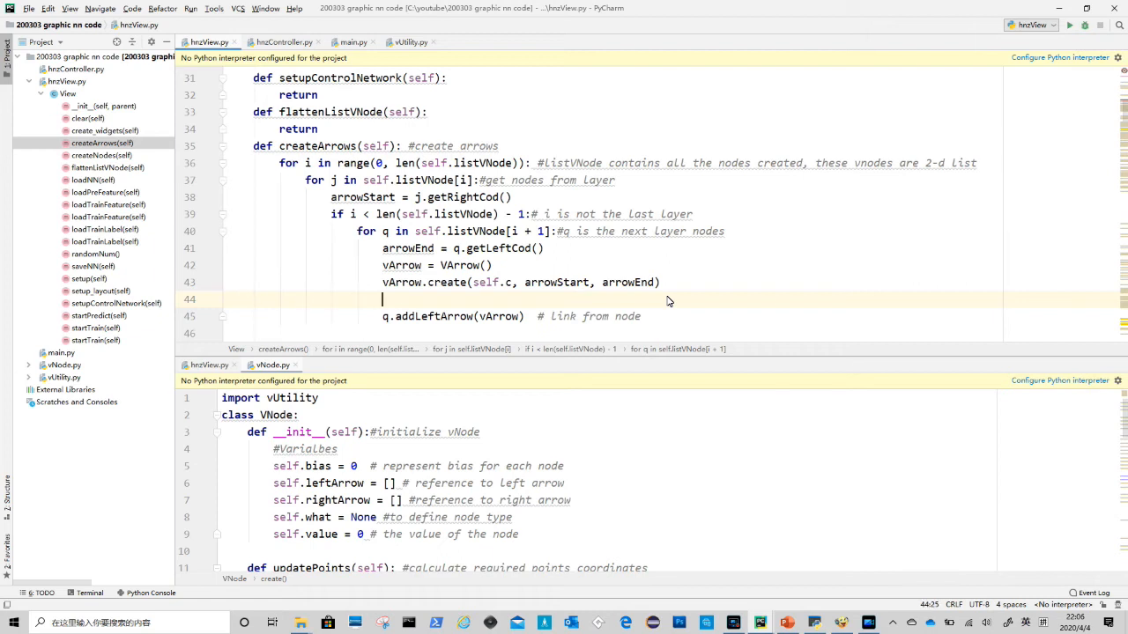
# Call q.addRightArrow(vArrow) and set vArrow.leftNode = j and vArrow.rightNode = q
pyautogui.write('q.addRightArrow(vArrow)')
pyautogui.write('# give node the reference of its arrows left and right')
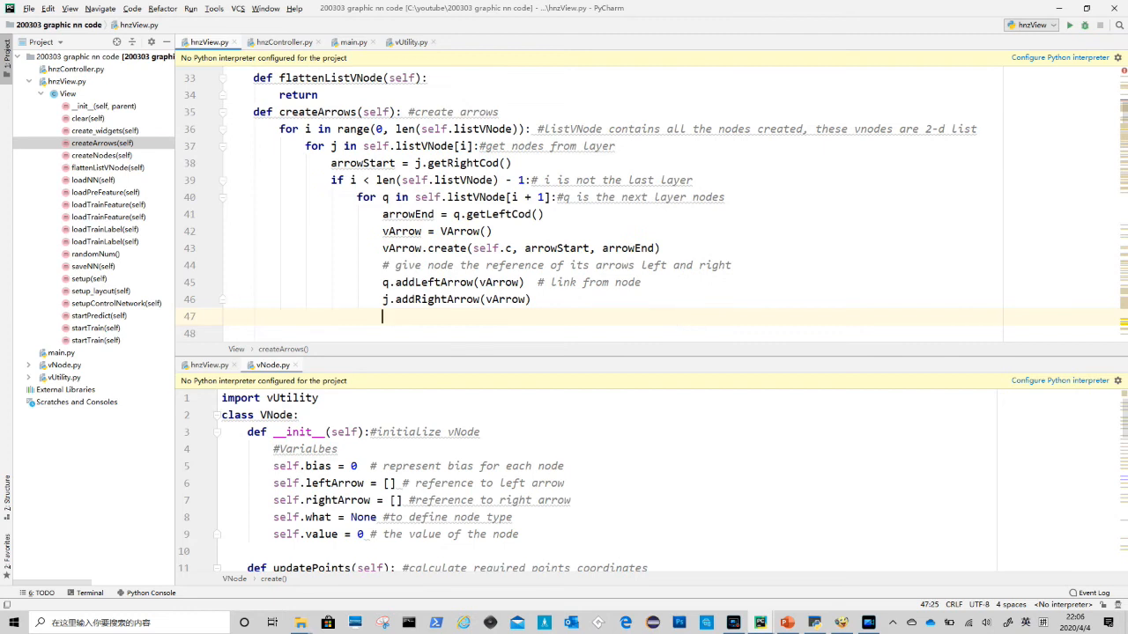
pyautogui.write('vArrow.leftNode = j')
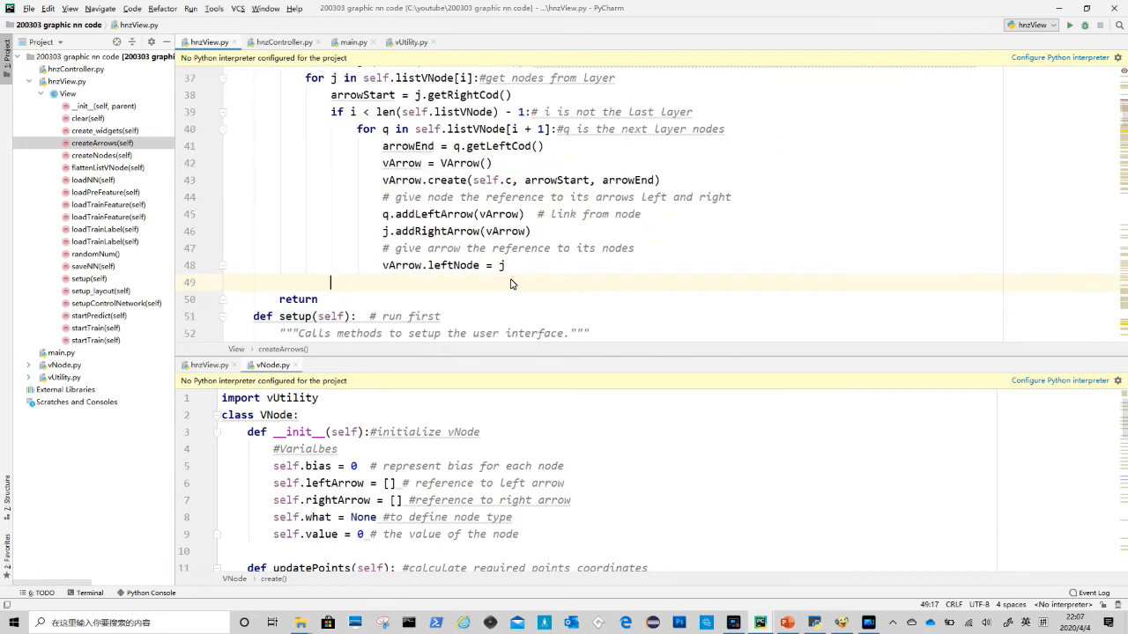
pyautogui.write('vArrow.rightNode = q')
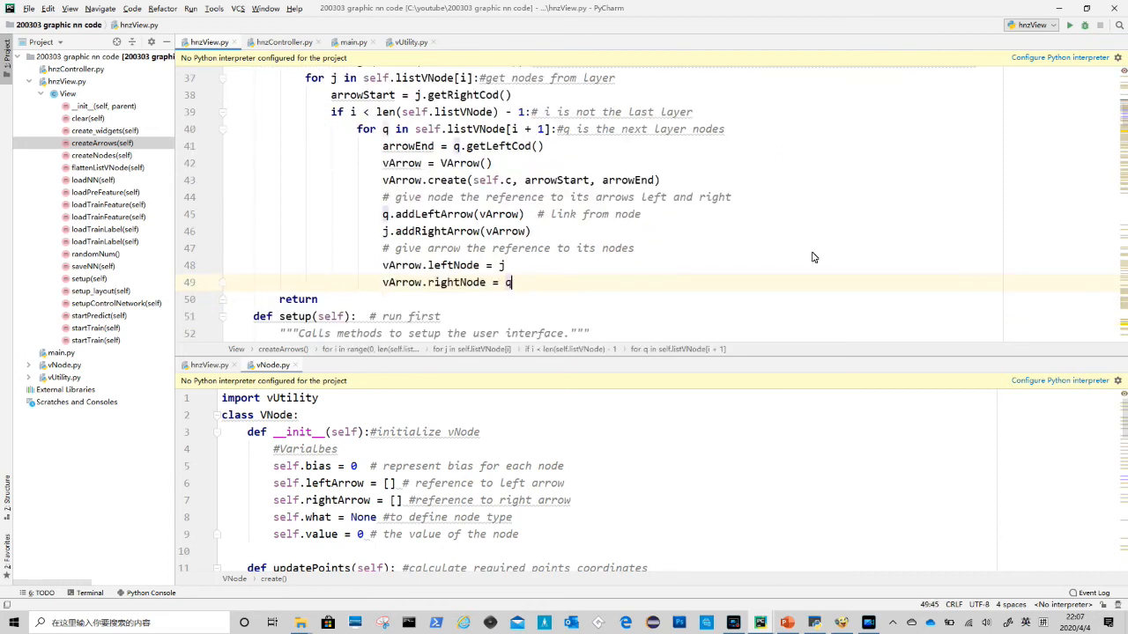
# Append the new arrow to self.listVArrow with an append_all comment
pyautogui.press('enter')
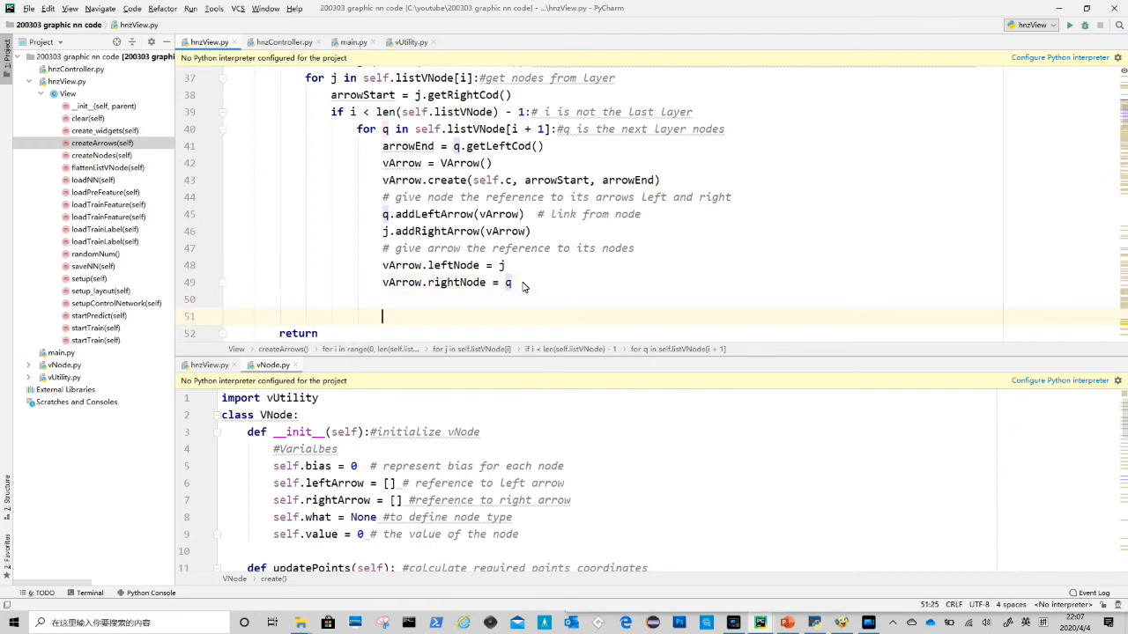
pyautogui.write('self.listVArrow.append(vArrow)')
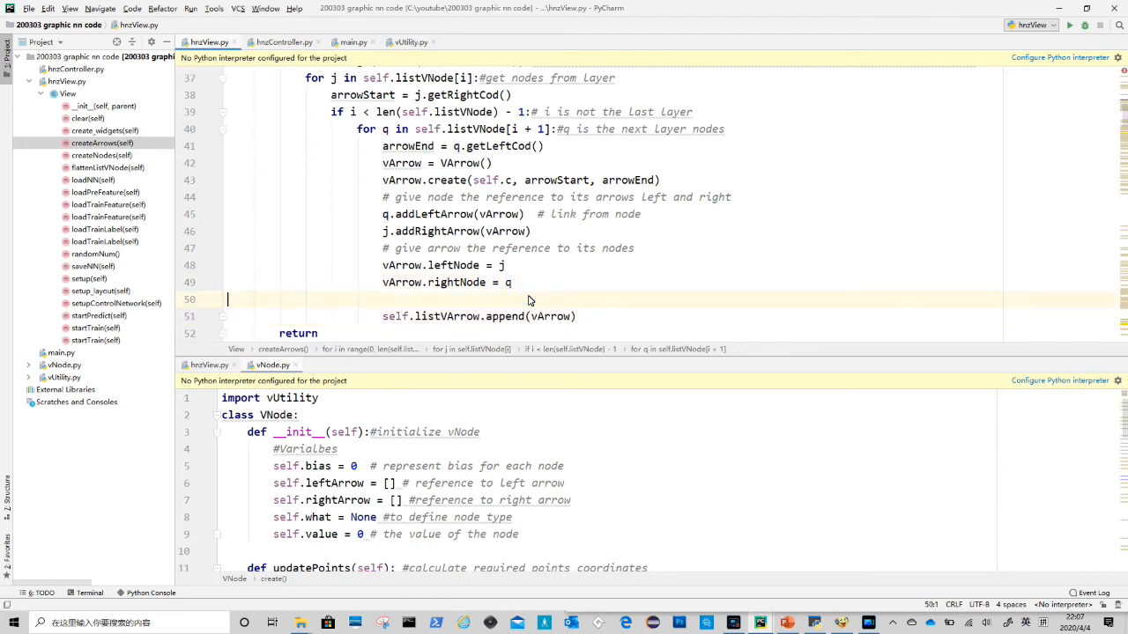
pyautogui.write('a')
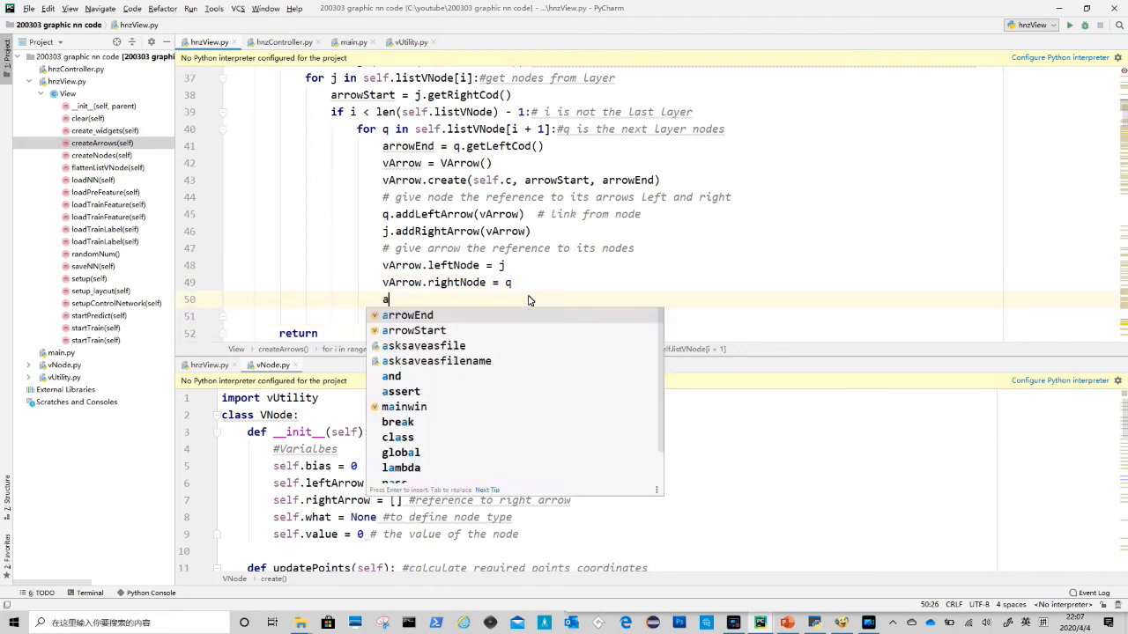
pyautogui.write('ppend_all')
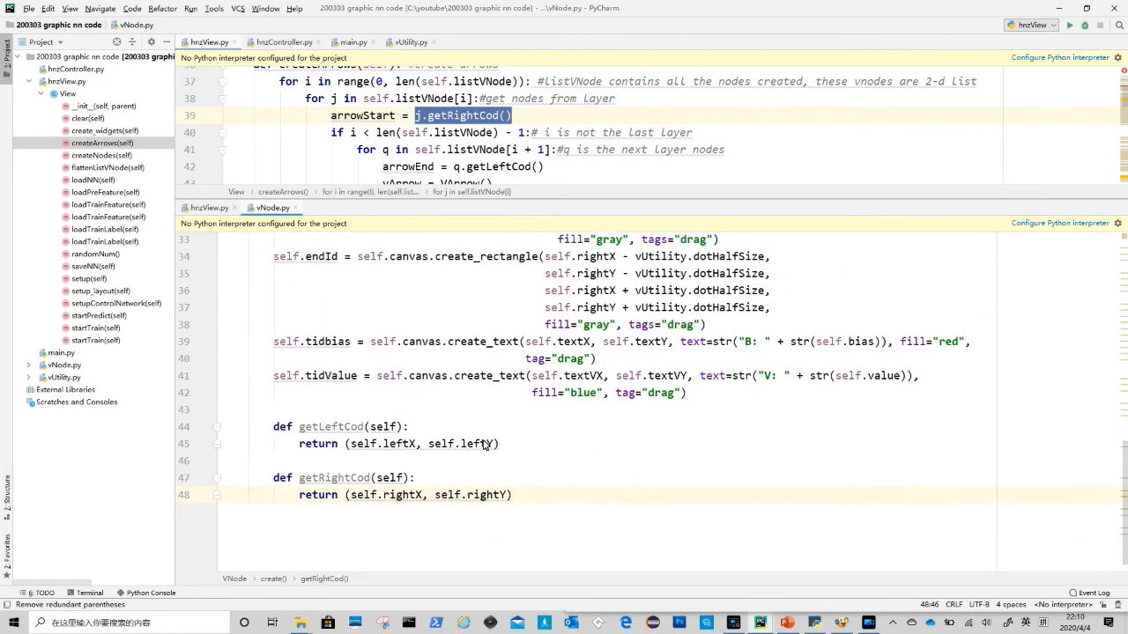
# Look up getLeftCod/getRightCod in vNode.py and run hnzView.py to exit code 0
pyautogui.click(273, 426)
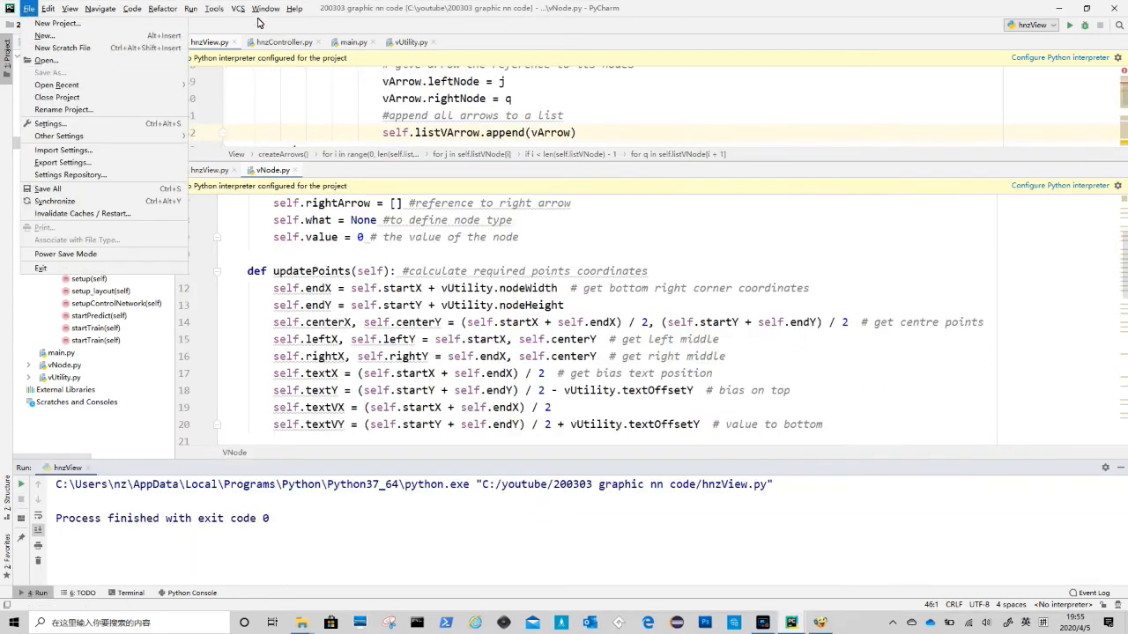
# Create a new Python file named VArrow in the project
pyautogui.rightClick(52, 56)
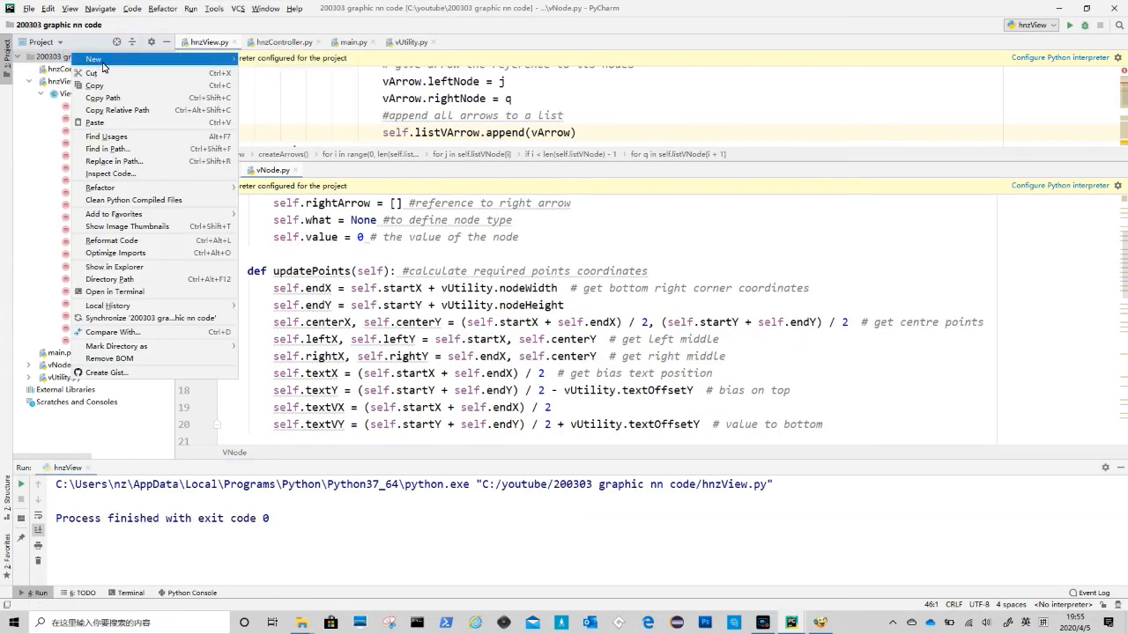
pyautogui.click(93, 60)
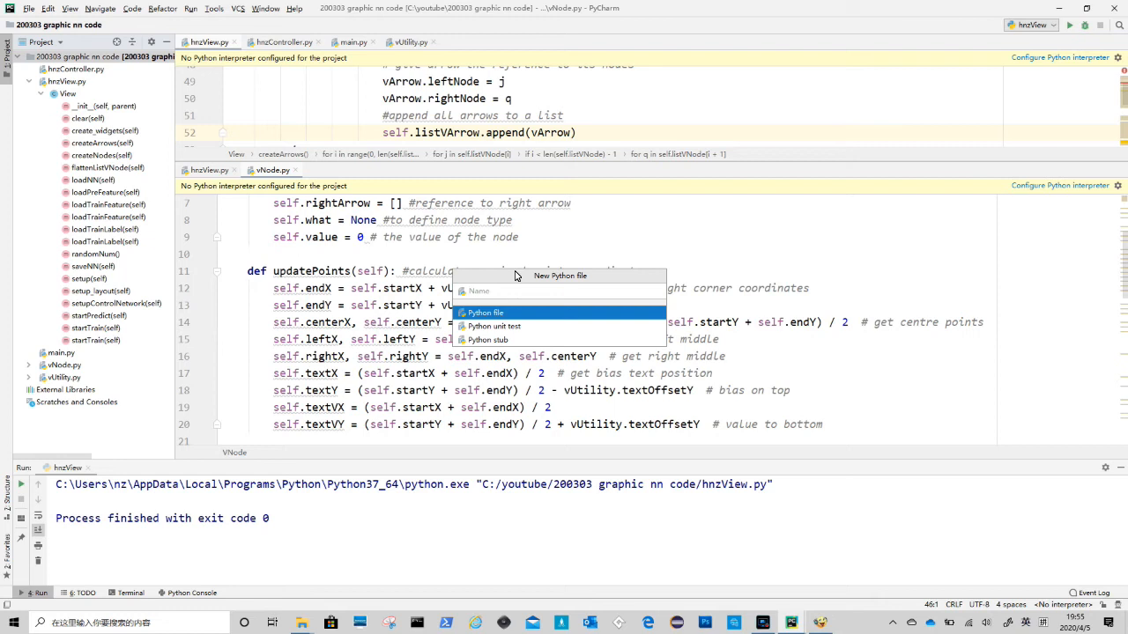
pyautogui.write('VArrow')
pyautogui.write('import vUtility')
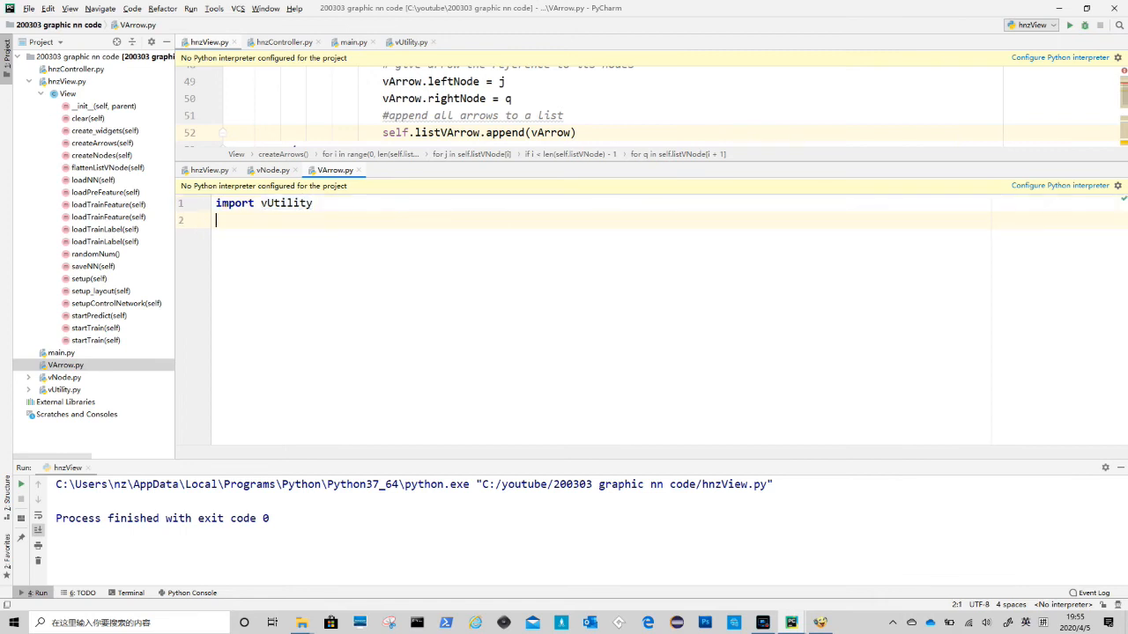
# Write class VArrow whose __init__ sets weight = 0, leftNode = None, rightNode and what = "arrow"
pyautogui.write('class VArrow:')
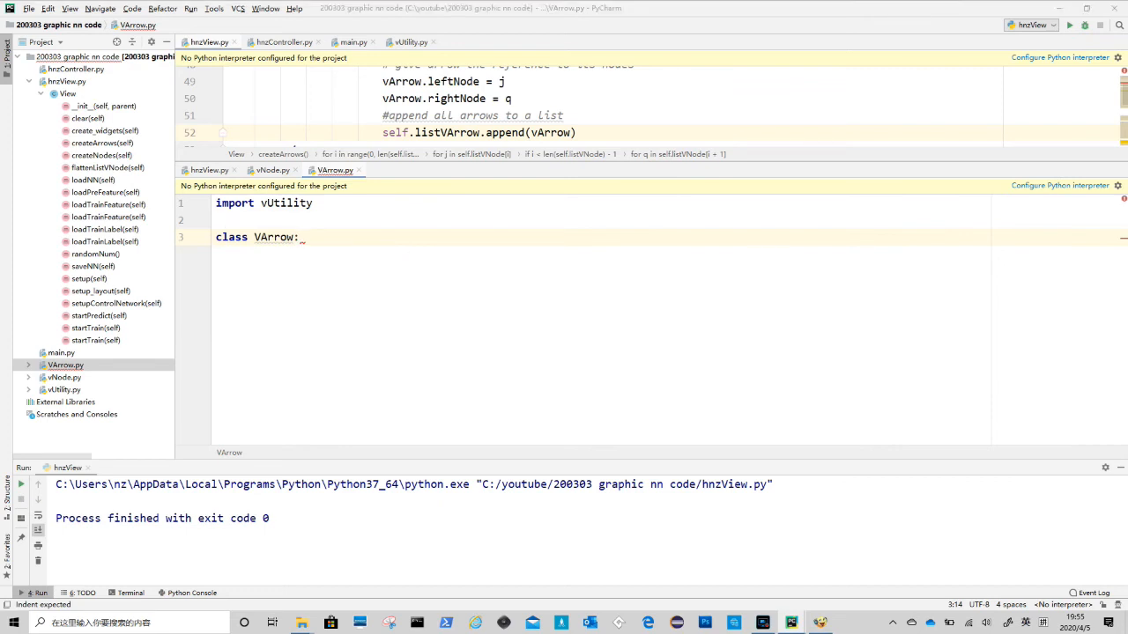
pyautogui.write('def __init__(self):')
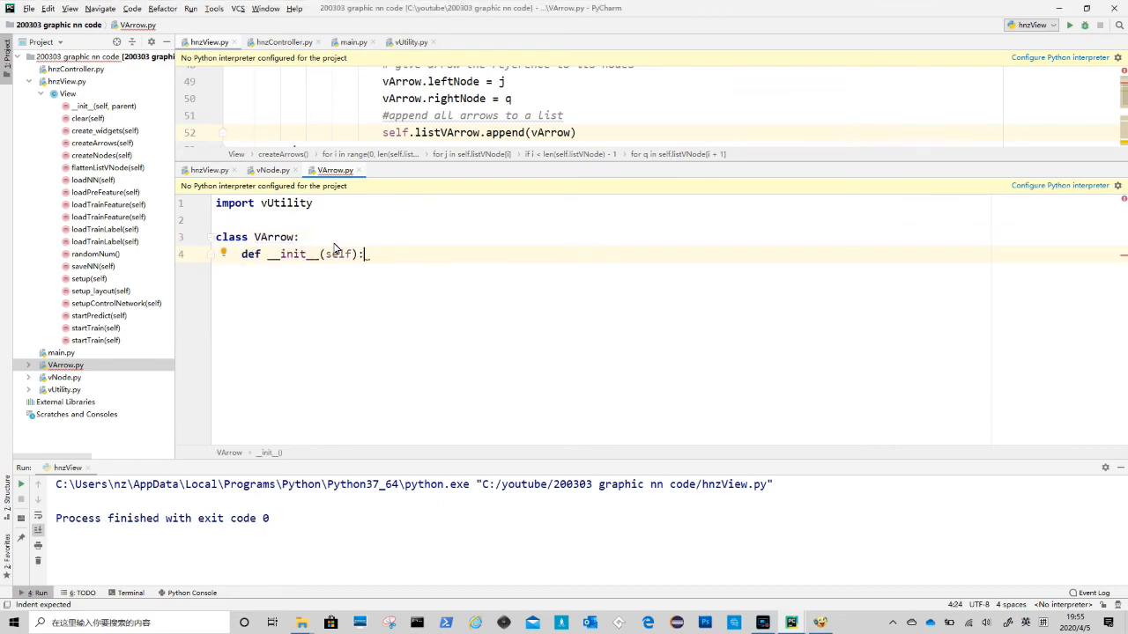
pyautogui.press('enter')
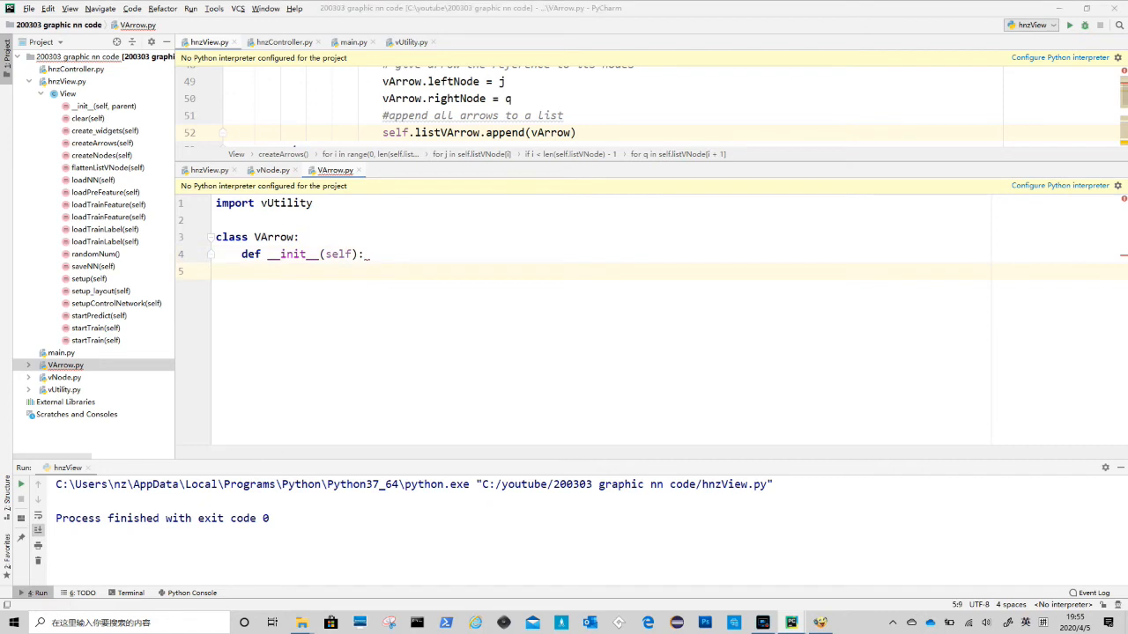
pyautogui.write('self.weight = 0')
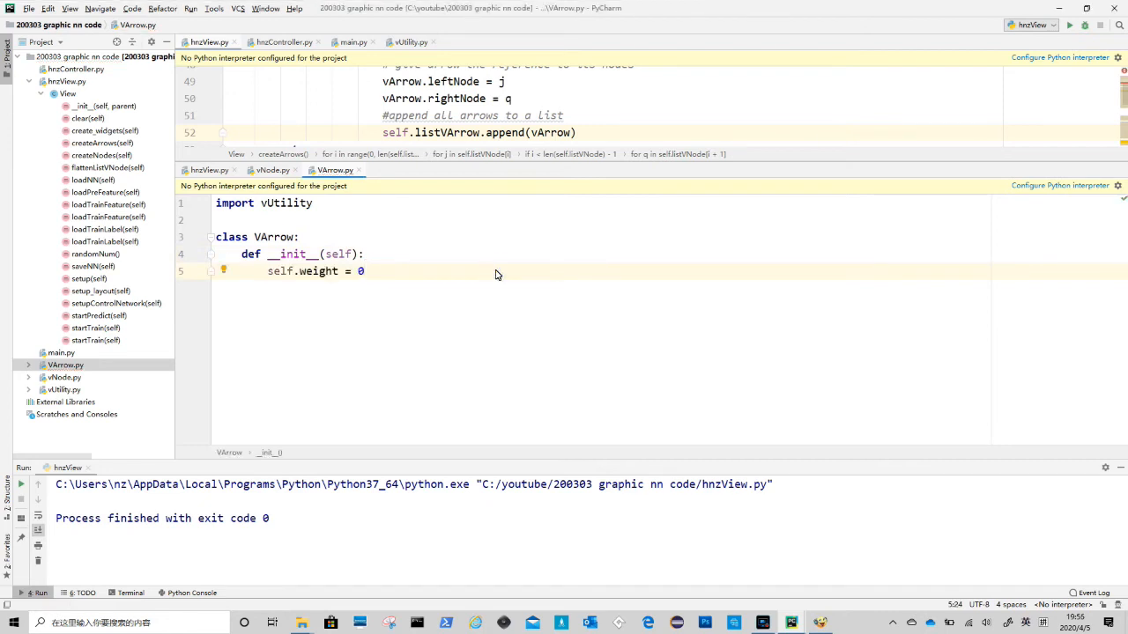
pyautogui.press('enter')
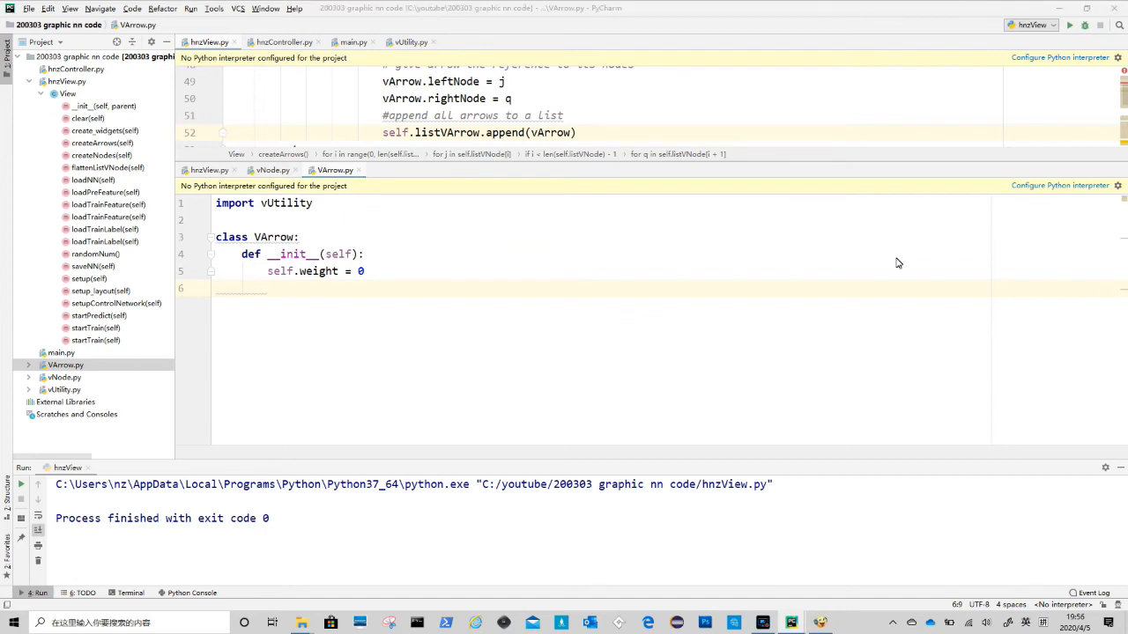
pyautogui.write('self.leftNode = None')
pyautogui.write('self.rightNode = None')
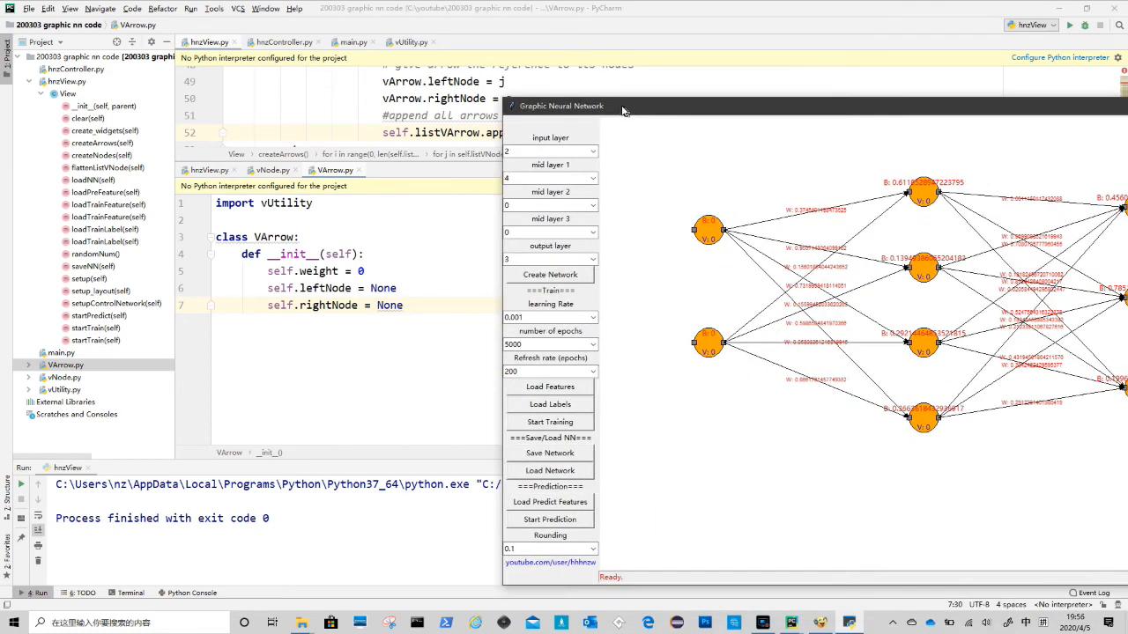
pyautogui.moveTo(623, 106); pyautogui.dragTo(532, 95)
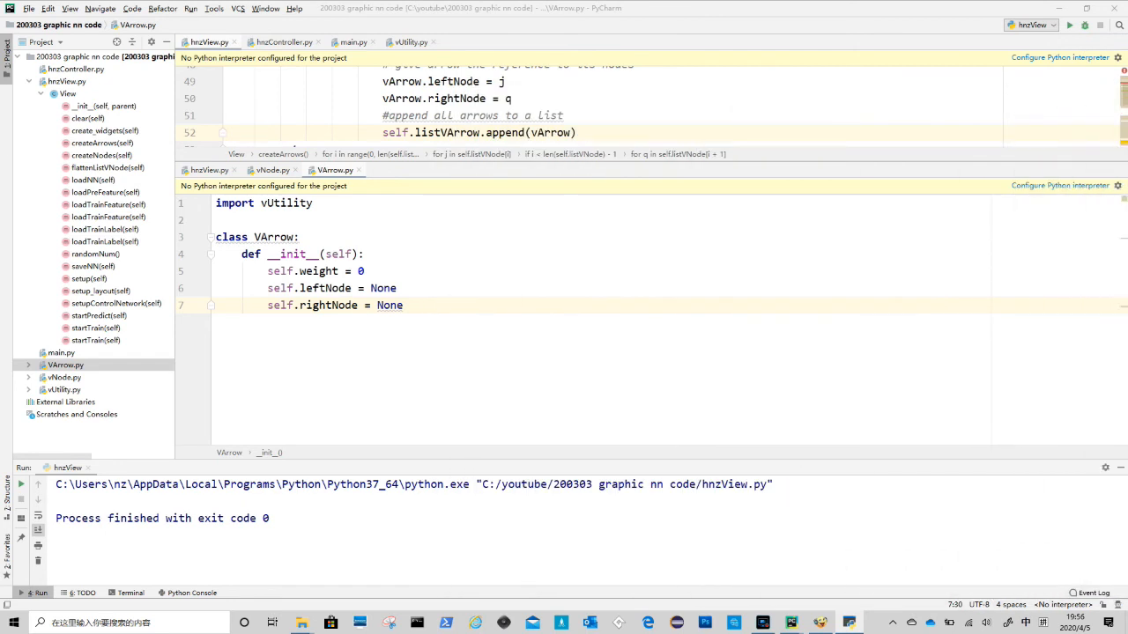
pyautogui.write('self.what = "arrow"')
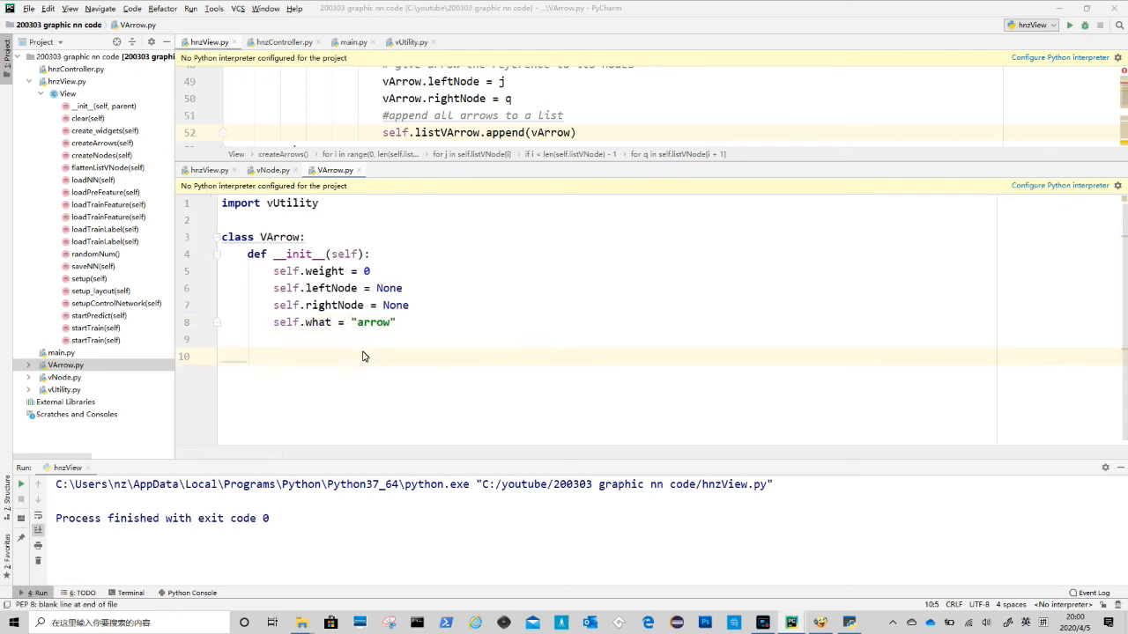
# Add create(self, cnn, s, e) unpacking s and e into startX/startY and endX/endY
pyautogui.write('def create(self, cnn, s, e):')
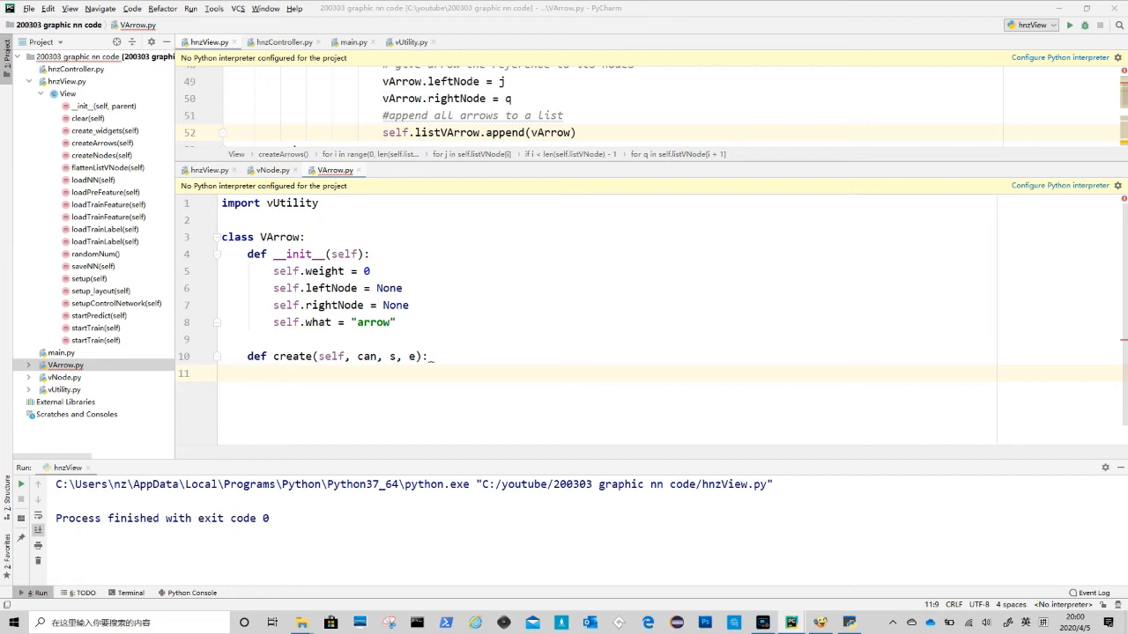
pyautogui.write('self.startX, self.startY = s')
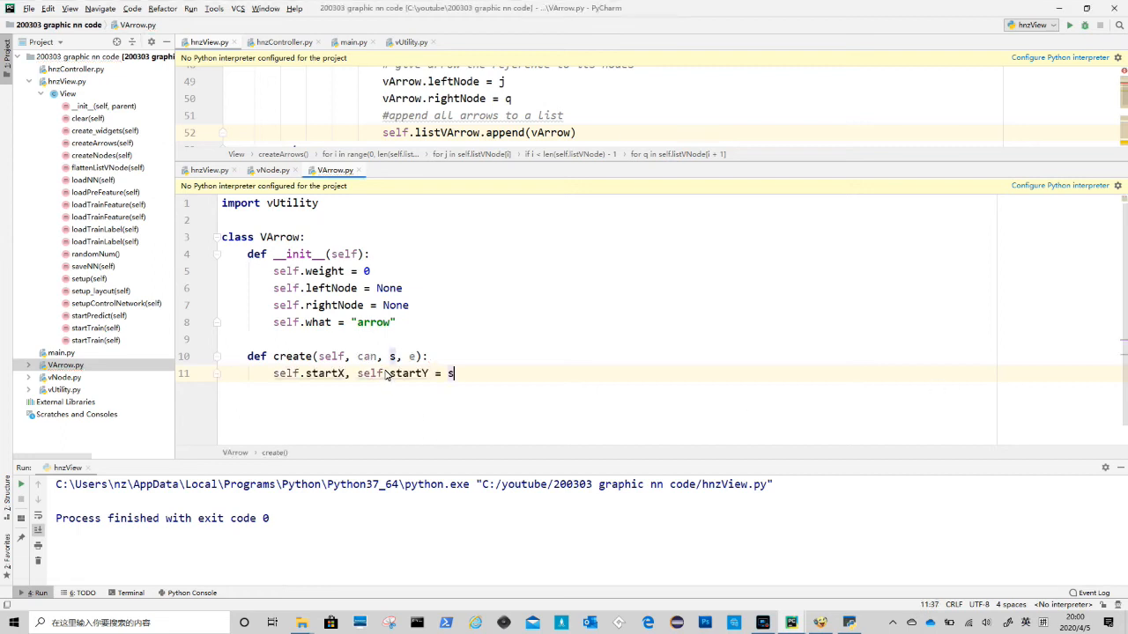
pyautogui.press('enter')
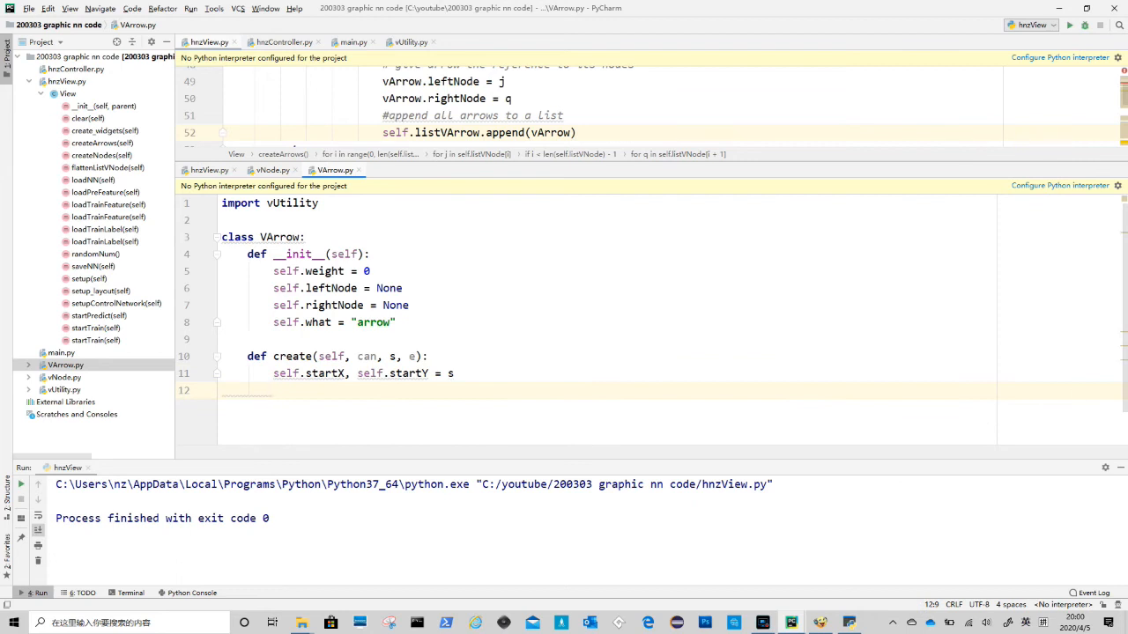
pyautogui.moveTo(509, 388)
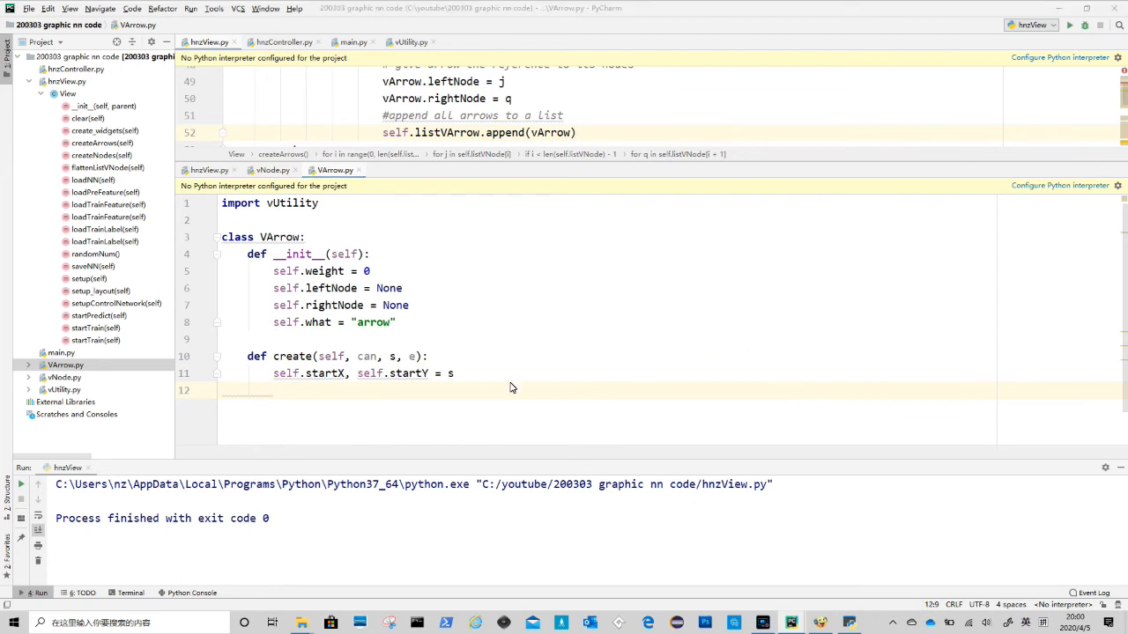
pyautogui.write('self.endX, self.endY = e')
pyautogui.write('self.updatePoints(')
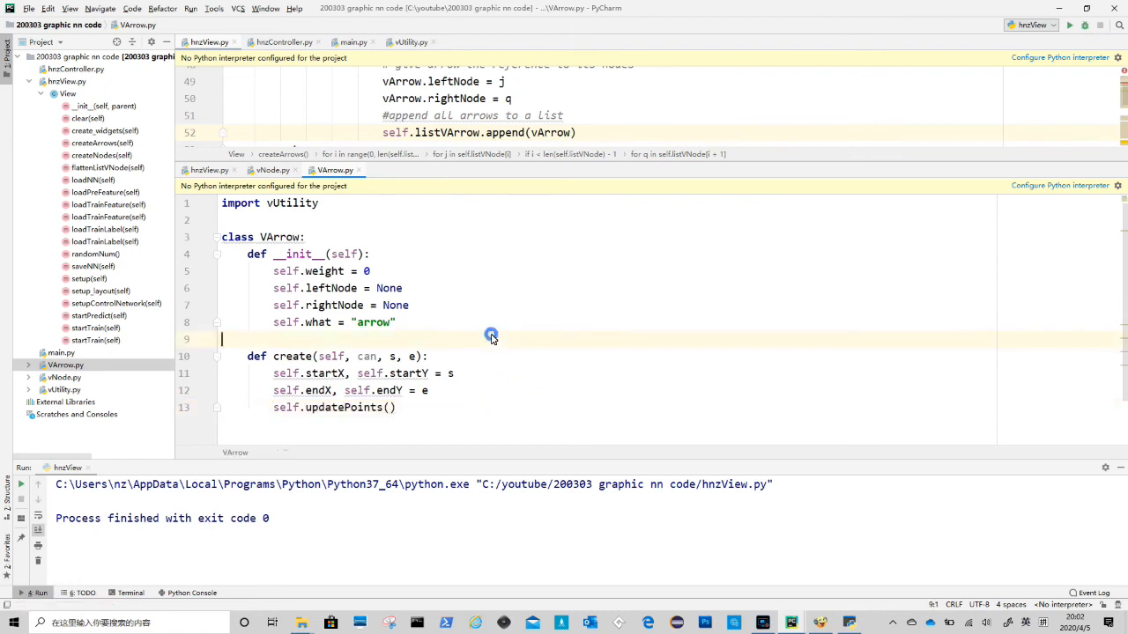
# Add updatePoints computing textX (and textY) as the midpoint of start and end
pyautogui.write('def updatePoints(self):')
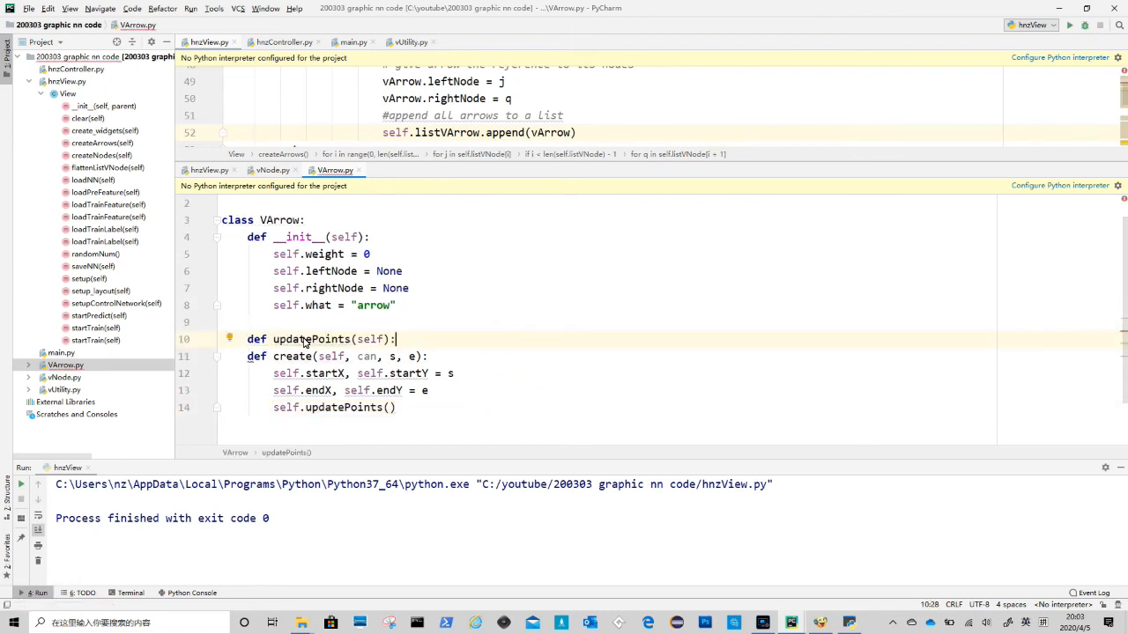
pyautogui.press('enter')
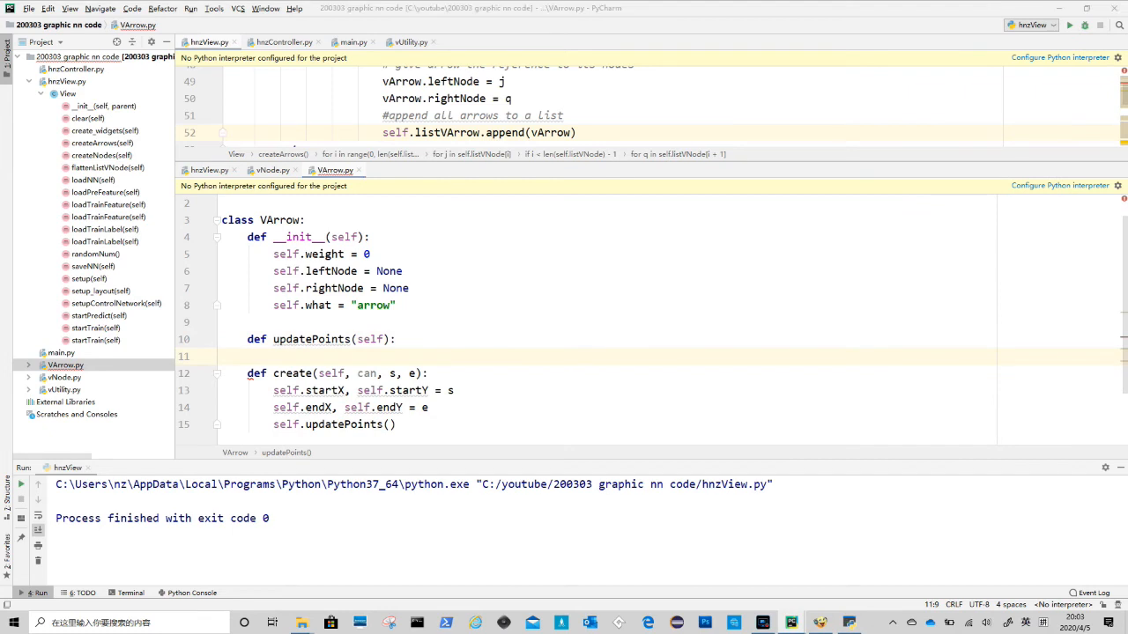
pyautogui.moveTo(318, 359)
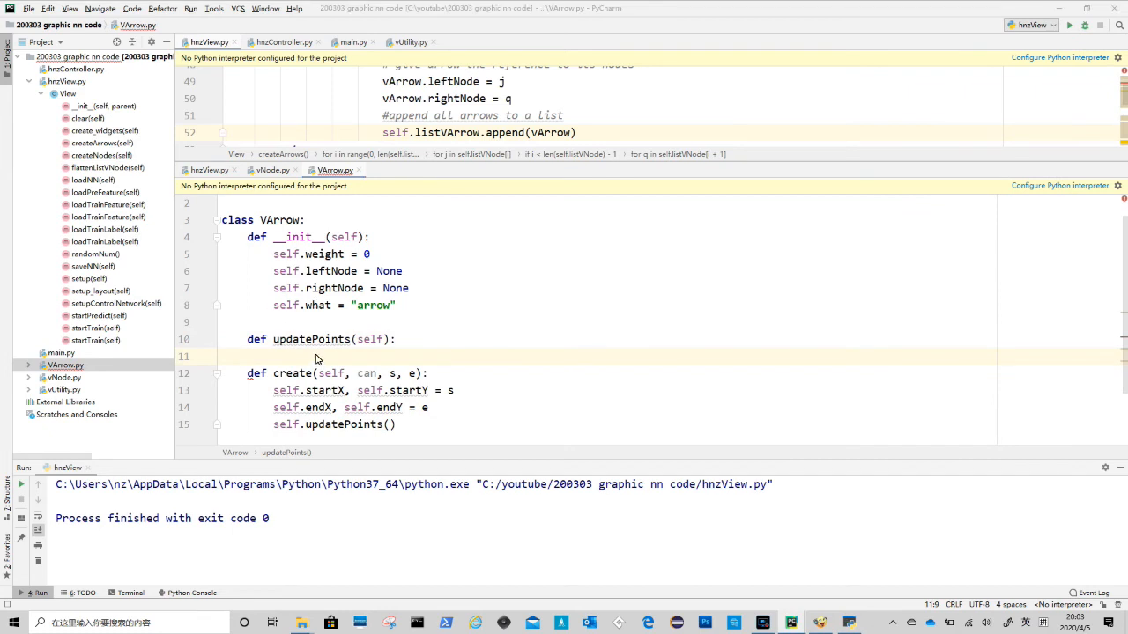
pyautogui.write('self.textX = (self.startX + self.endX) / 2')
pyautogui.write('self.canvas = can')
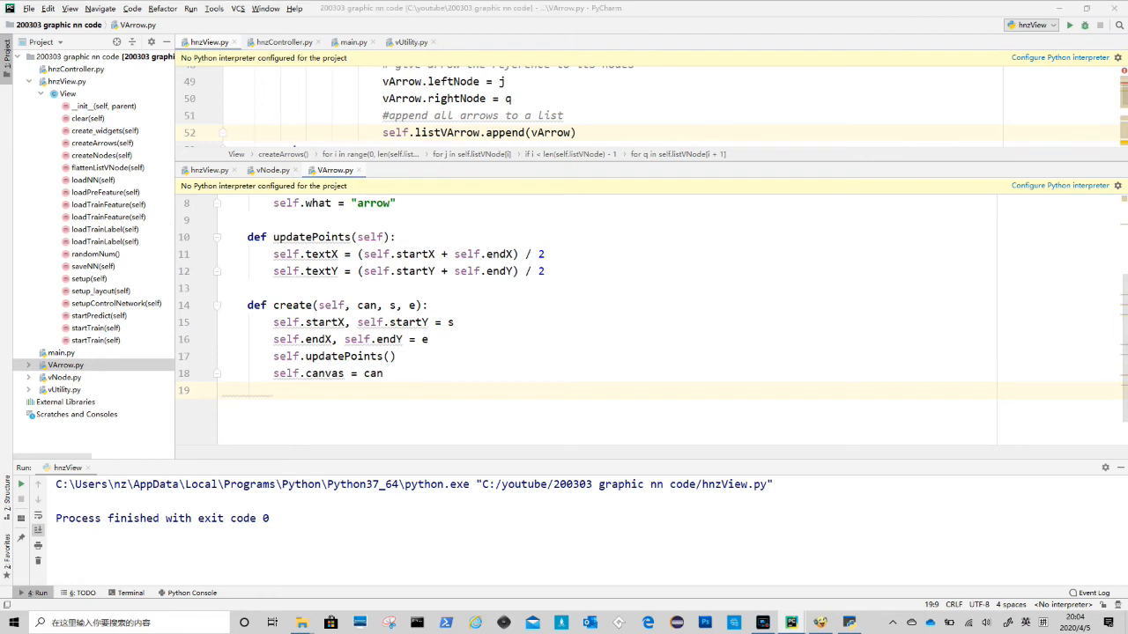
# In create, draw the line with self.canvas.create_line from start to end with arrow="last" as self.aid
pyautogui.write('self.aid = self.canvas.create_line(self.startX, self.startY, self.endX, self.endY, arrow="last", tags="arrow")')
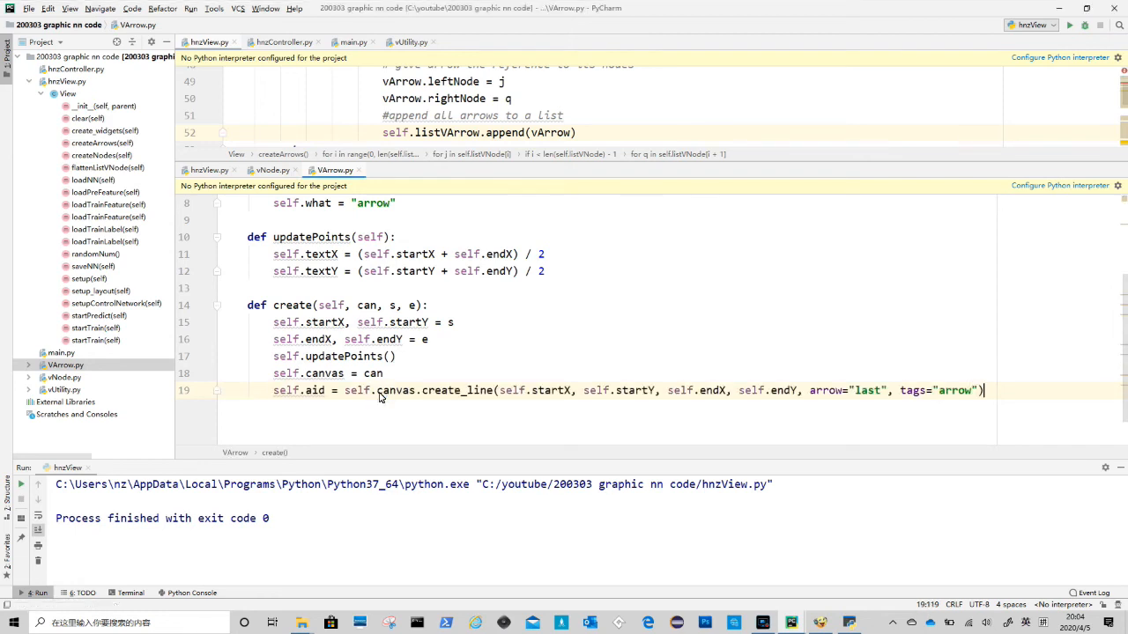
pyautogui.doubleClick(532, 391)
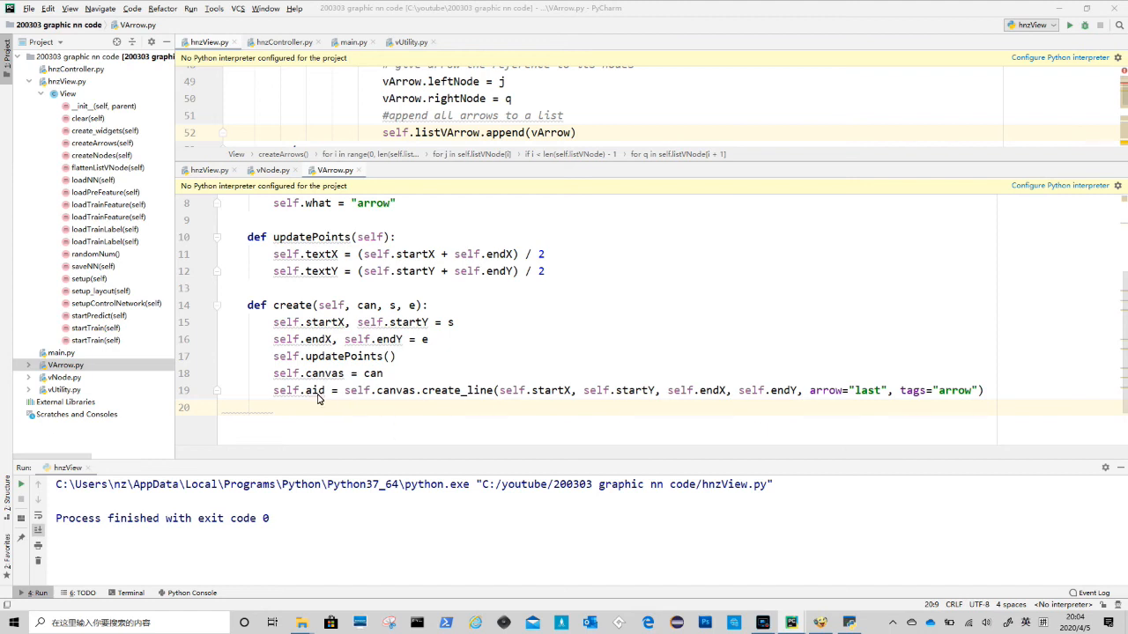
# Add self.tid = canvas.create_text at textX/textY showing "W: " + weight in vUtility.numberFont
pyautogui.doubleClick(314, 391)
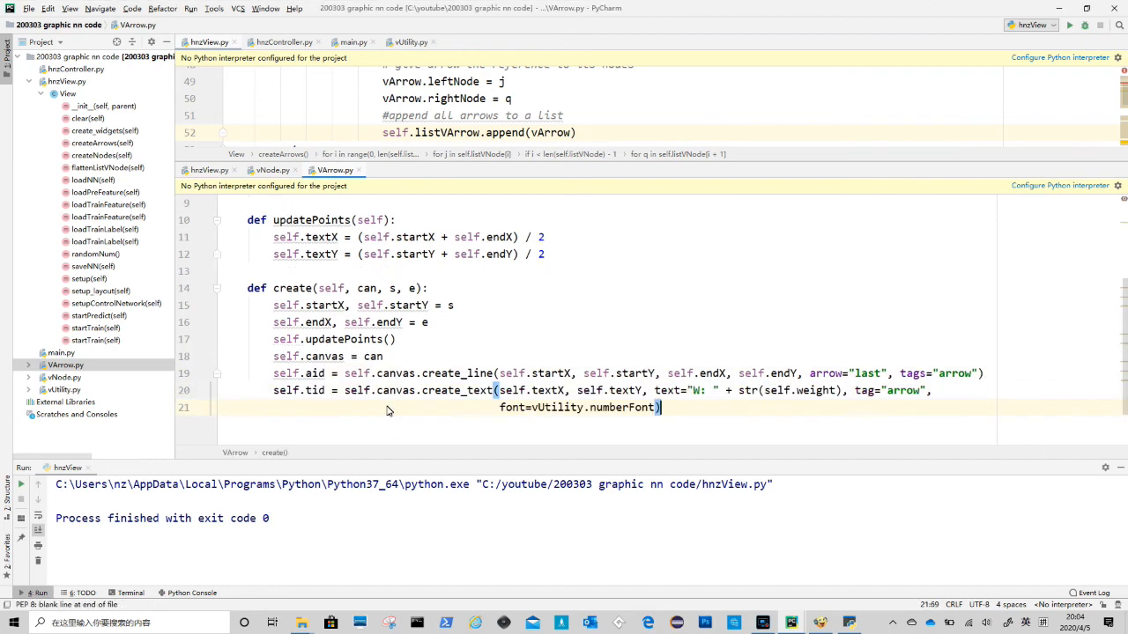
pyautogui.doubleClick(546, 391)
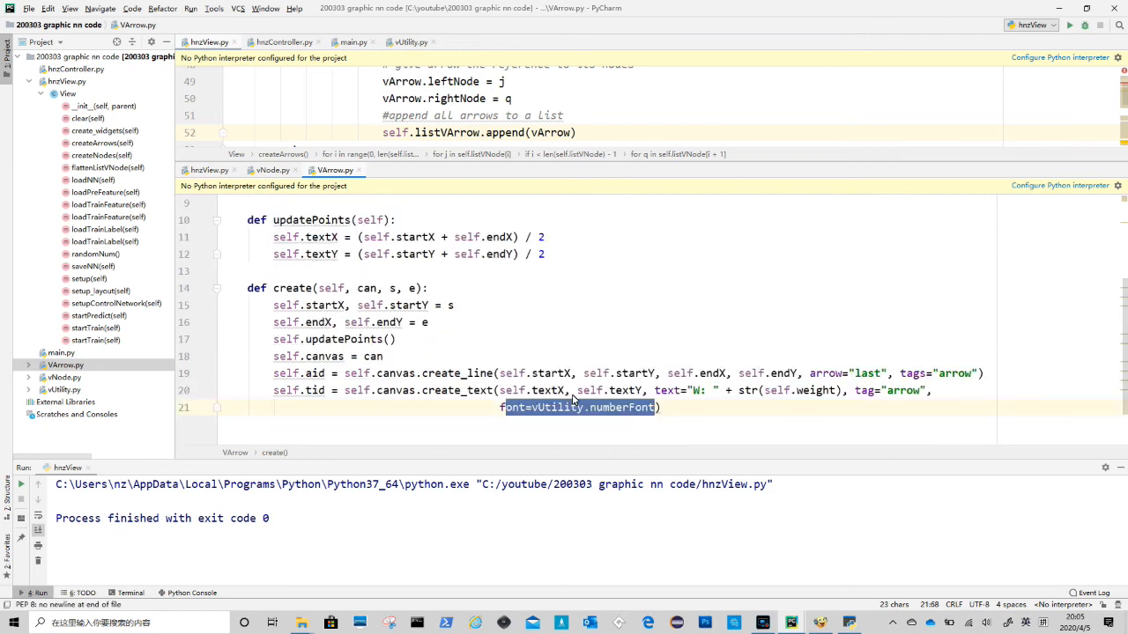
pyautogui.click(310, 392)
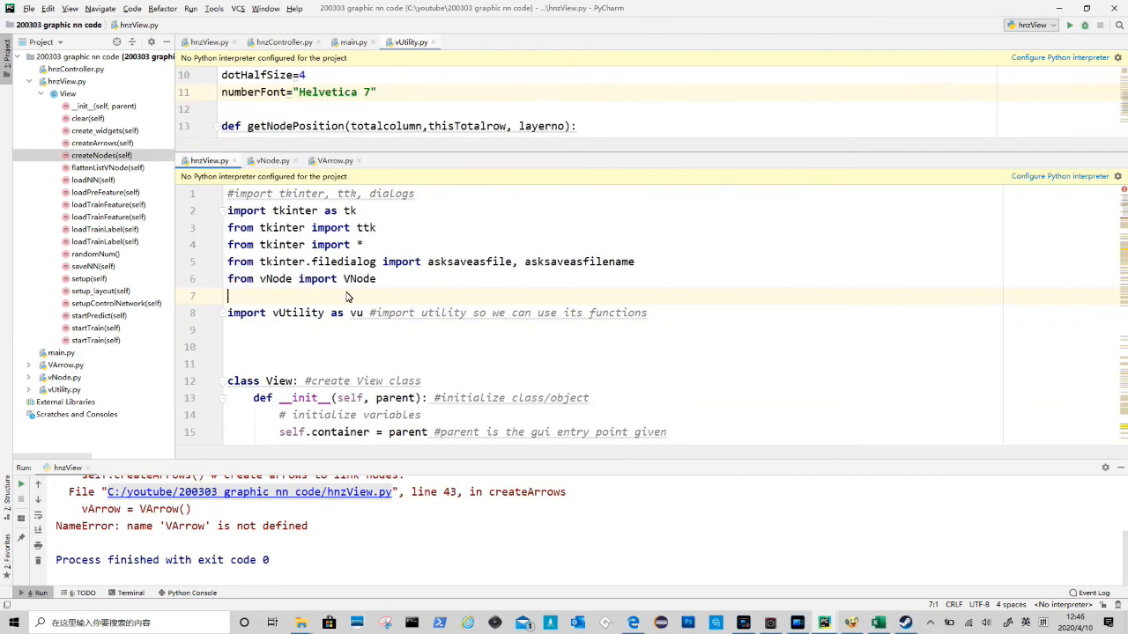
# Import VArrow from vArrow at the top of the view file
pyautogui.write('from vArrow import VArrow')
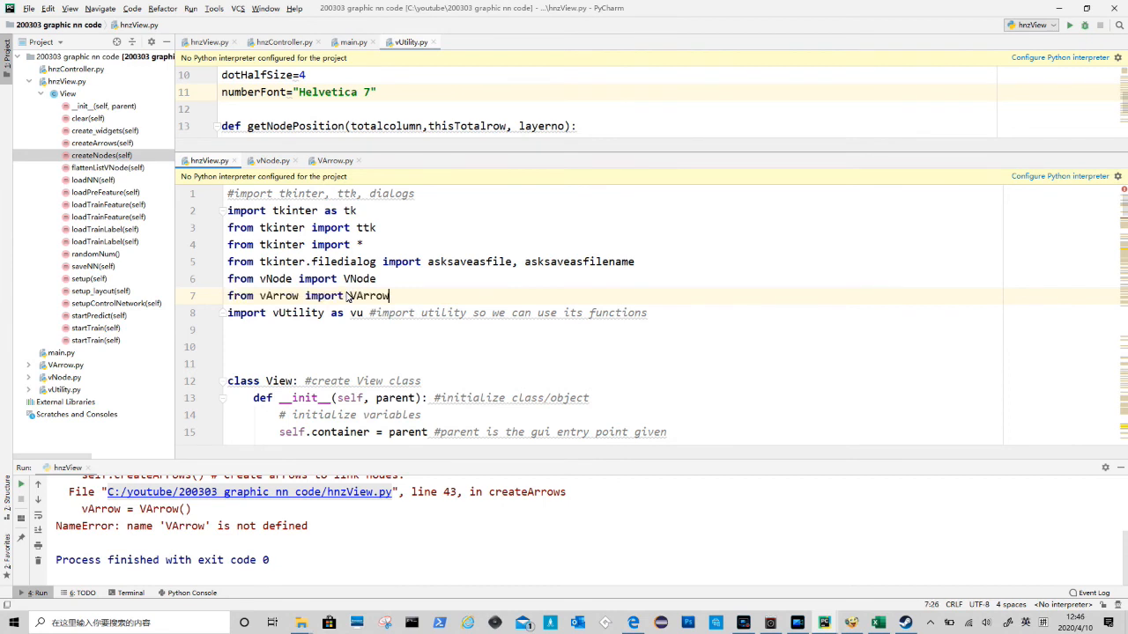
pyautogui.press('enter')
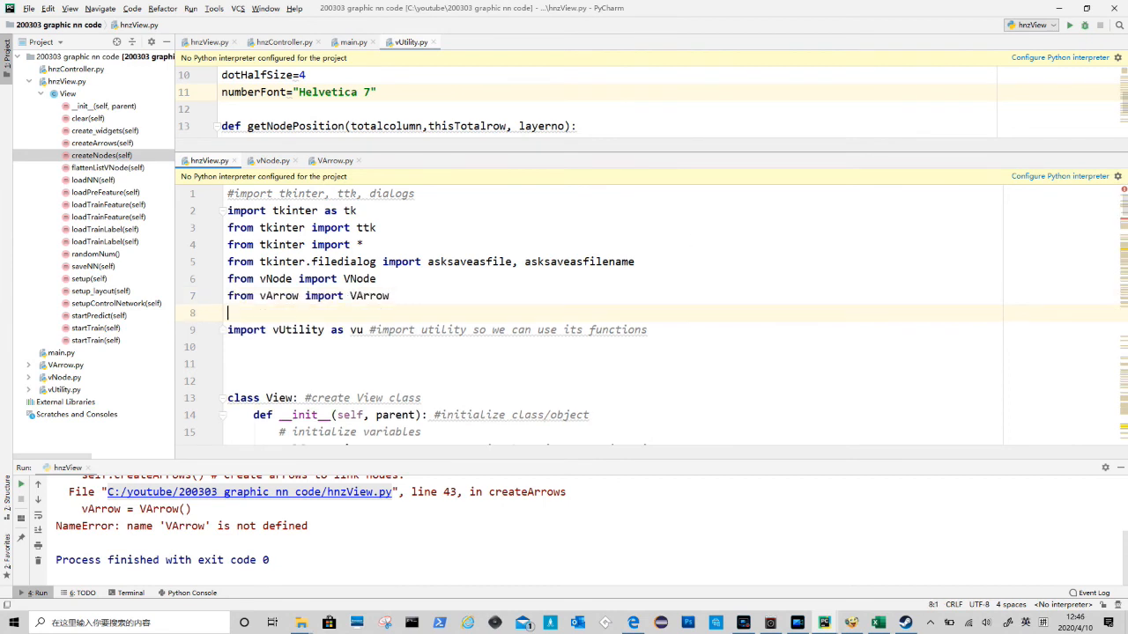
pyautogui.moveTo(97, 141)
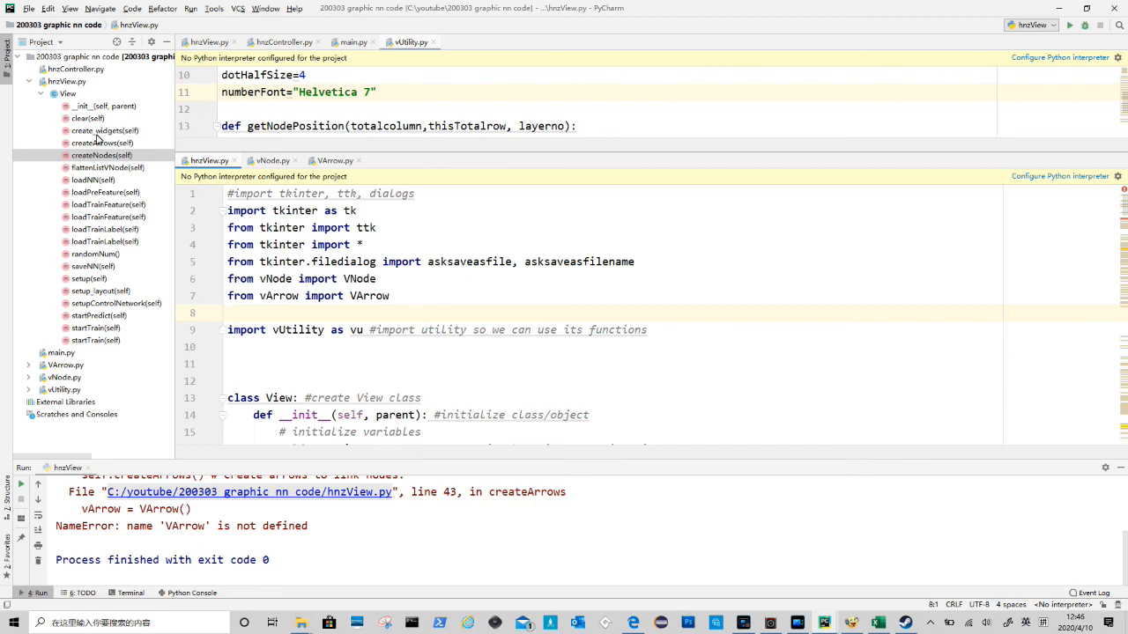
pyautogui.click(88, 118)
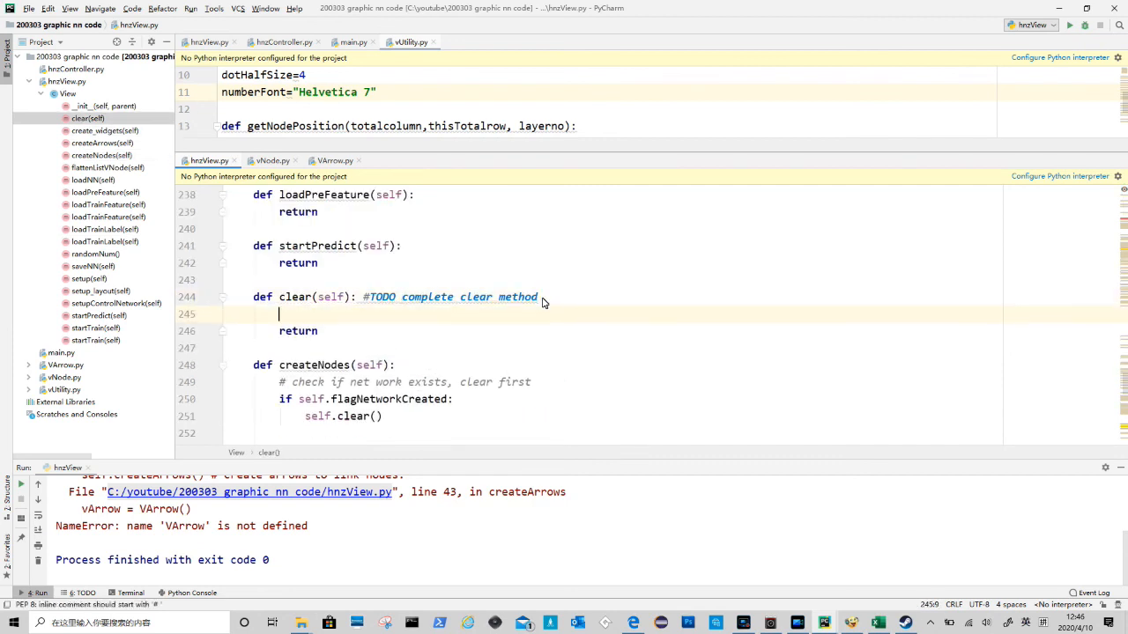
# Make clear() delete all canvas items and empty listVArrow, listVNode, listInputNode and listOutputNode
pyautogui.write('self.c.delete("all")# clear all elements on canva')
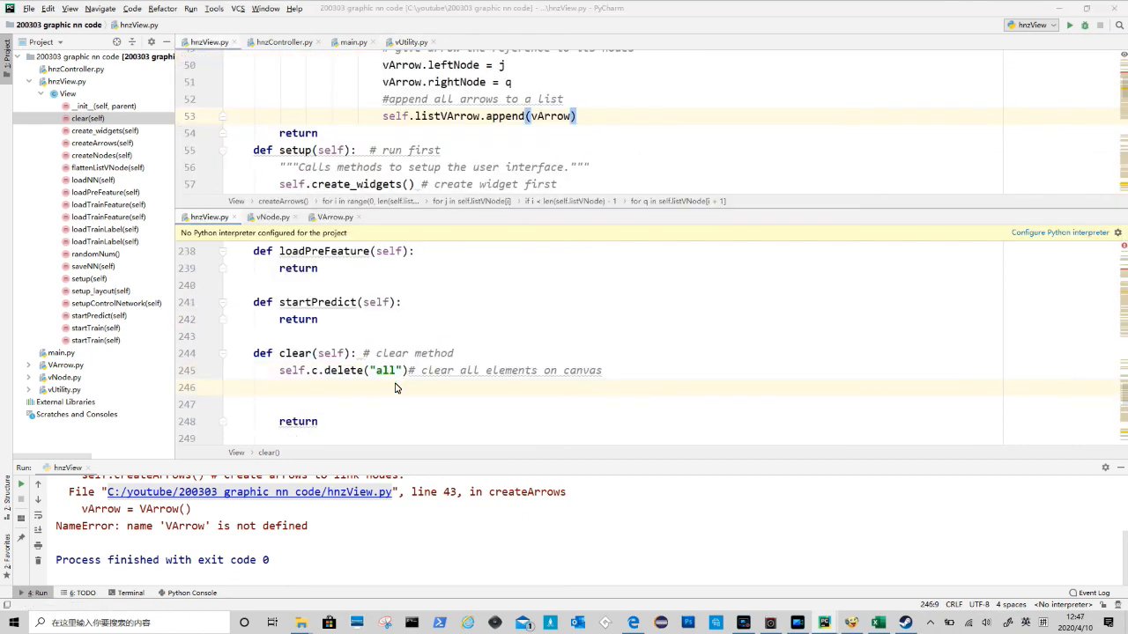
pyautogui.write('self.listVArrow.clear()')
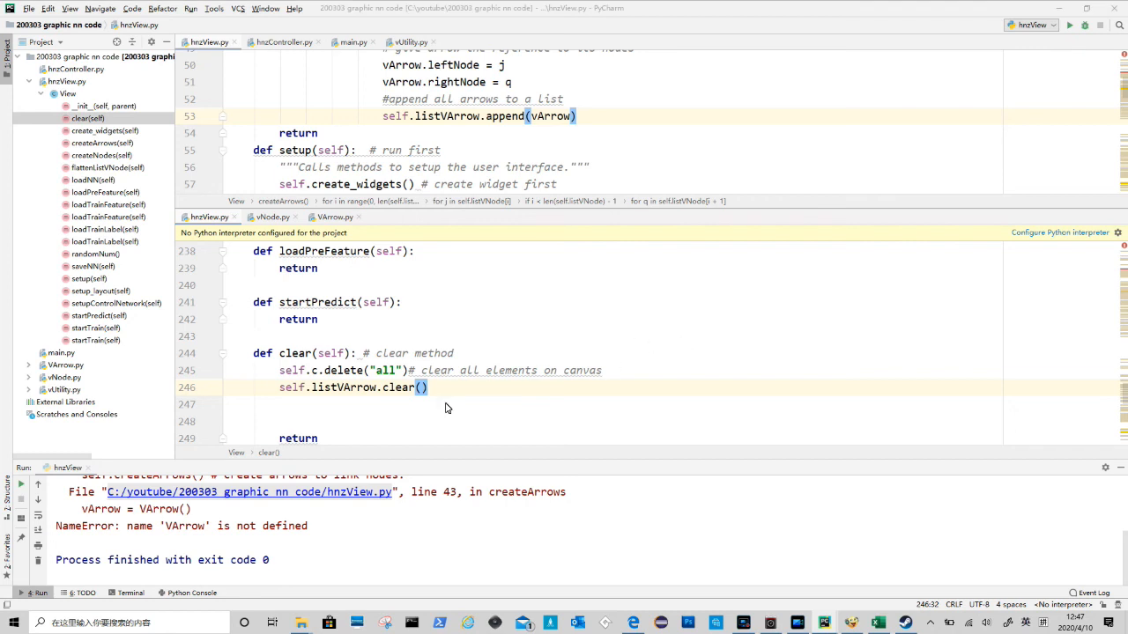
pyautogui.write('self.listVNode.clear()')
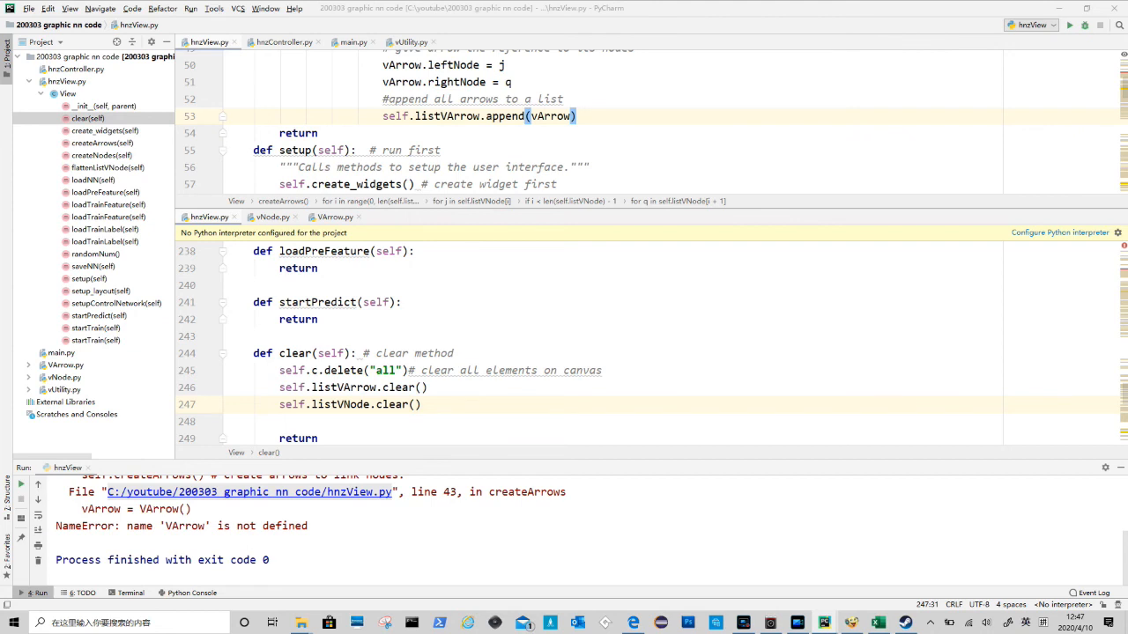
pyautogui.moveTo(379, 429)
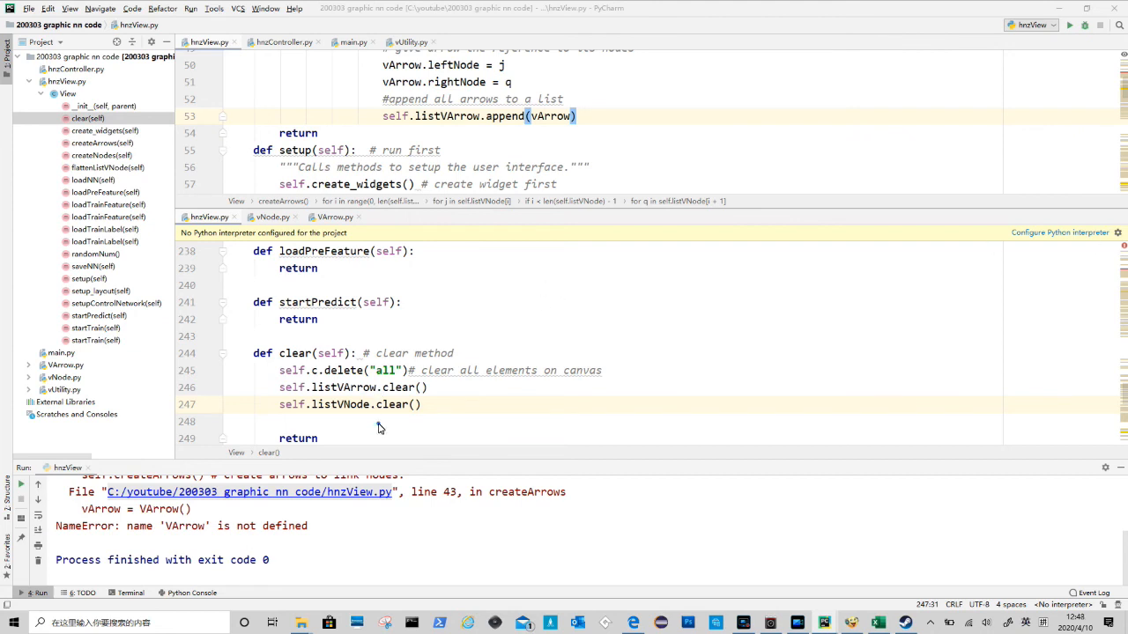
pyautogui.write('self.listInputNode.clear()')
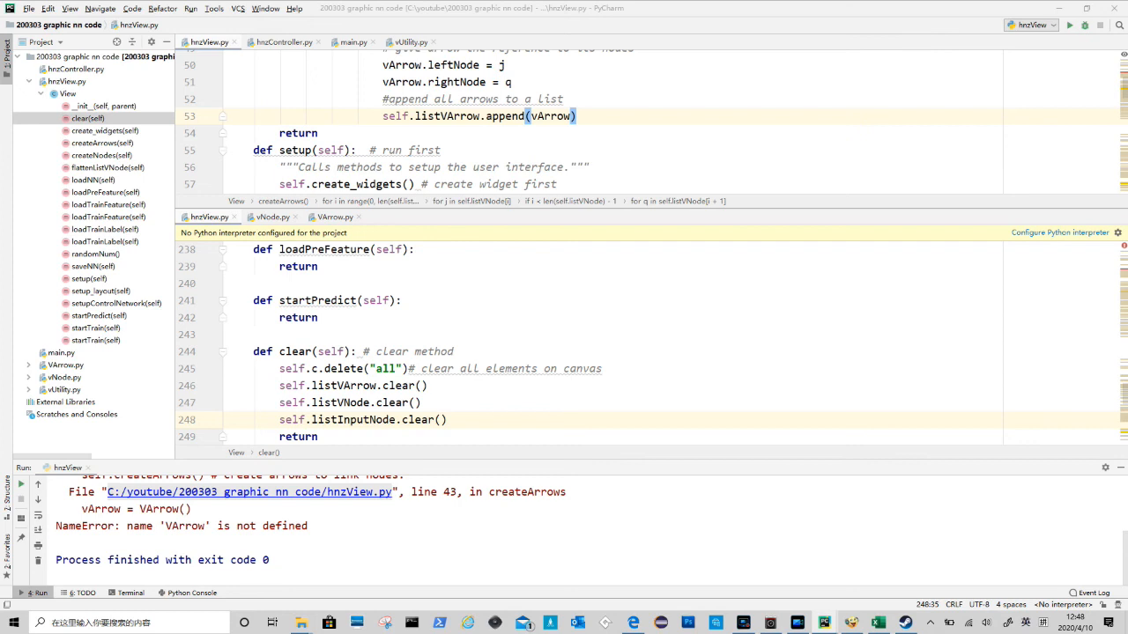
pyautogui.moveTo(701, 356)
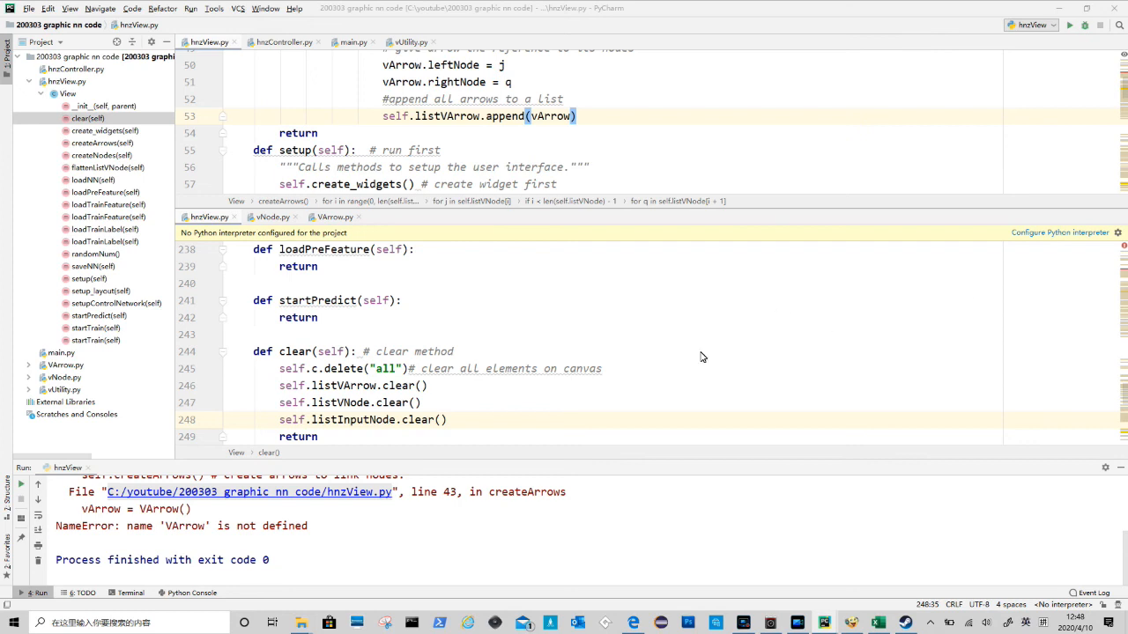
pyautogui.write('self.listOutputNode.clear()')
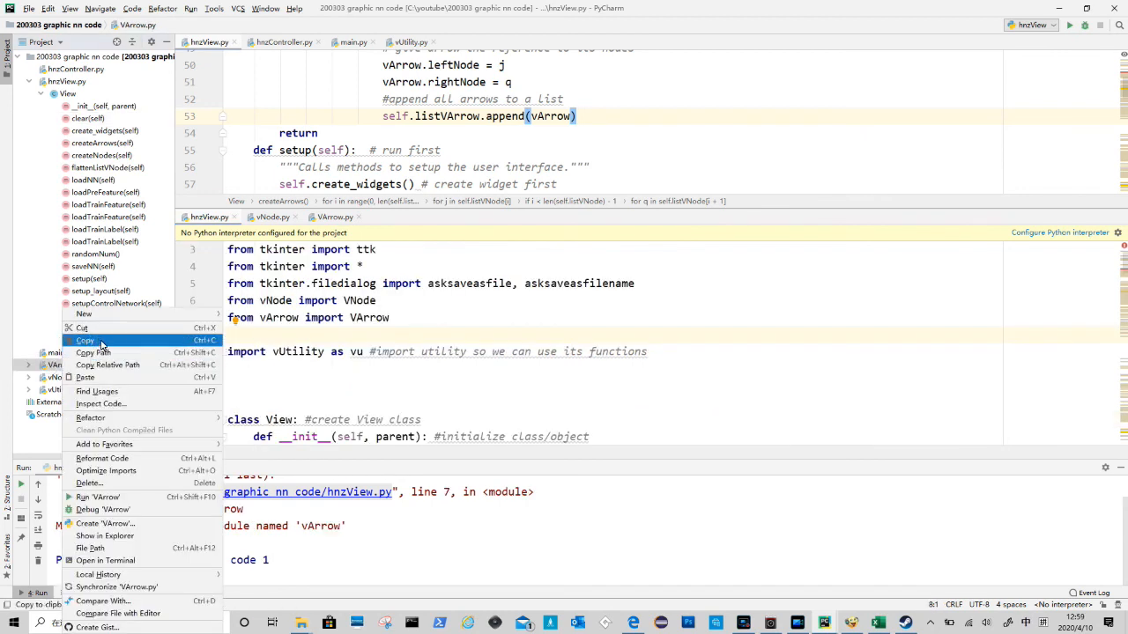
pyautogui.moveTo(90, 417)
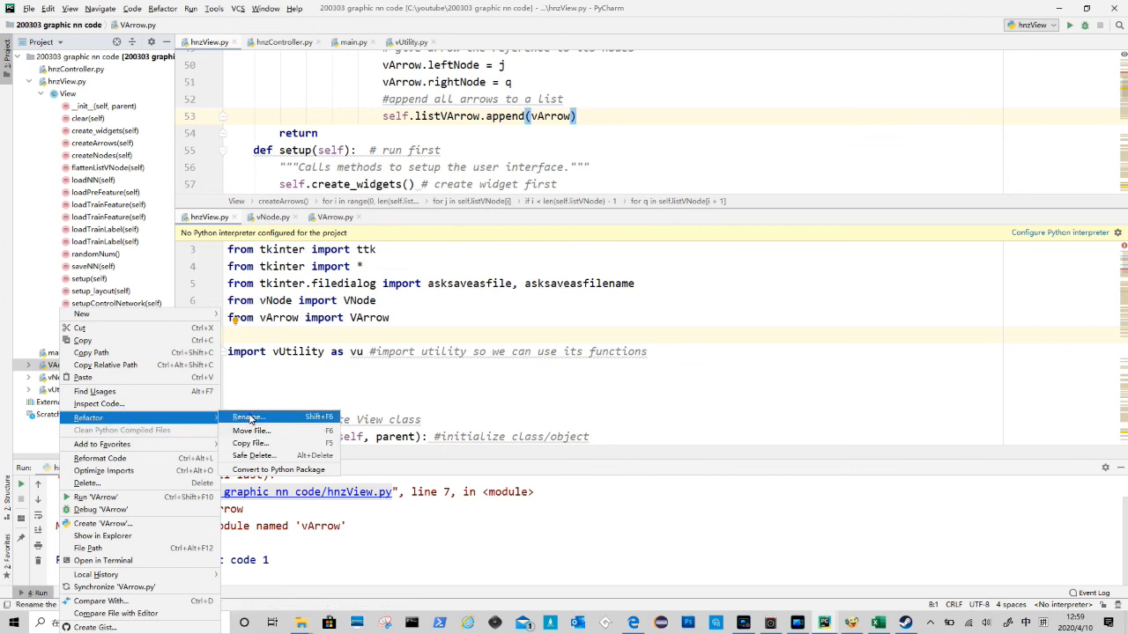
# Rename VArrow.py to lowercase vArrow.py and switch to the vNode.py source
pyautogui.click(246, 416)
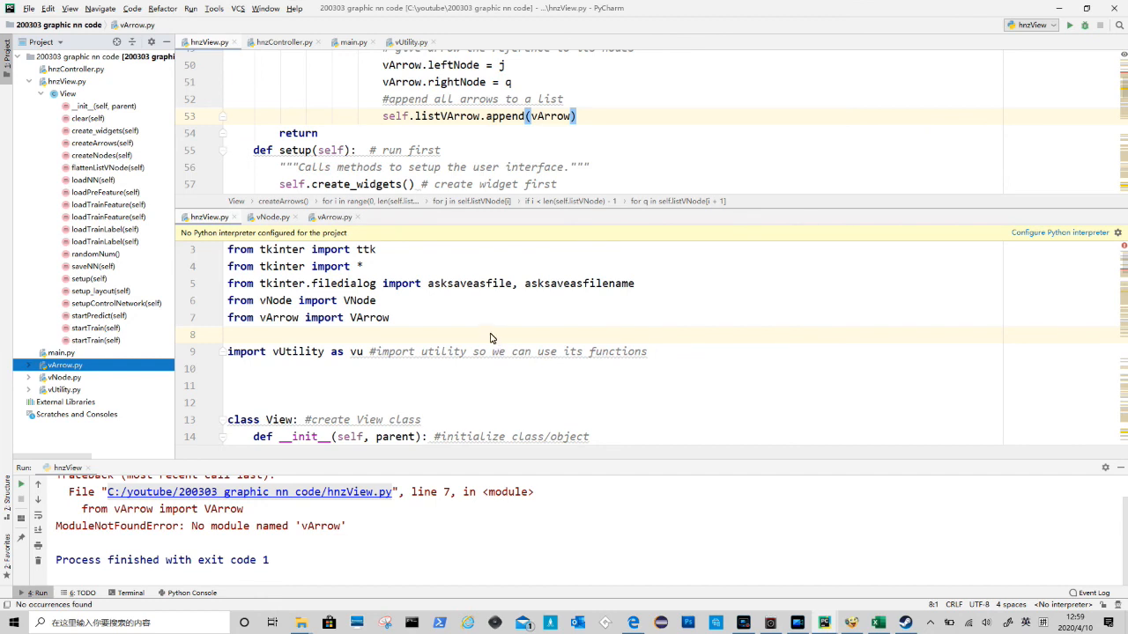
pyautogui.moveTo(490, 352)
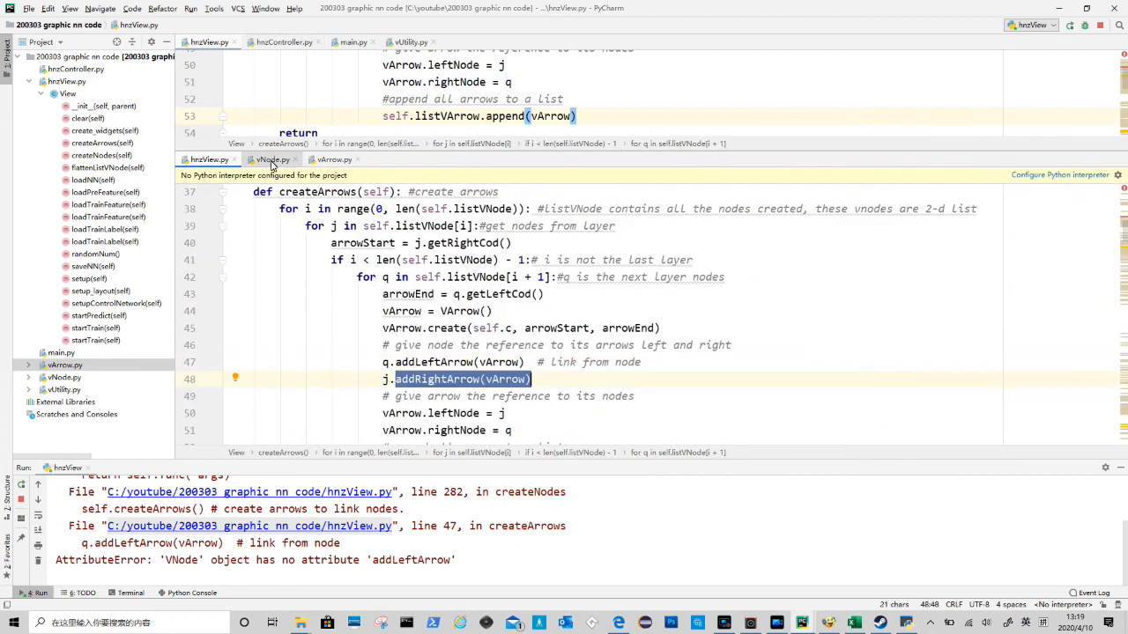
pyautogui.click(271, 158)
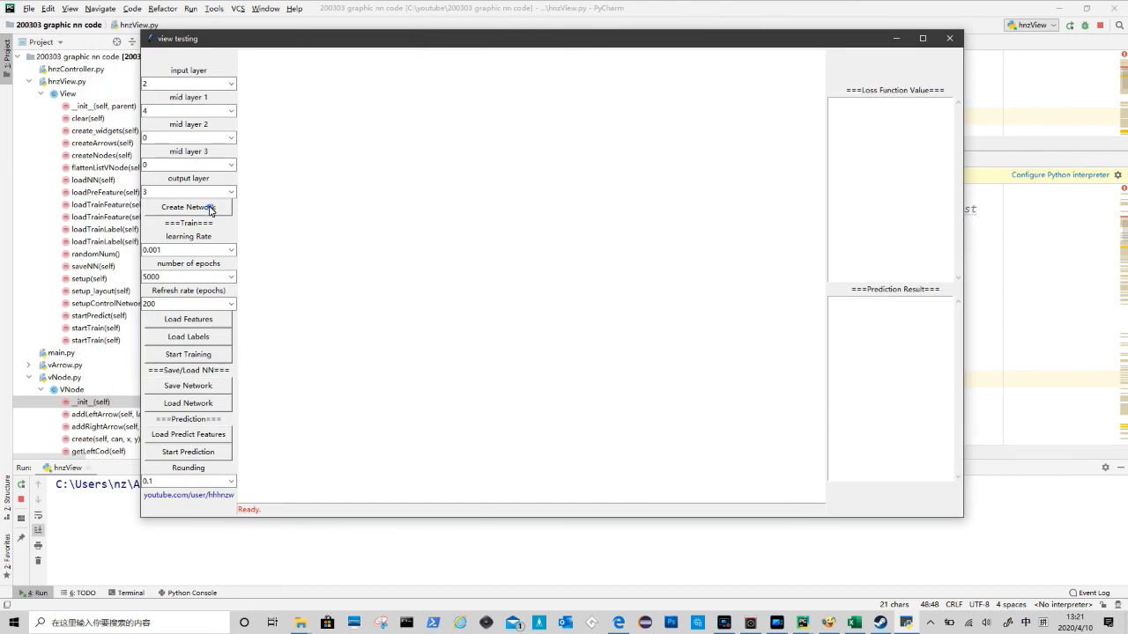
# Create a network, change the input and output layer sizes, and create it again with weighted arrows
pyautogui.click(186, 206)
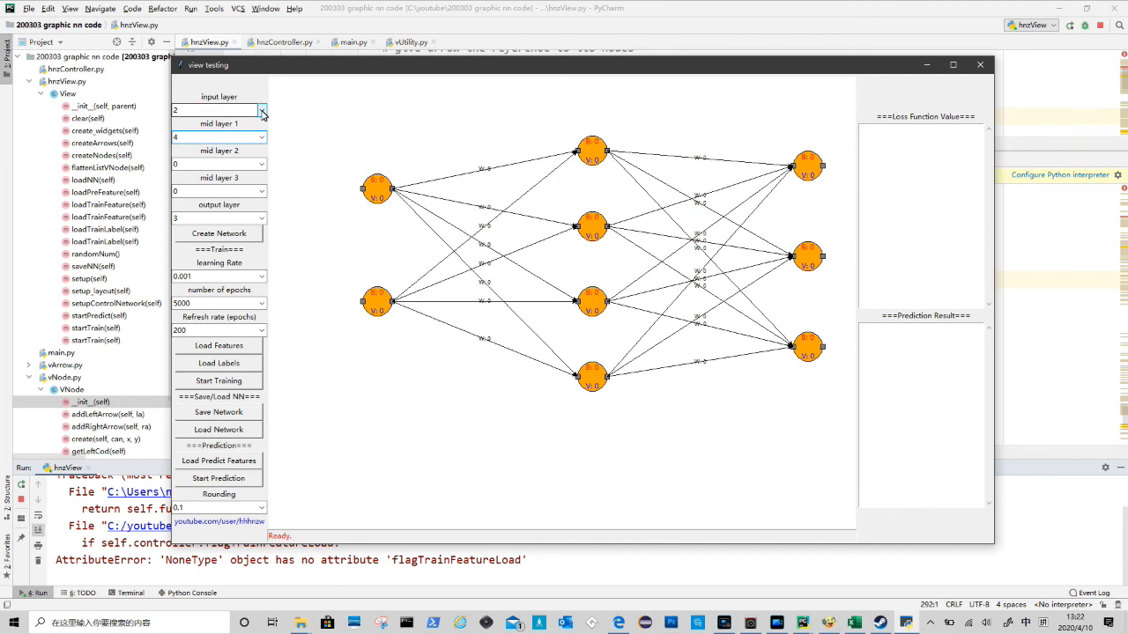
pyautogui.click(260, 166)
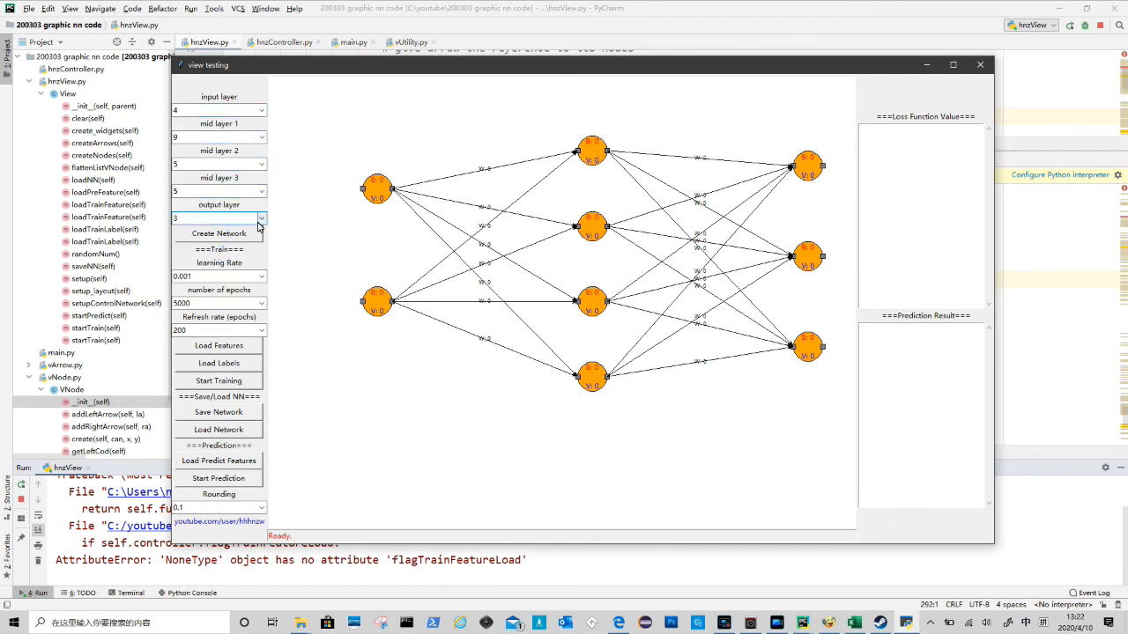
pyautogui.click(219, 218)
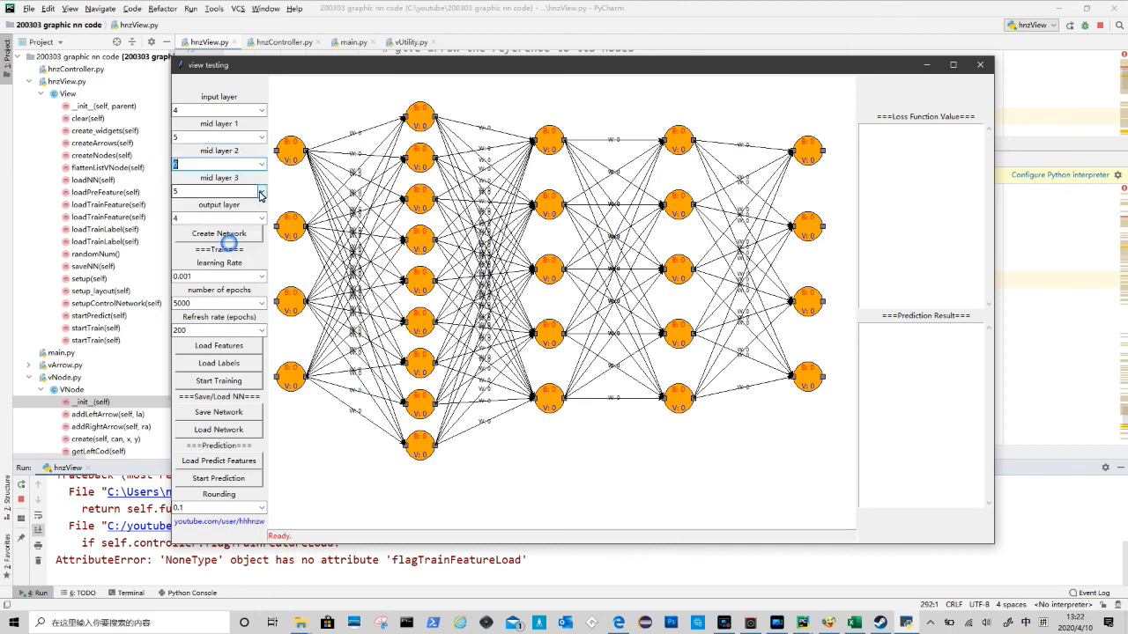
pyautogui.click(219, 232)
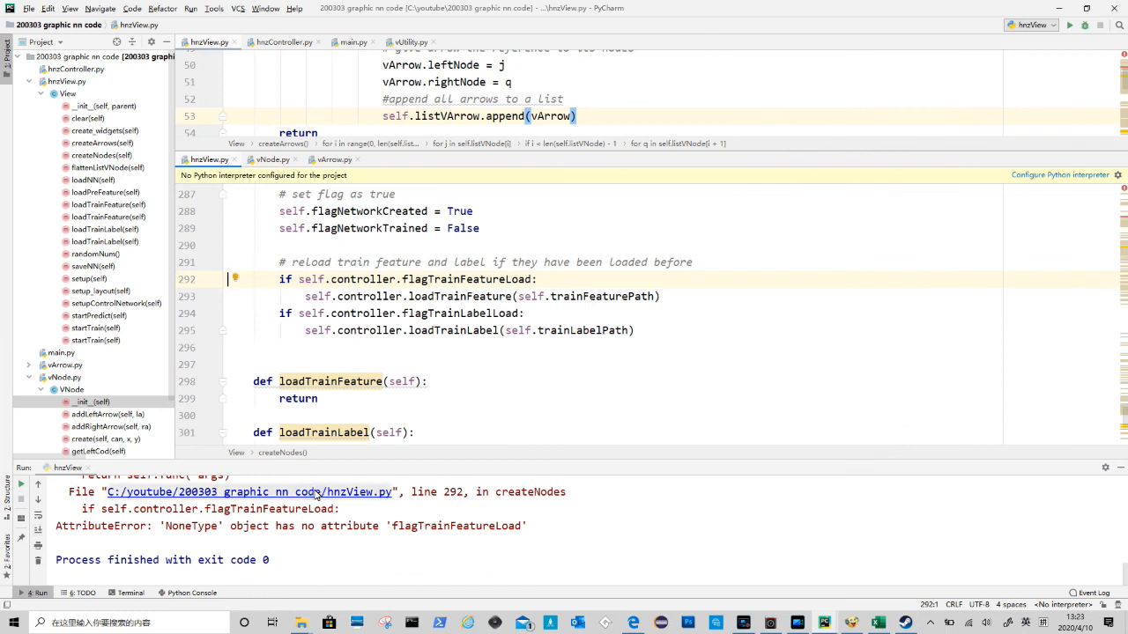
# Jump to createNodes' training-data reload check at line 292 from the traceback
pyautogui.click(384, 296)
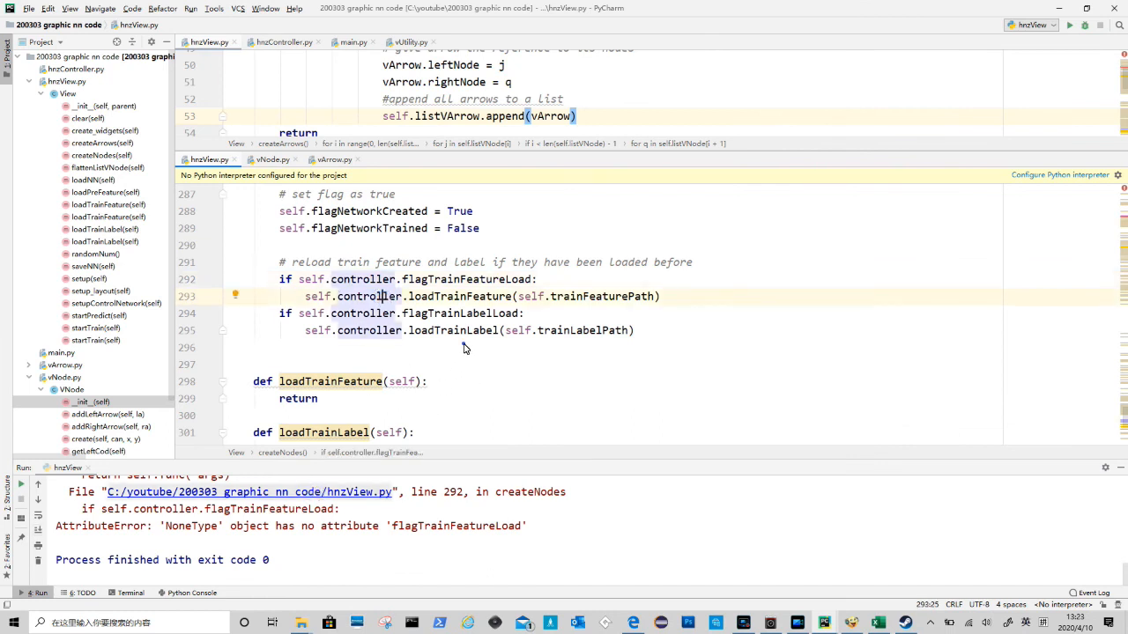